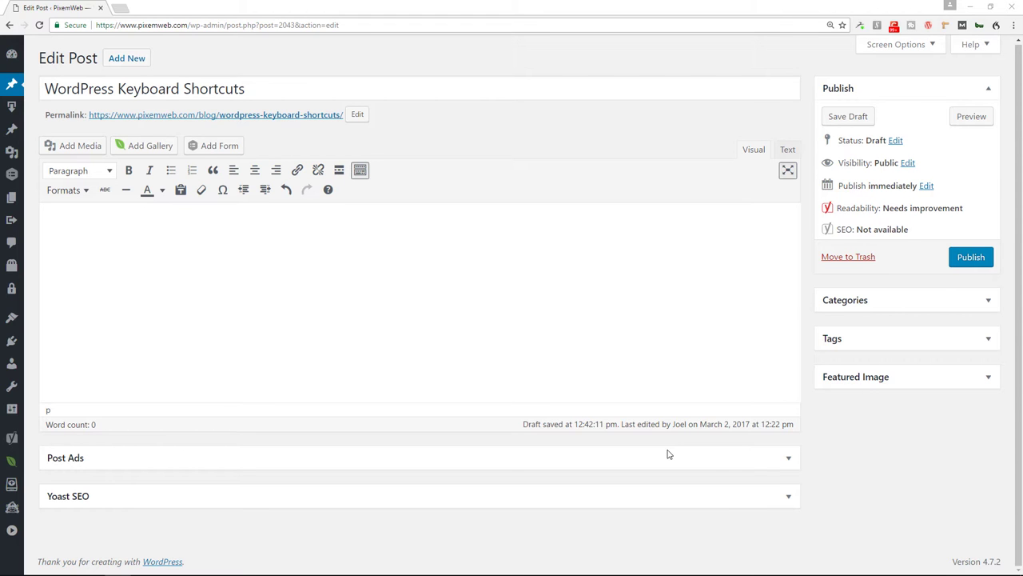
Open the Keyboard Shortcuts help with Shift+Alt+H and scroll down to the Focus shortcuts
key("shift+alt+h")
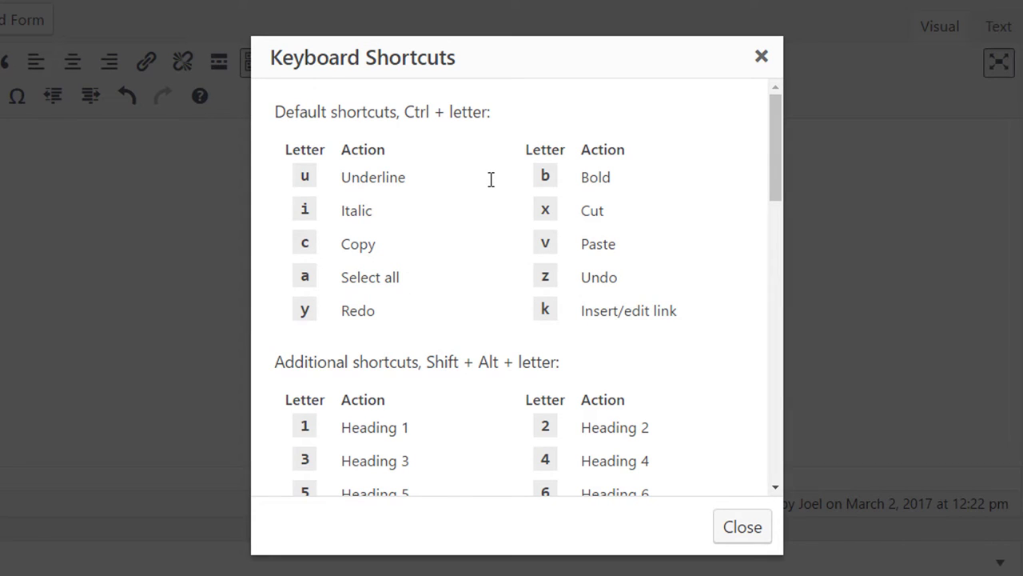
mouse_move(439, 116)
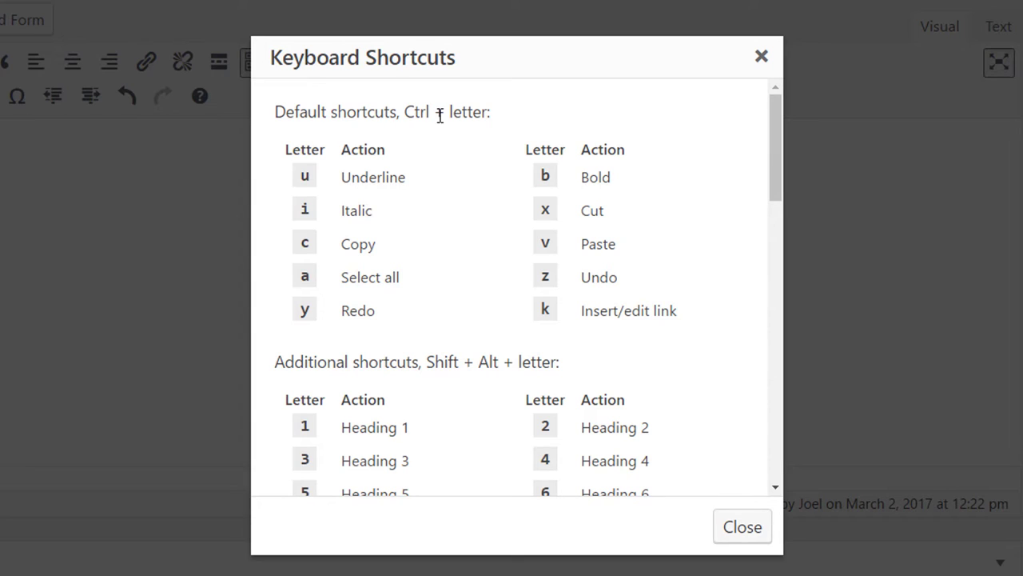
mouse_move(405, 117)
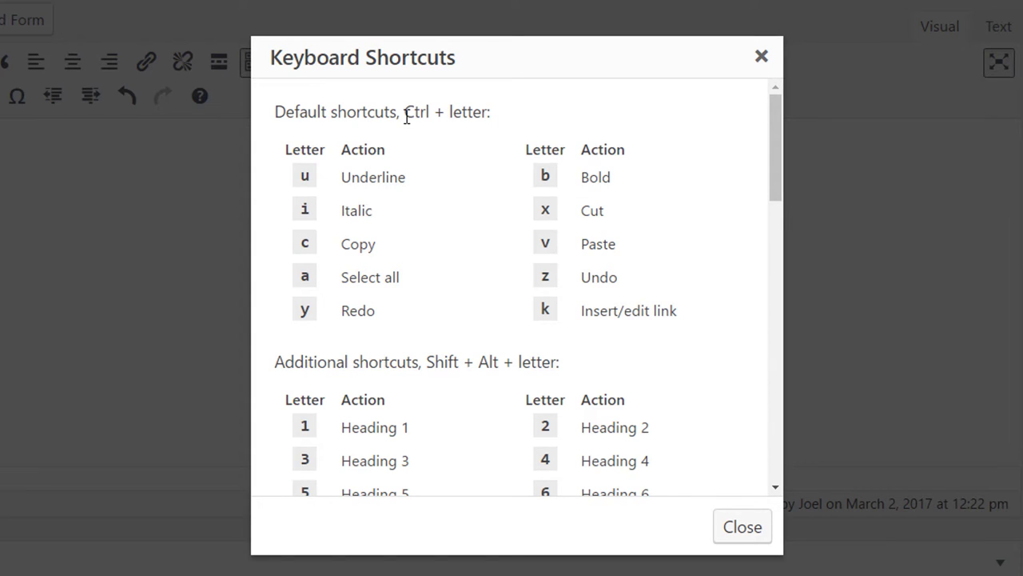
mouse_move(519, 355)
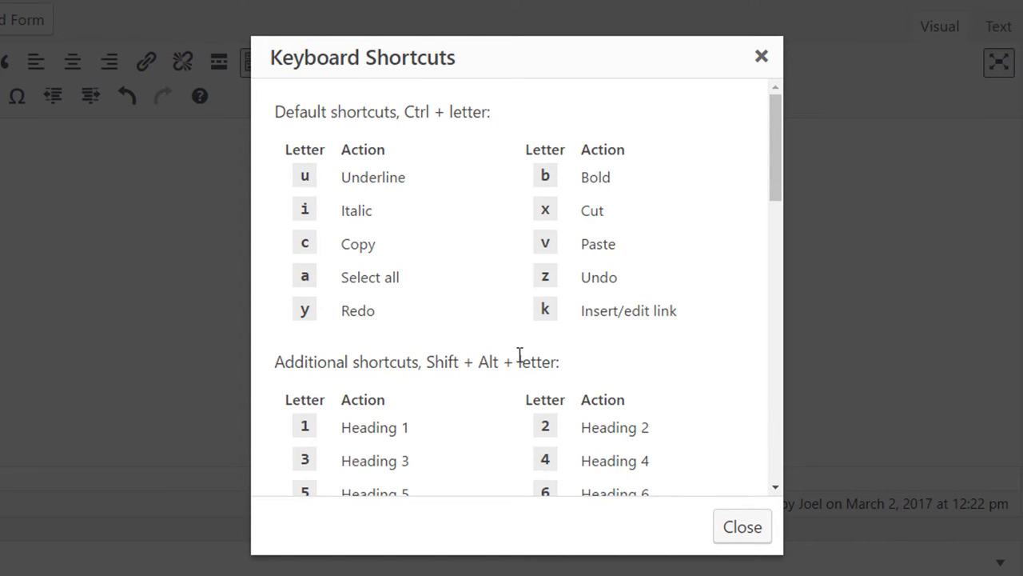
scroll("down", 3)
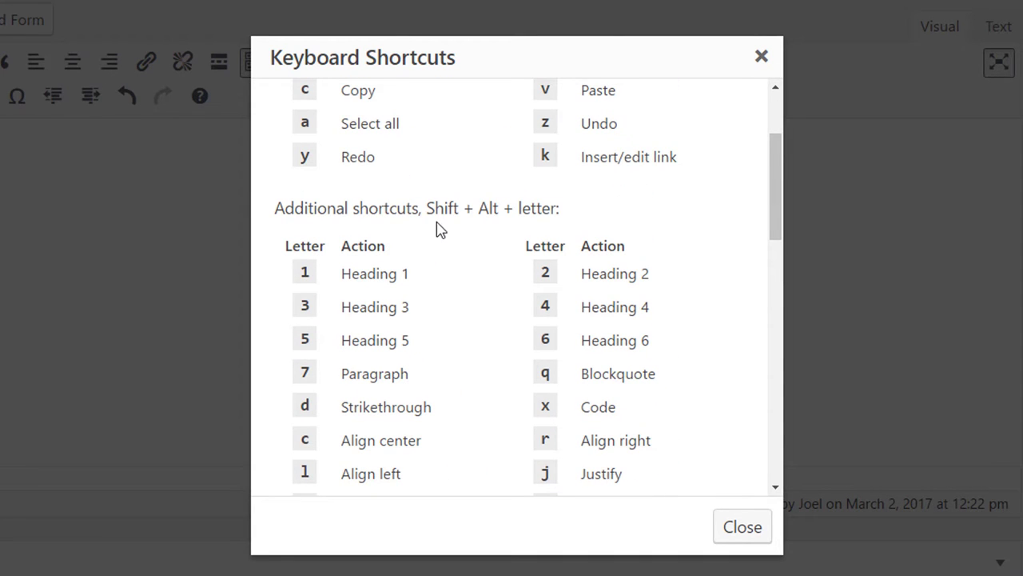
mouse_move(546, 217)
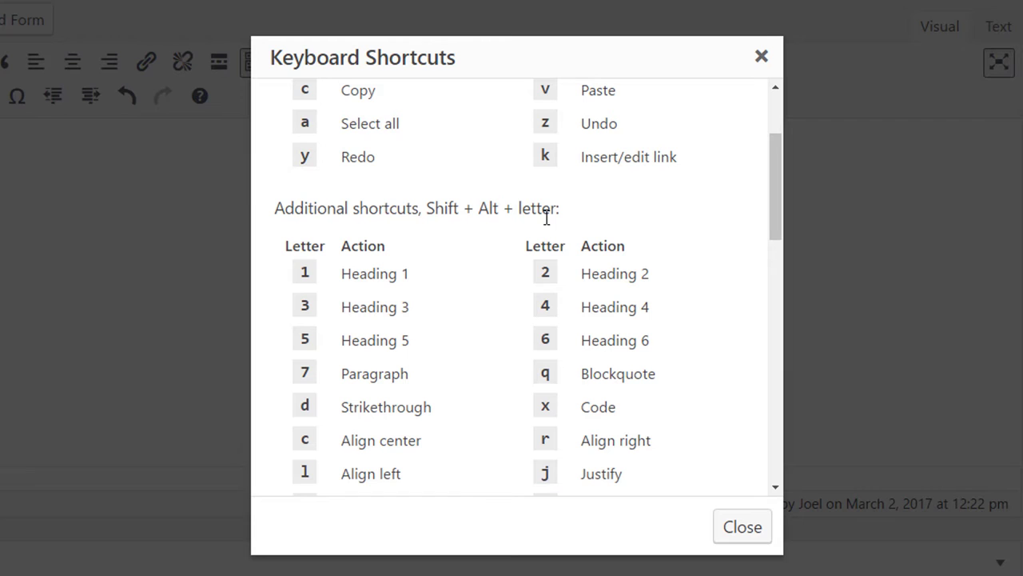
mouse_move(516, 388)
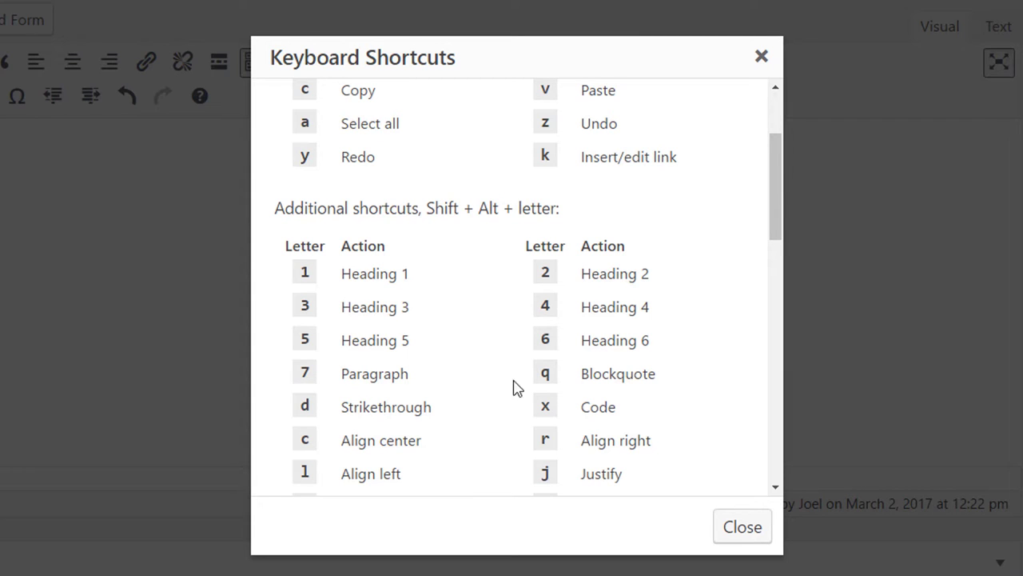
scroll("down", 3)
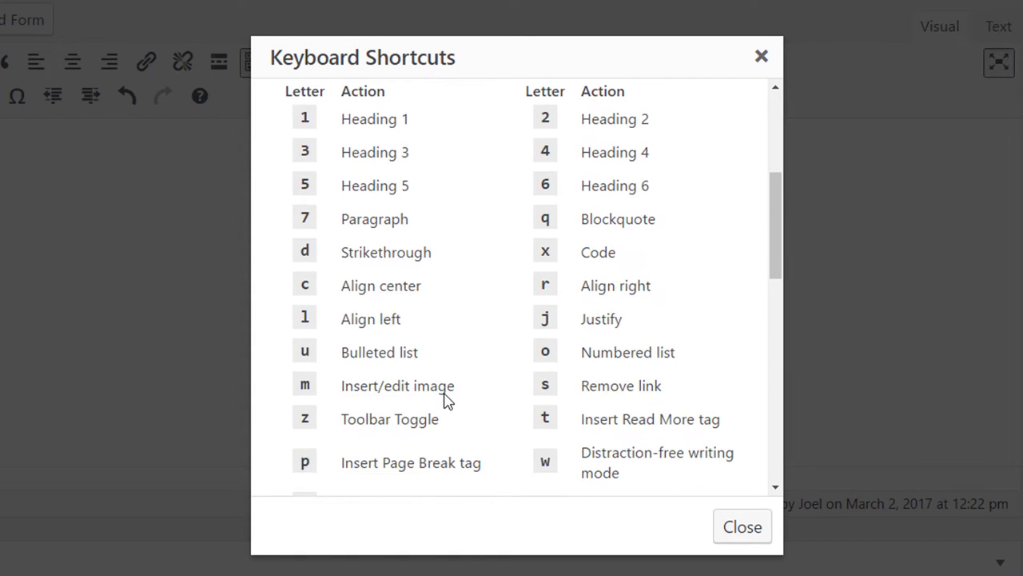
scroll("down", 3)
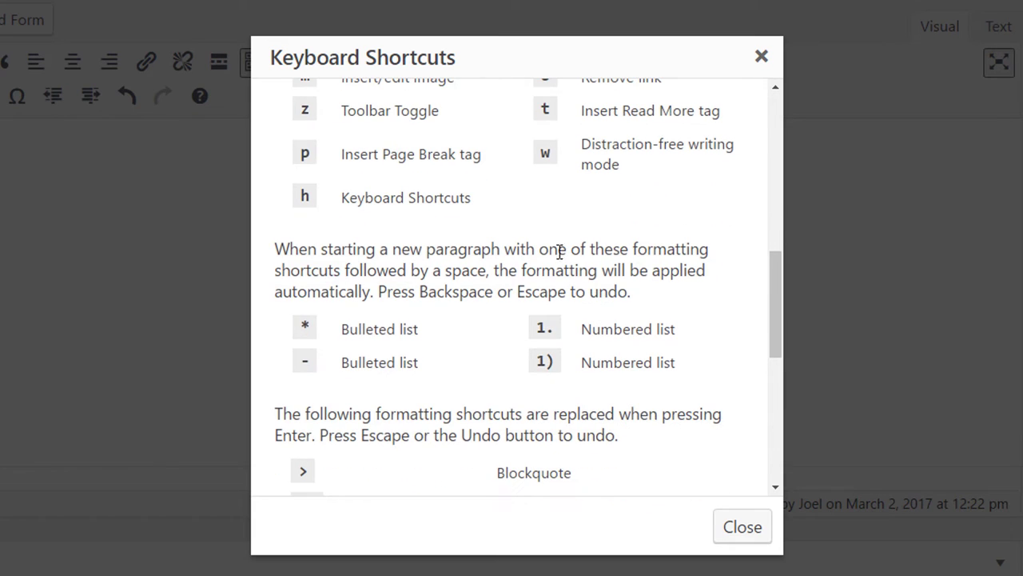
mouse_move(504, 361)
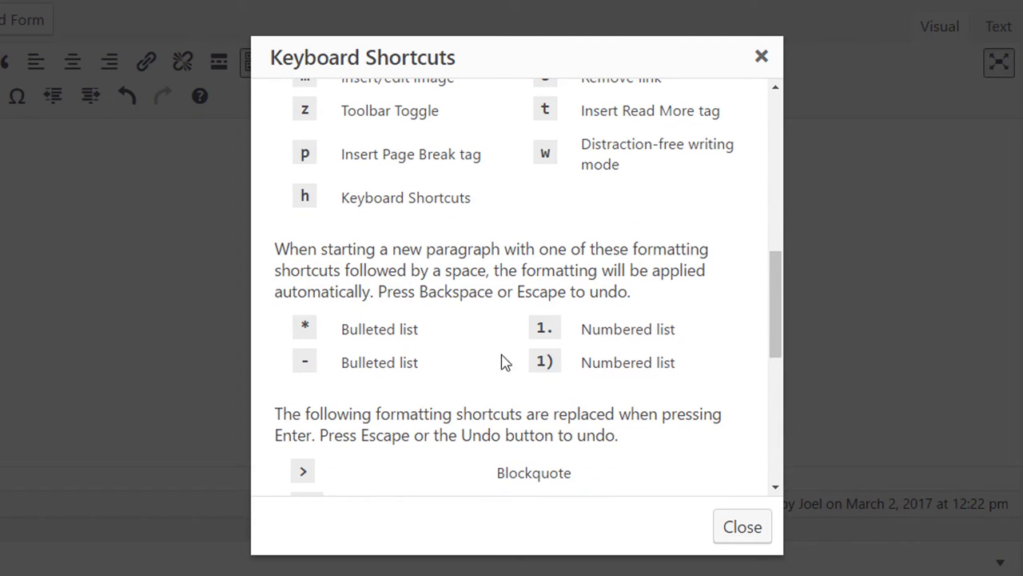
mouse_move(310, 331)
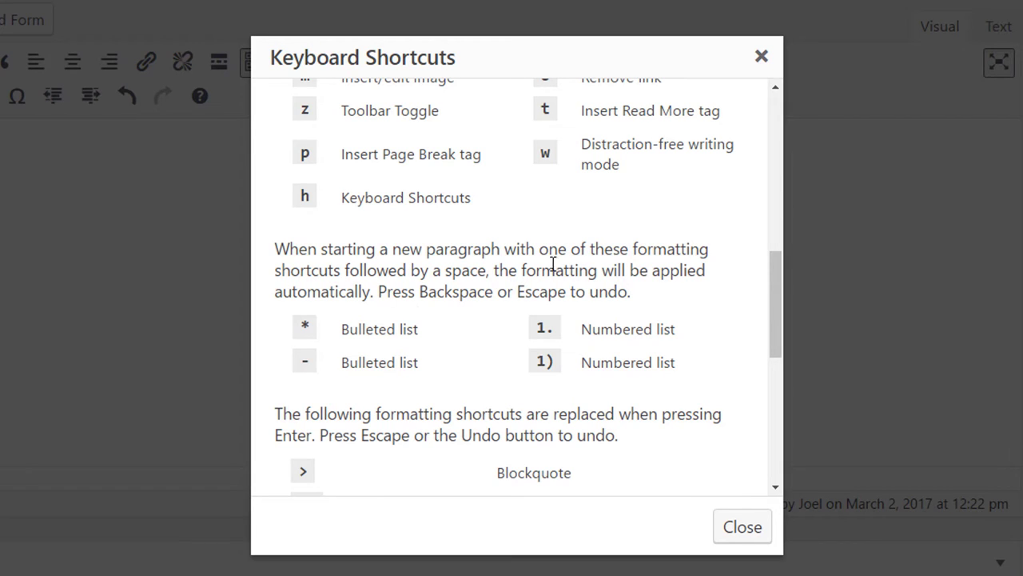
mouse_move(453, 288)
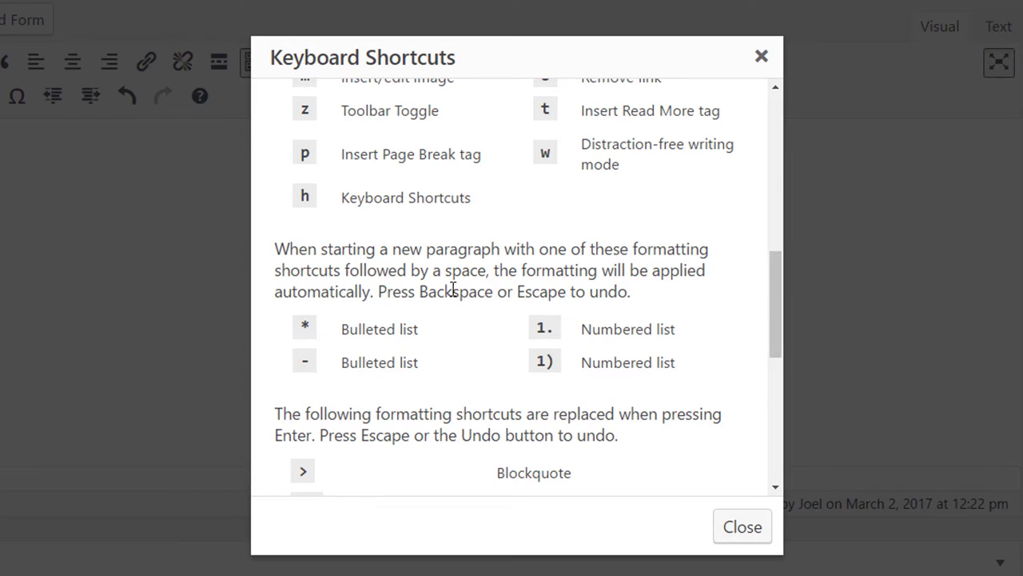
mouse_move(675, 295)
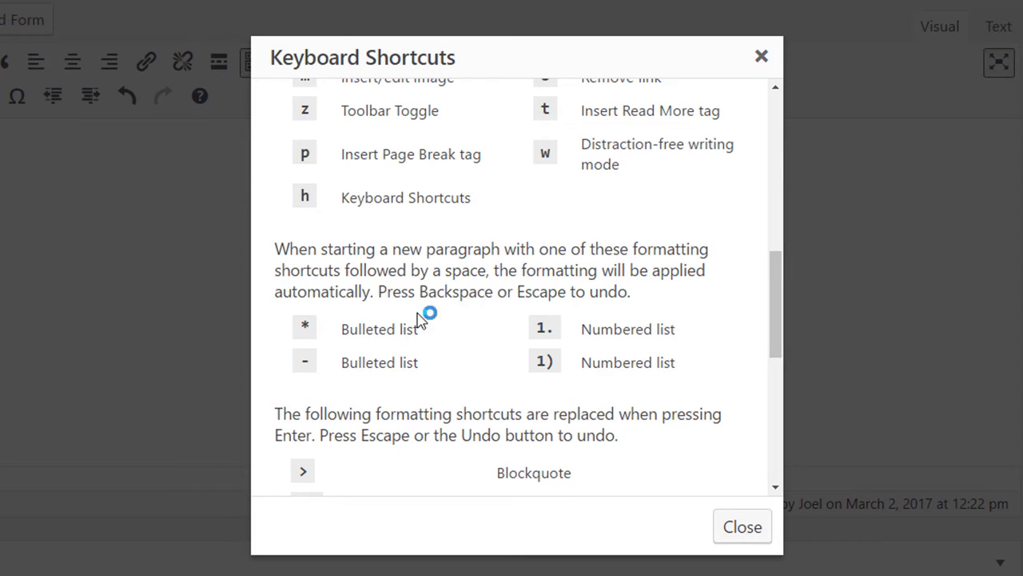
mouse_move(646, 307)
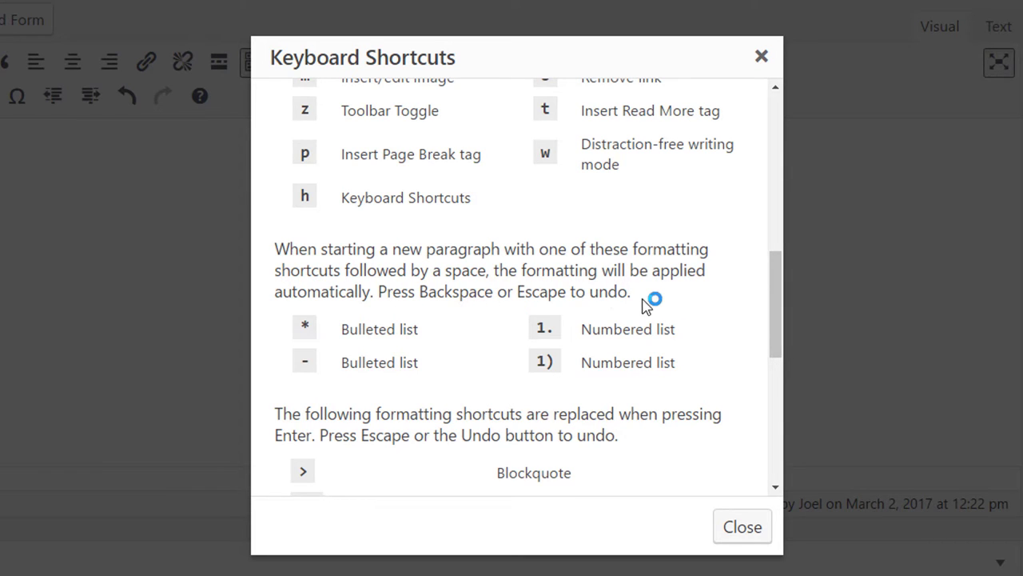
scroll("down", 3)
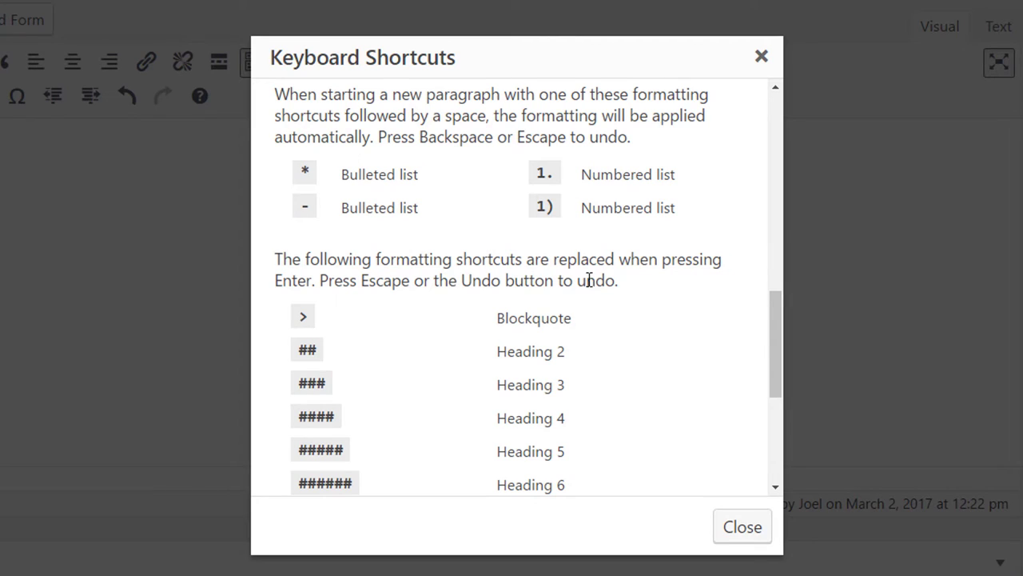
mouse_move(400, 299)
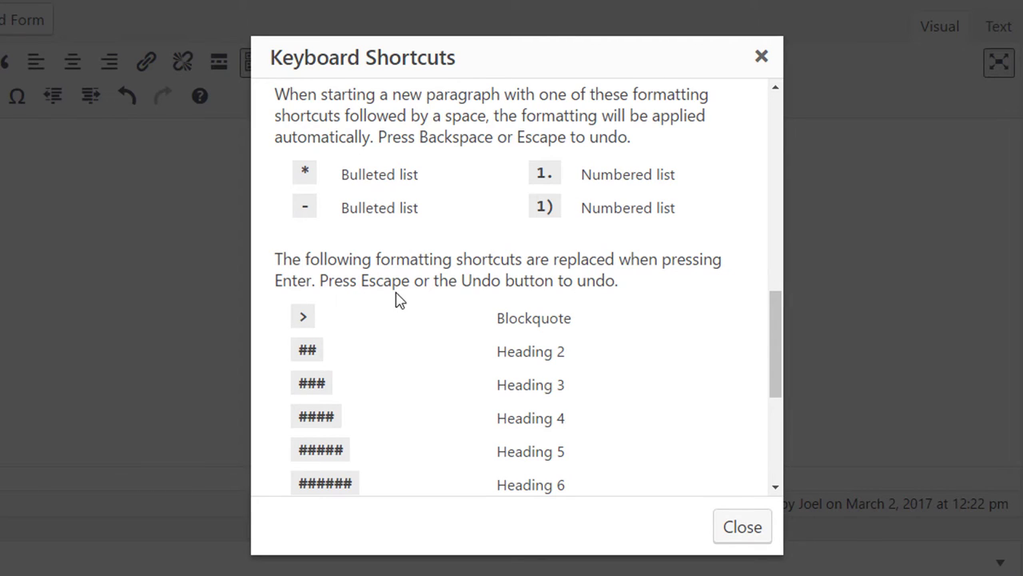
mouse_move(566, 302)
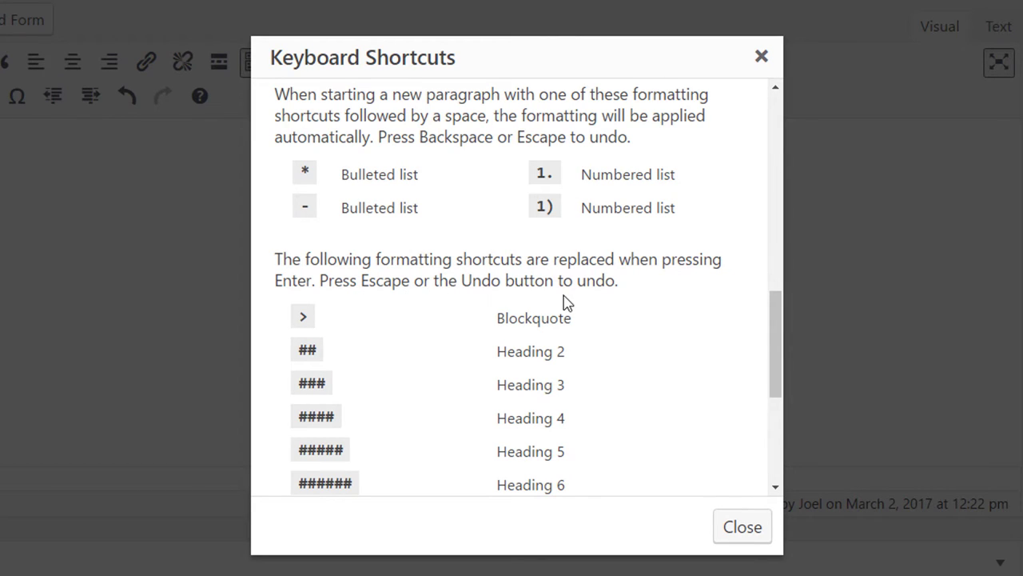
scroll("down", 3)
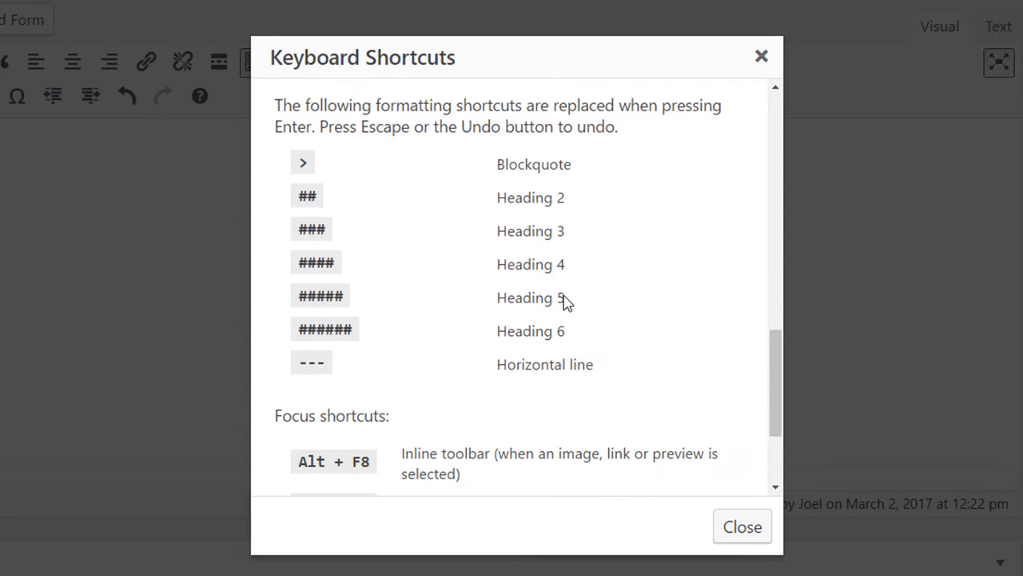
mouse_move(533, 356)
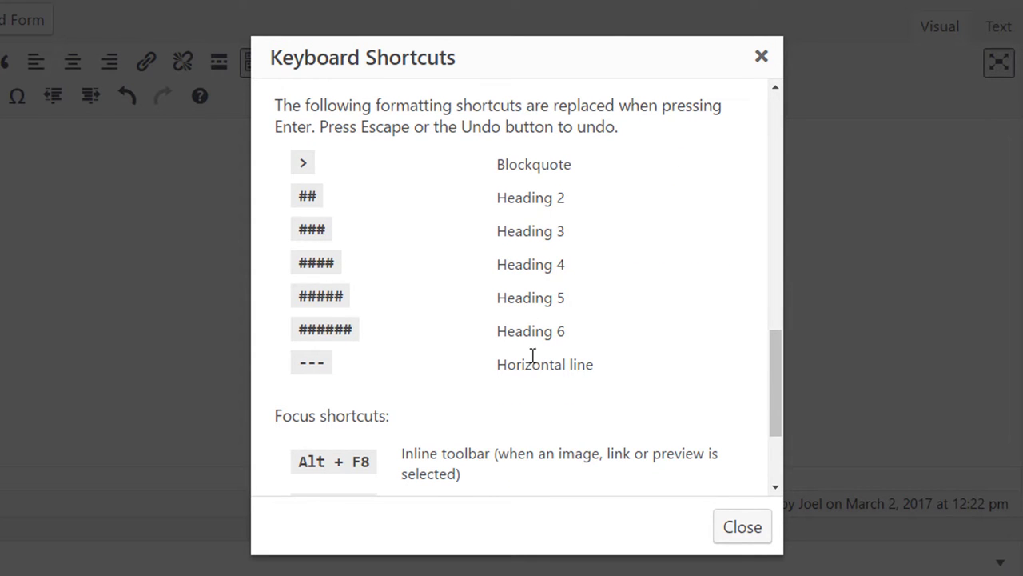
scroll("up", 3)
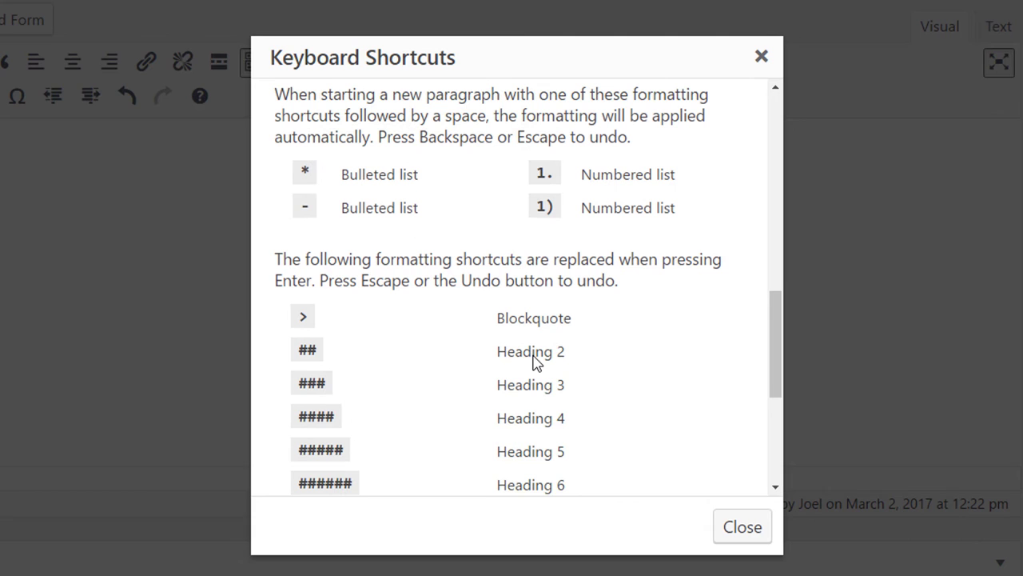
scroll("down", 3)
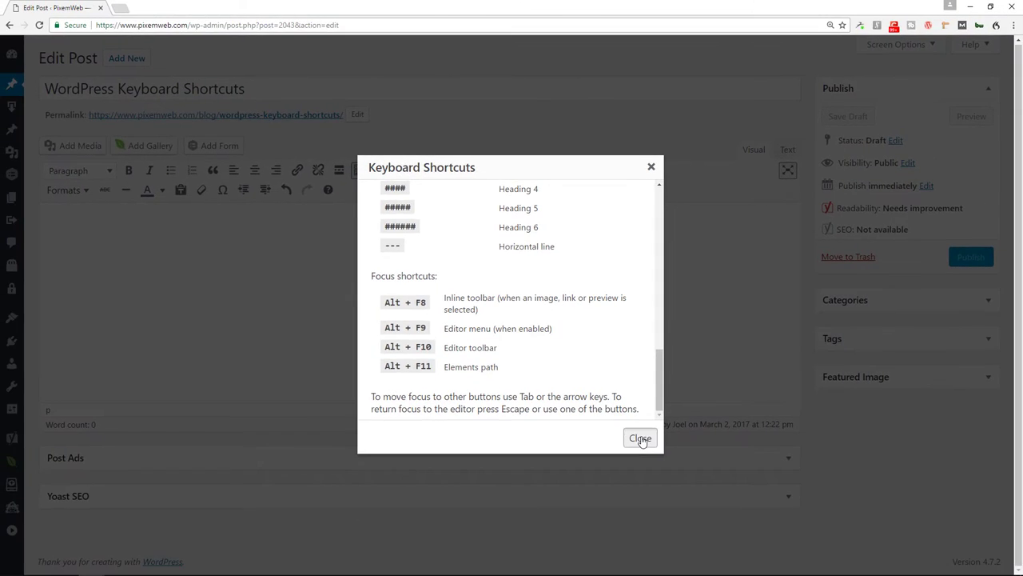
Close the shortcuts help and type 'aoihoahouh' into the post body
left_click(640, 438)
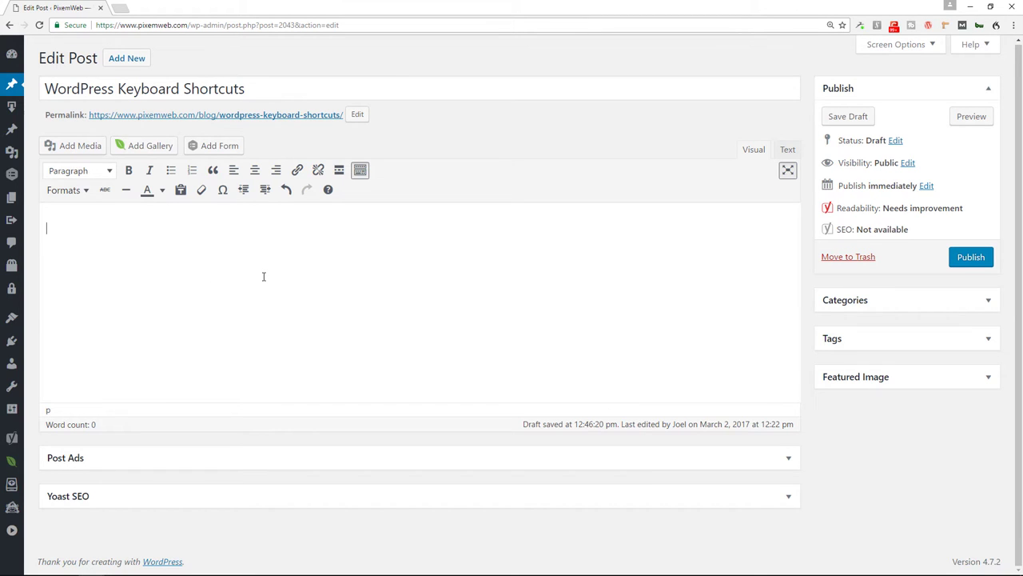
mouse_move(264, 276)
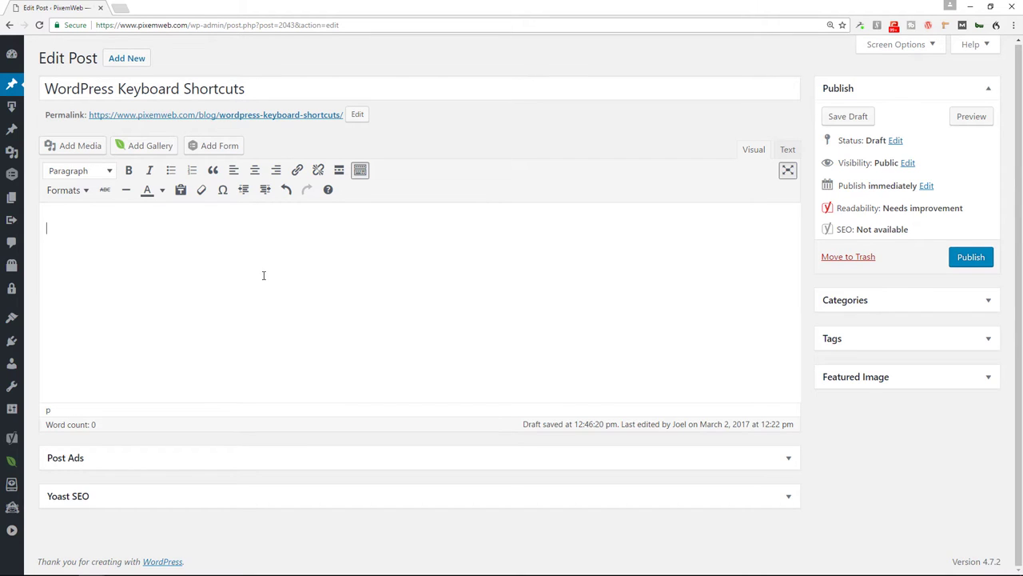
type("aoihoahouh")
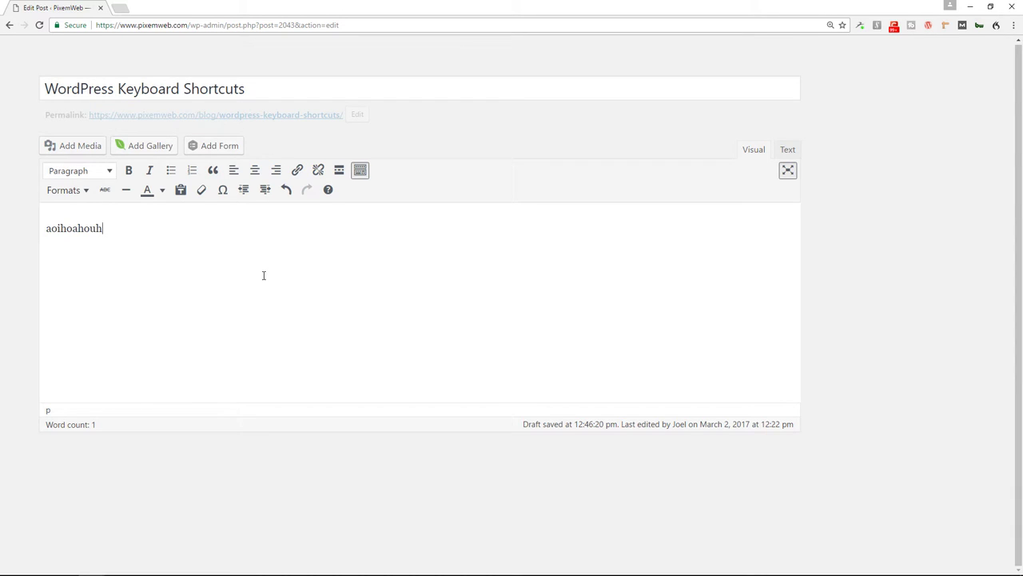
Select and copy 'aoihoahouh', then paste a second copy of the word
key("ctrl+a")
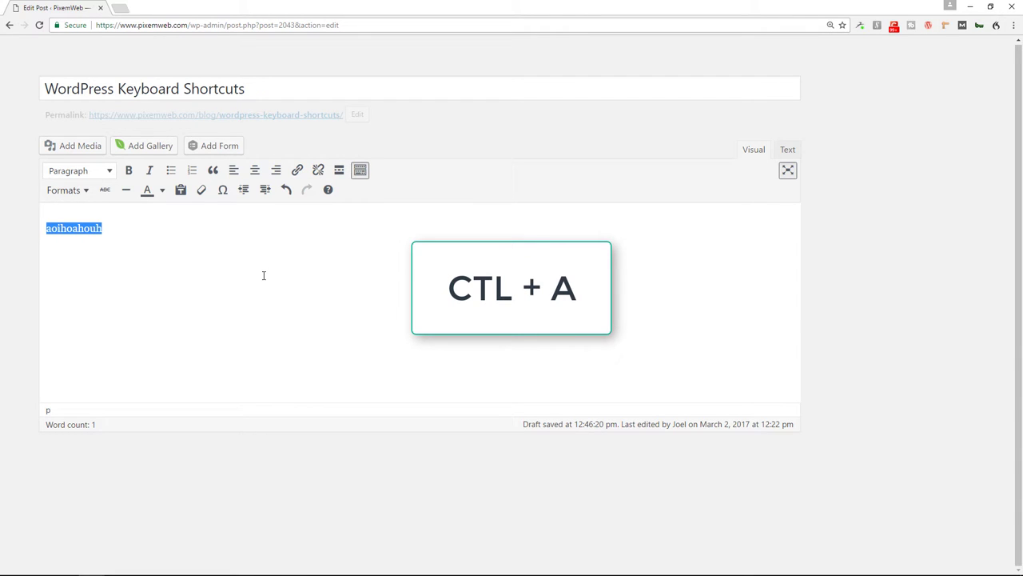
key("ctrl+c")
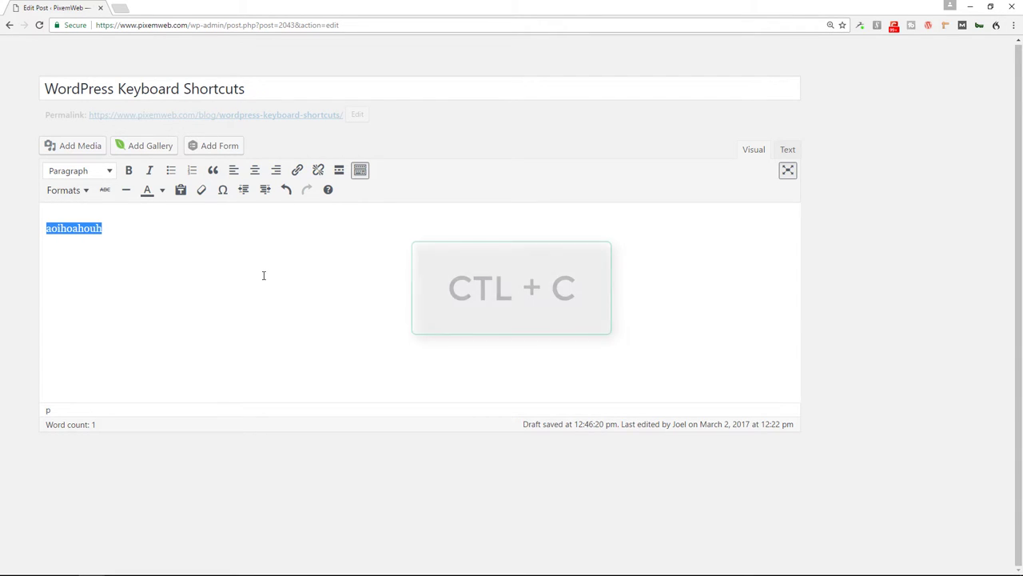
key("ctrl+c")
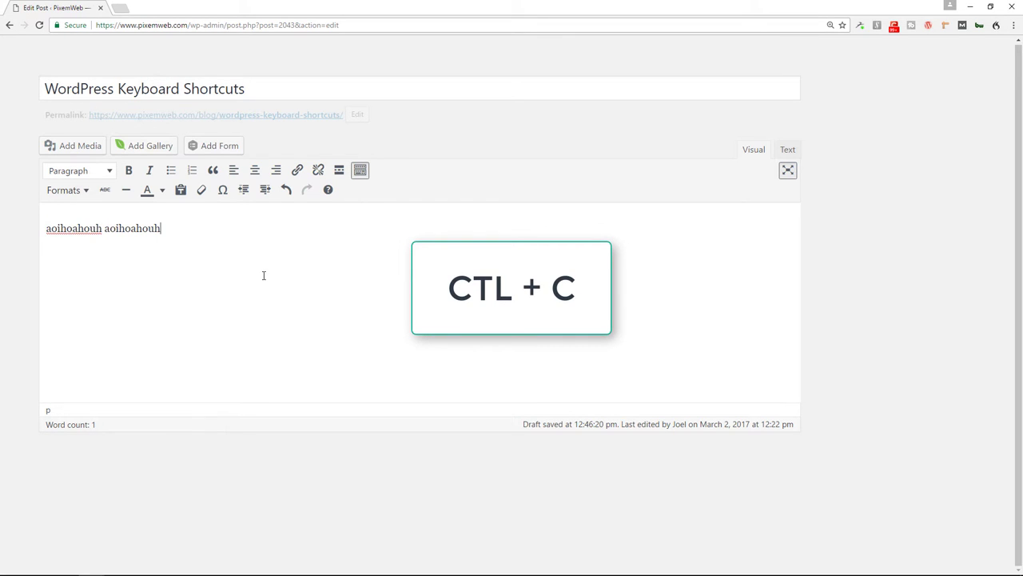
key("ctrl+v")
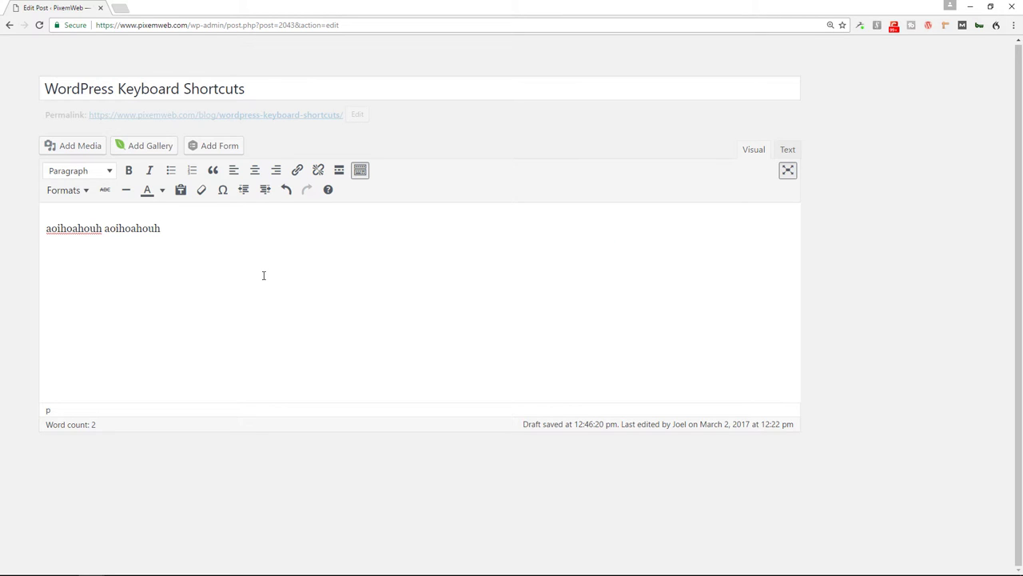
Undo the pasted copy with Ctrl+Z, then redo it with Ctrl+Y
key("ctrl+z")
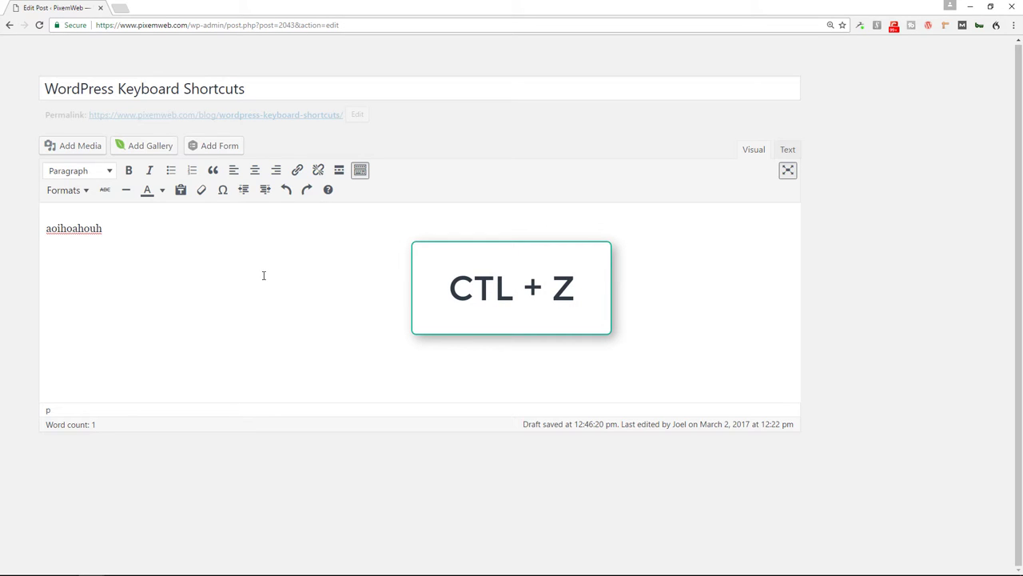
key("ctrl+z")
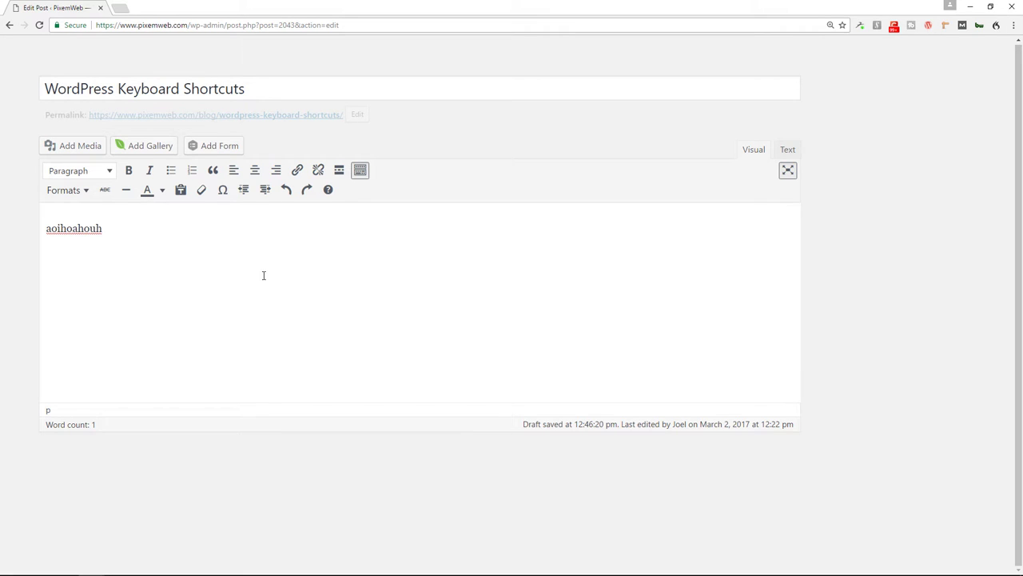
key("ctrl+y")
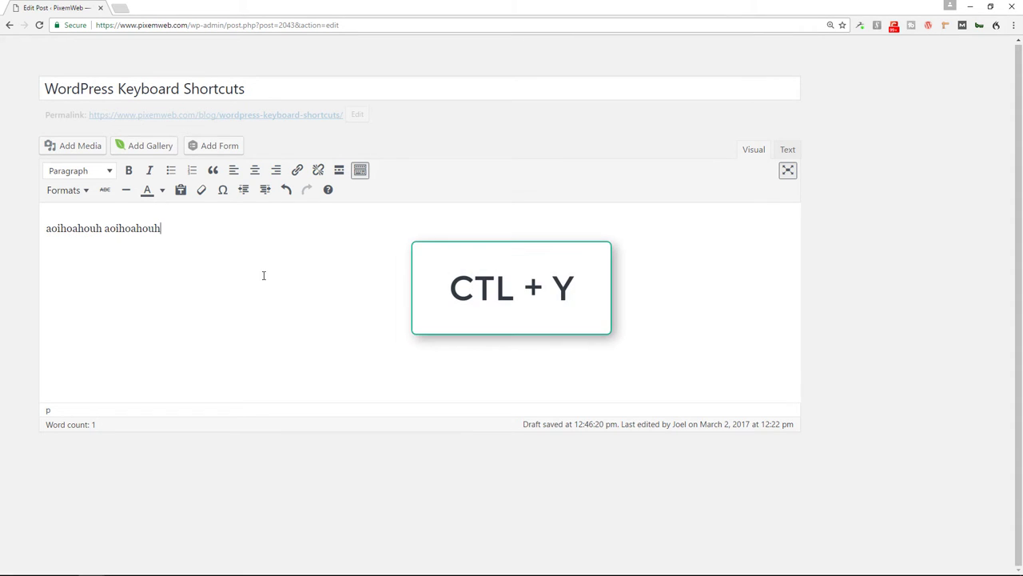
key("ctrl+y")
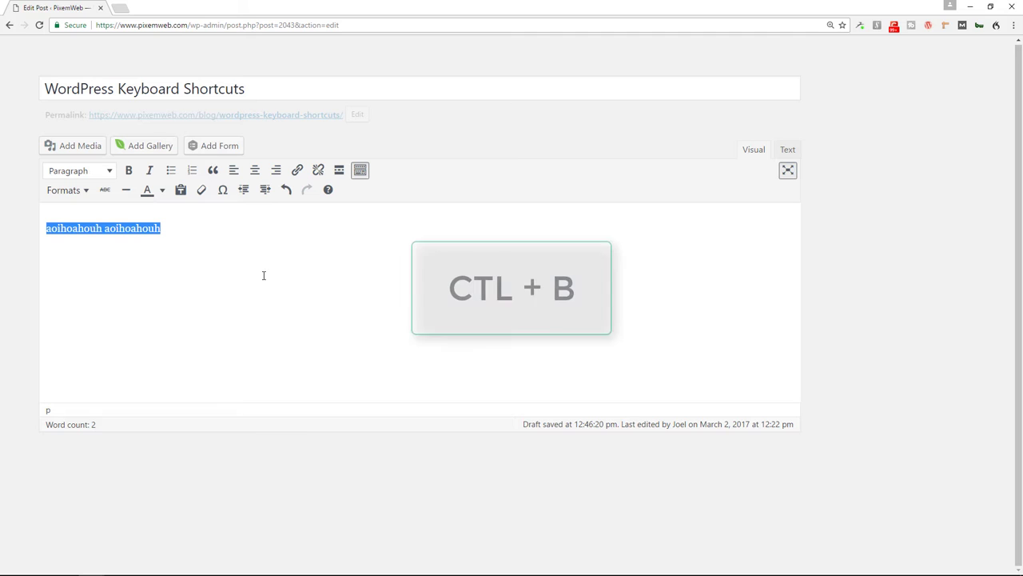
key("ctrl+b")
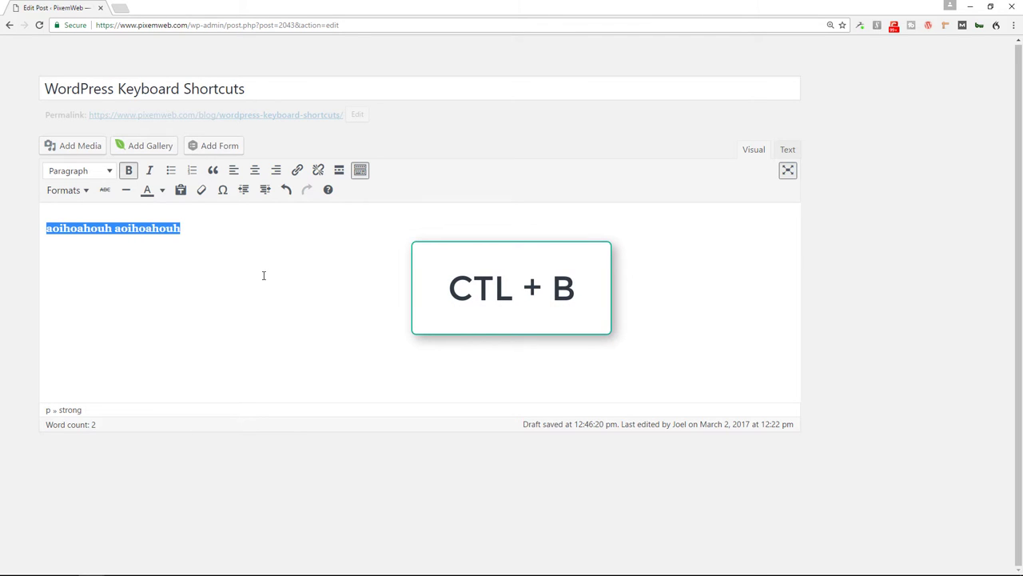
key("ctrl+b")
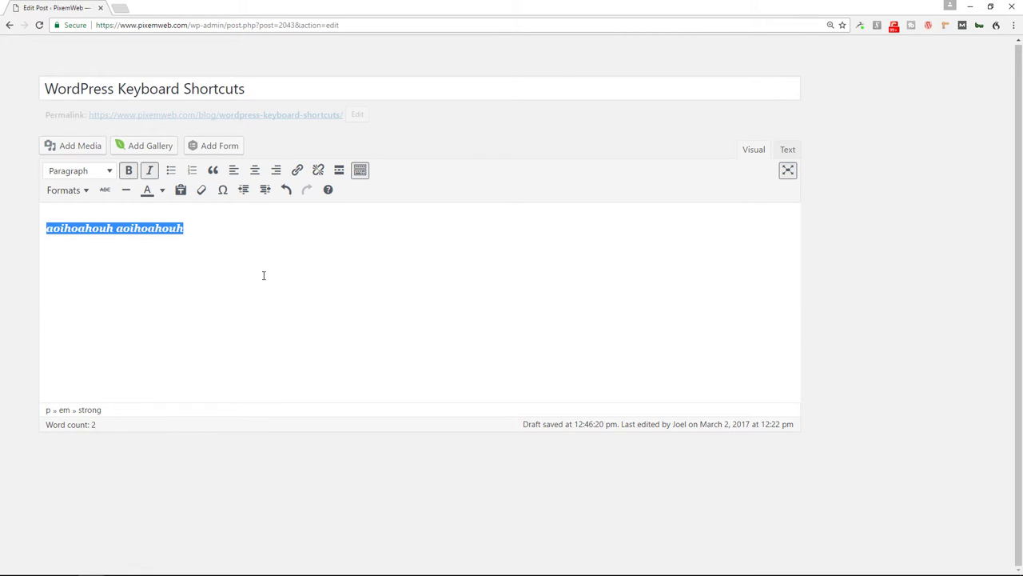
left_click(128, 170)
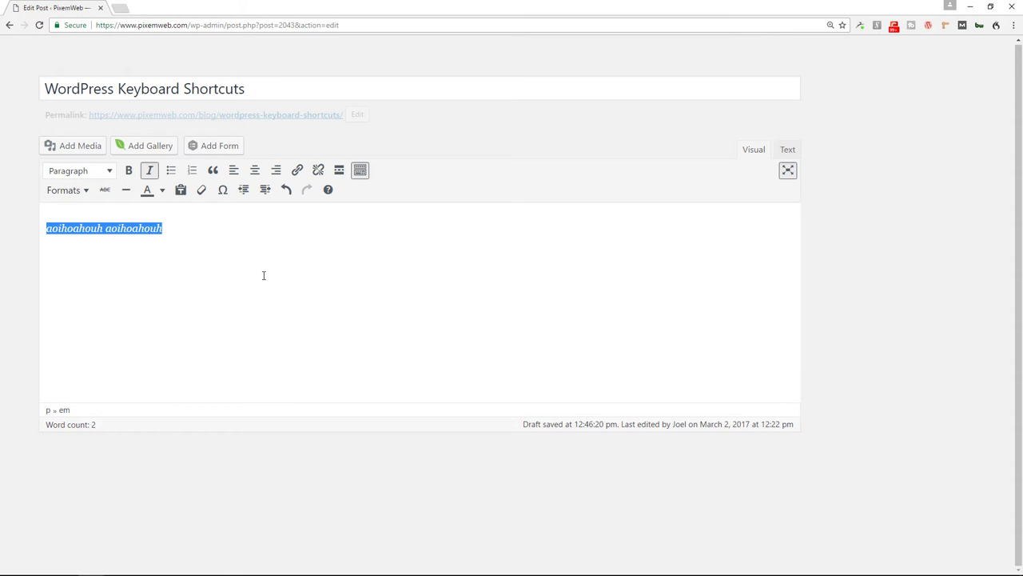
left_click(149, 170)
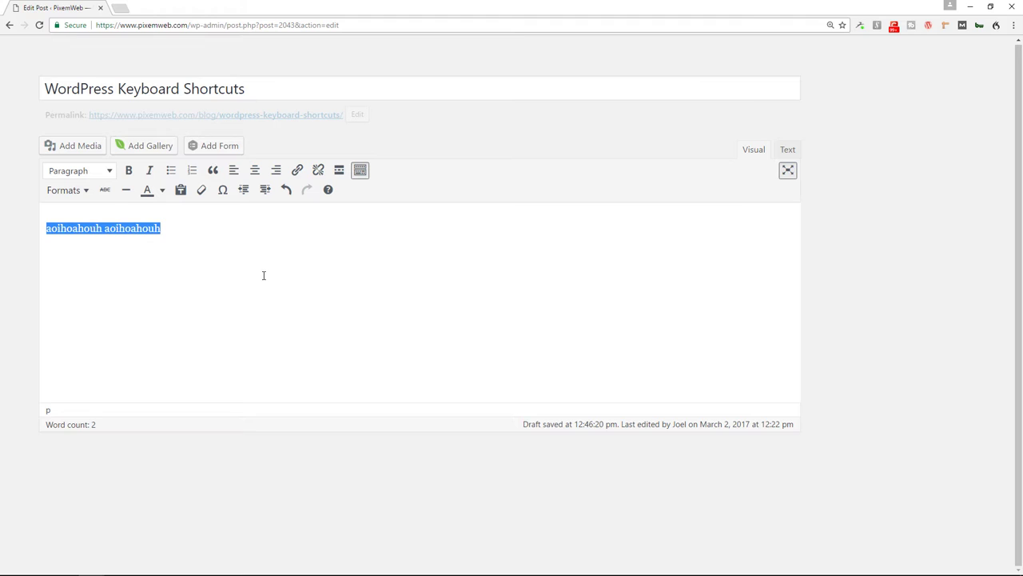
left_click(264, 275)
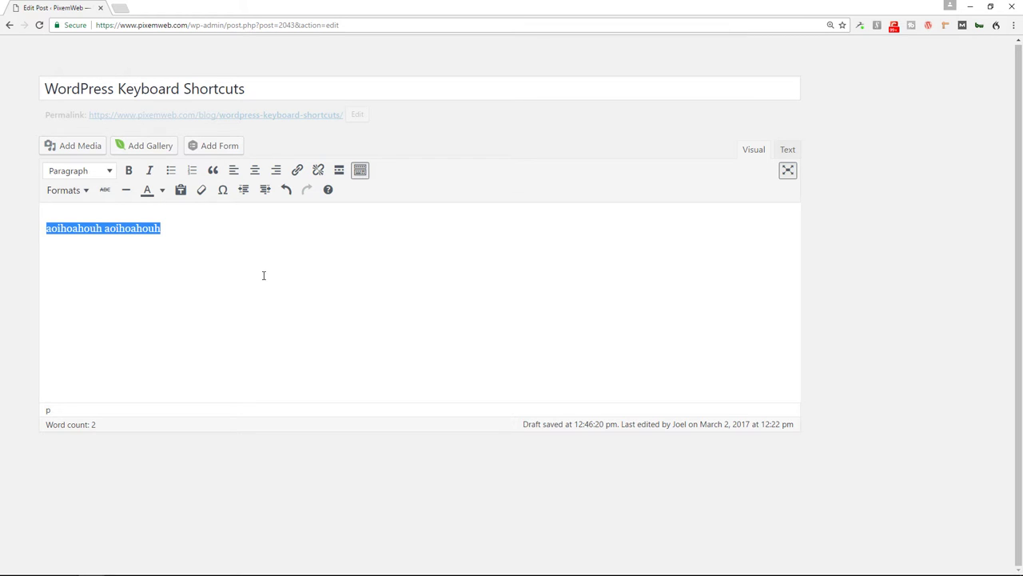
Underline the placeholder line with Ctrl+U, then remove the underline
key("ctrl+u")
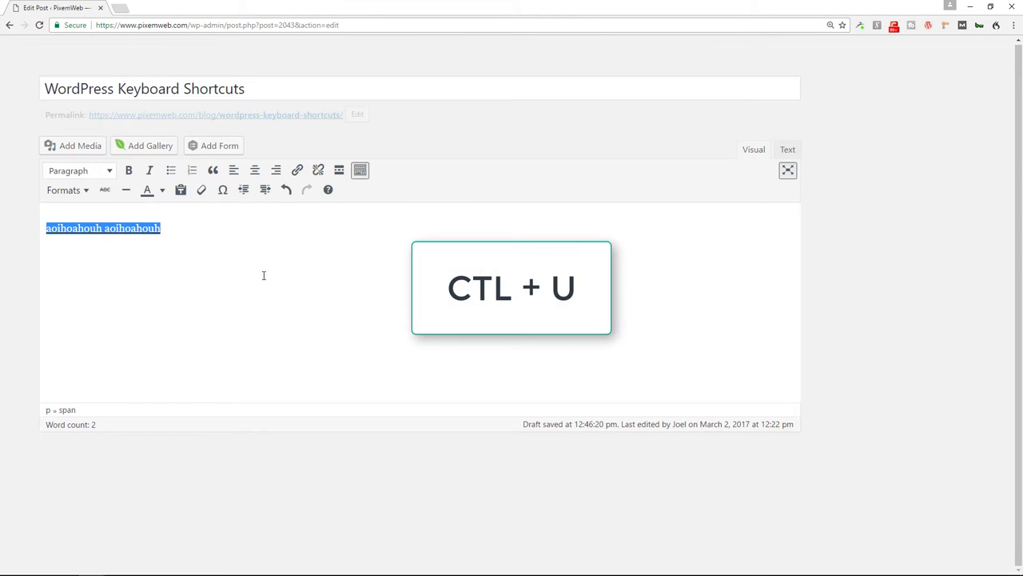
key("ctrl+u")
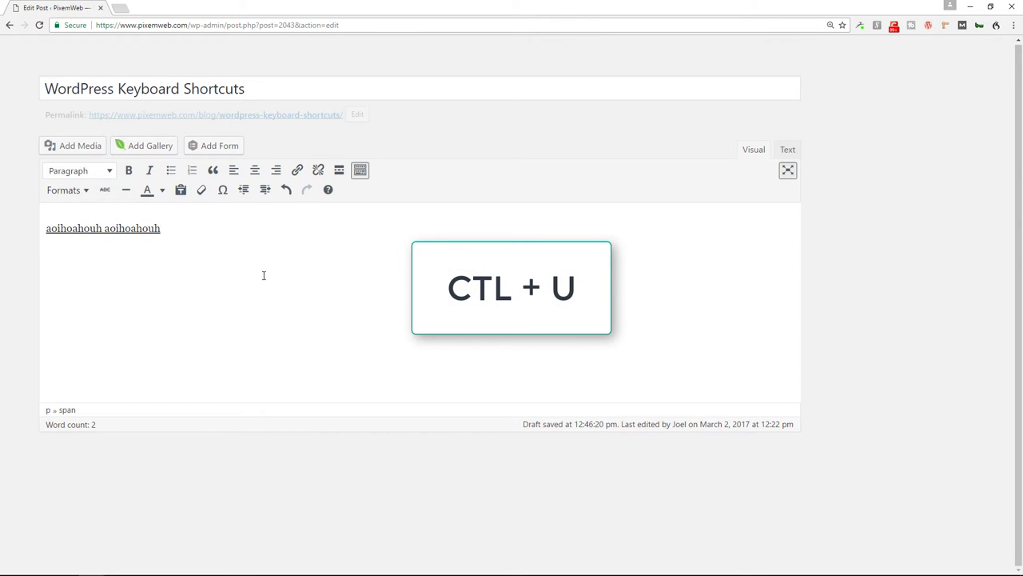
key("ctrl+u")
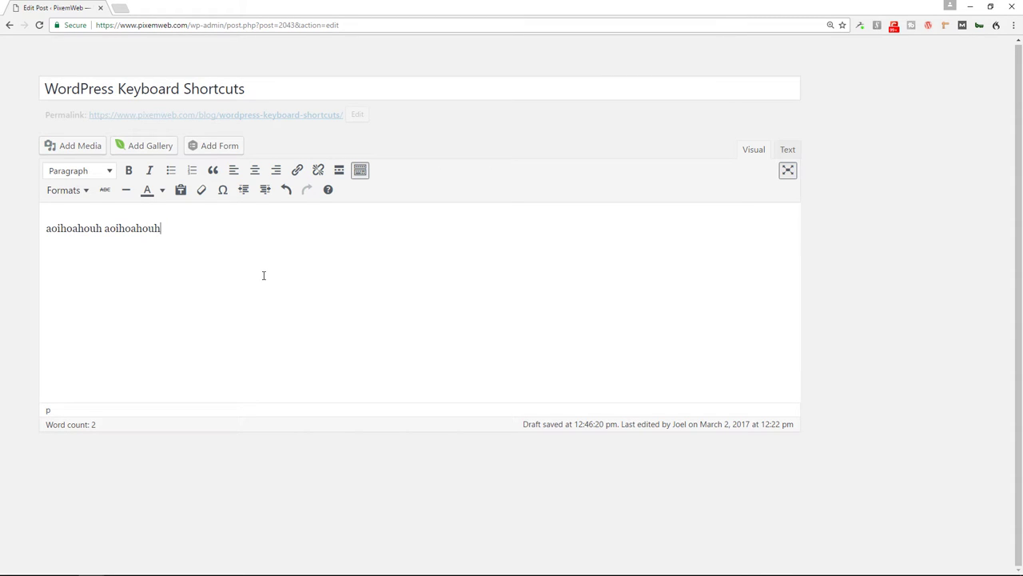
Select the second placeholder word and save the post draft
key("ctrl+a")
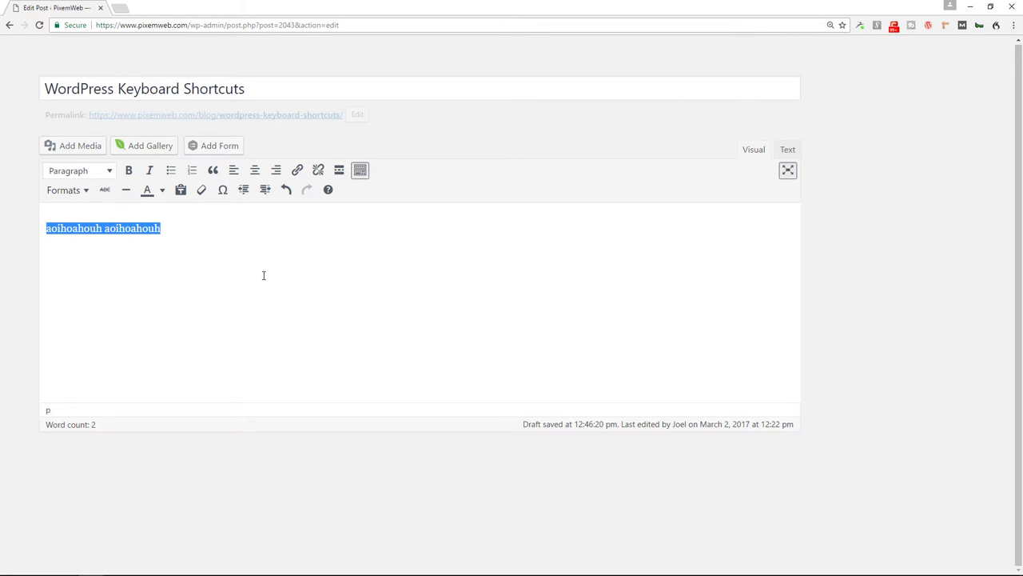
left_click(138, 229)
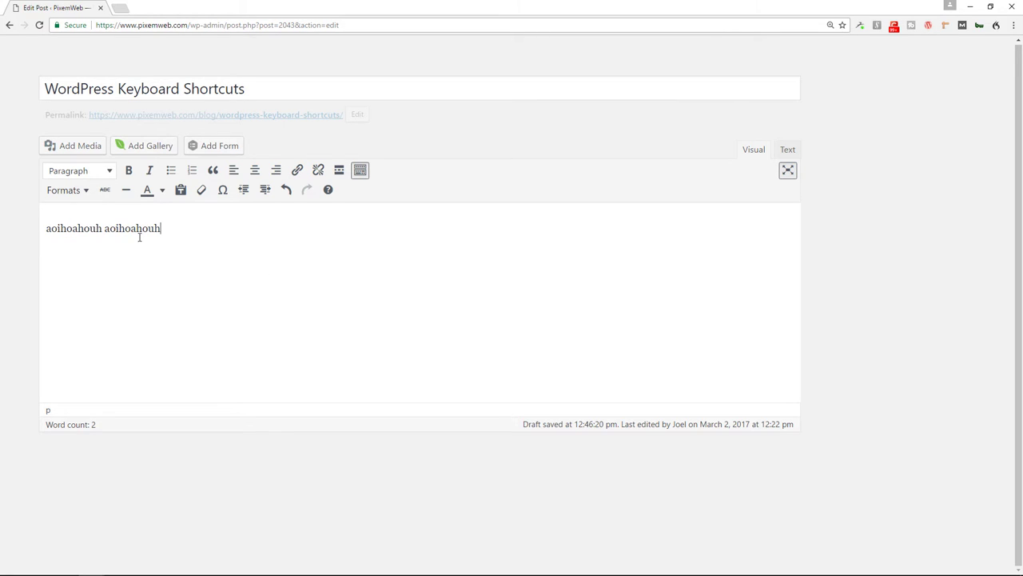
double_click(133, 228)
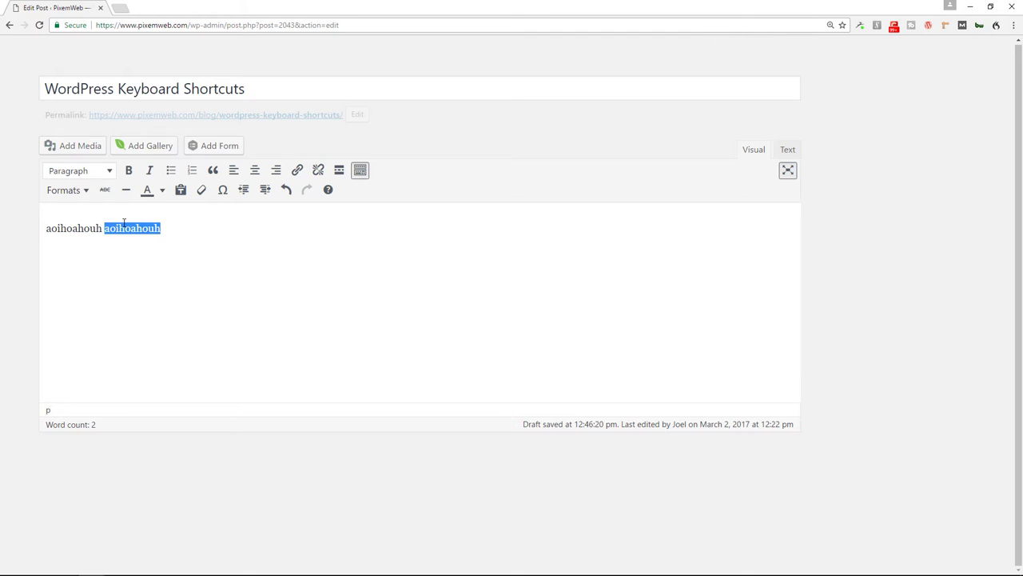
key("ctrl+k")
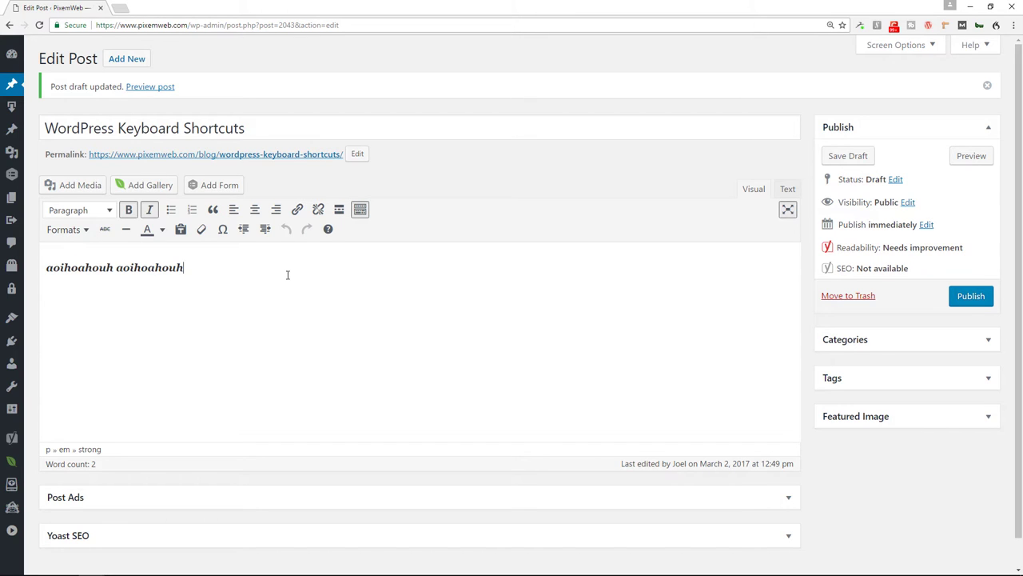
key("ctrl+a")
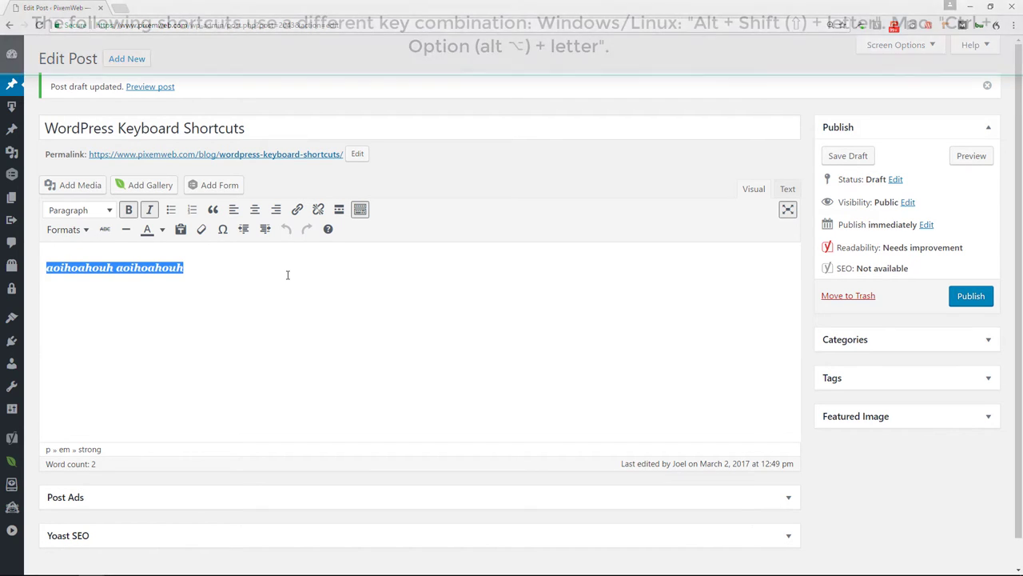
key("alt+shift+c")
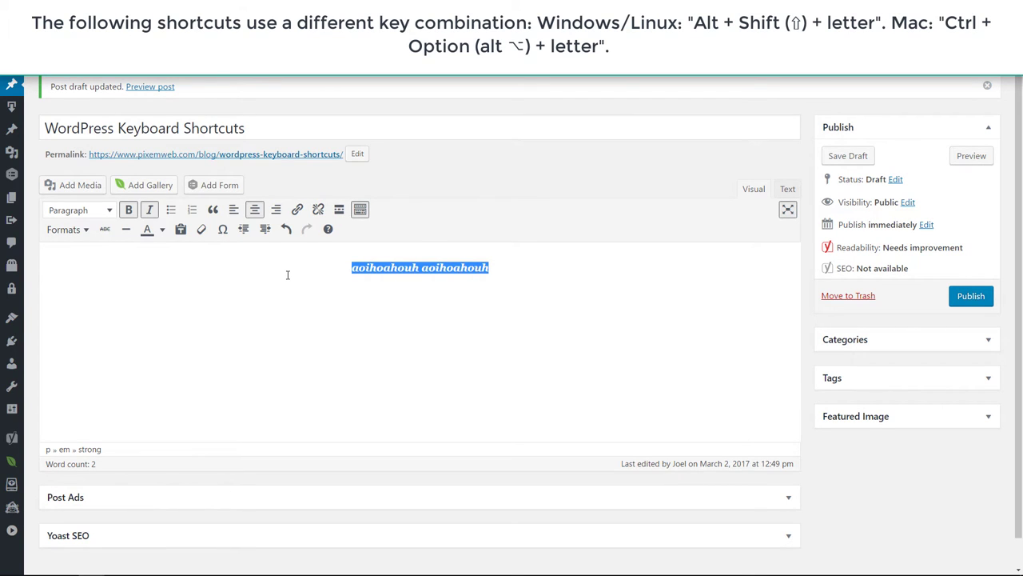
key("alt+shift+r")
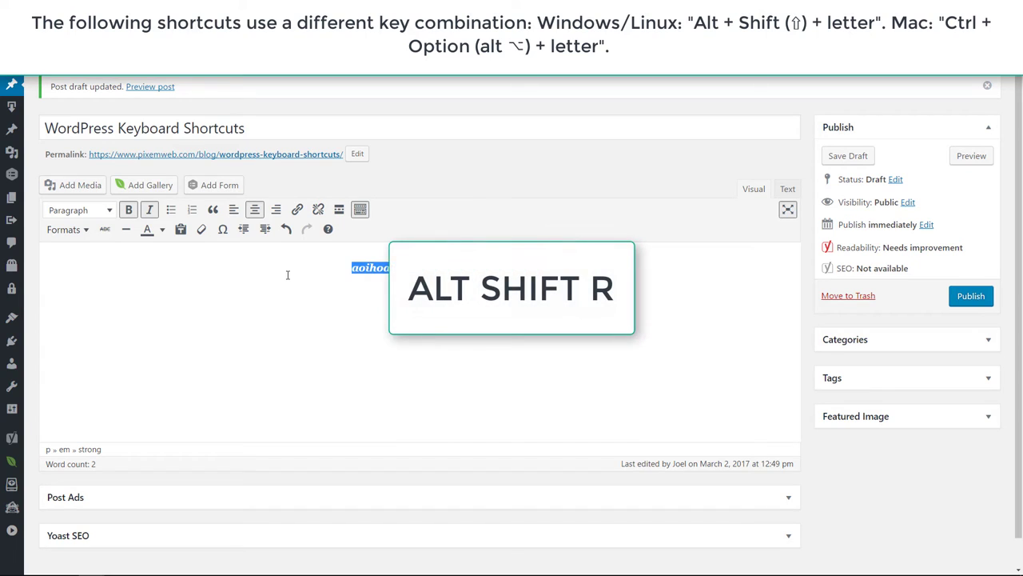
key("alt+shift+r")
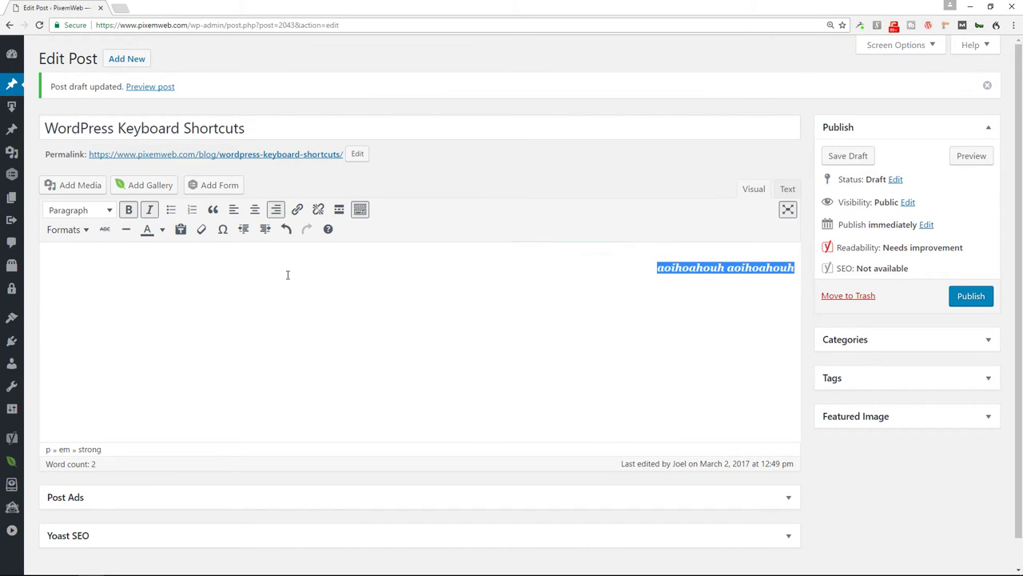
key("alt+shift+l")
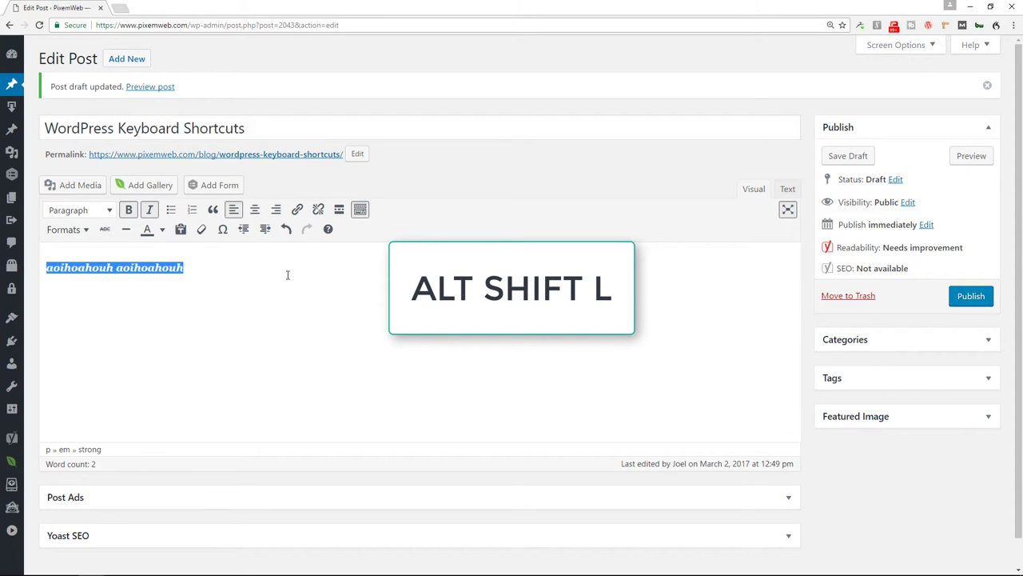
key("alt+shift+l")
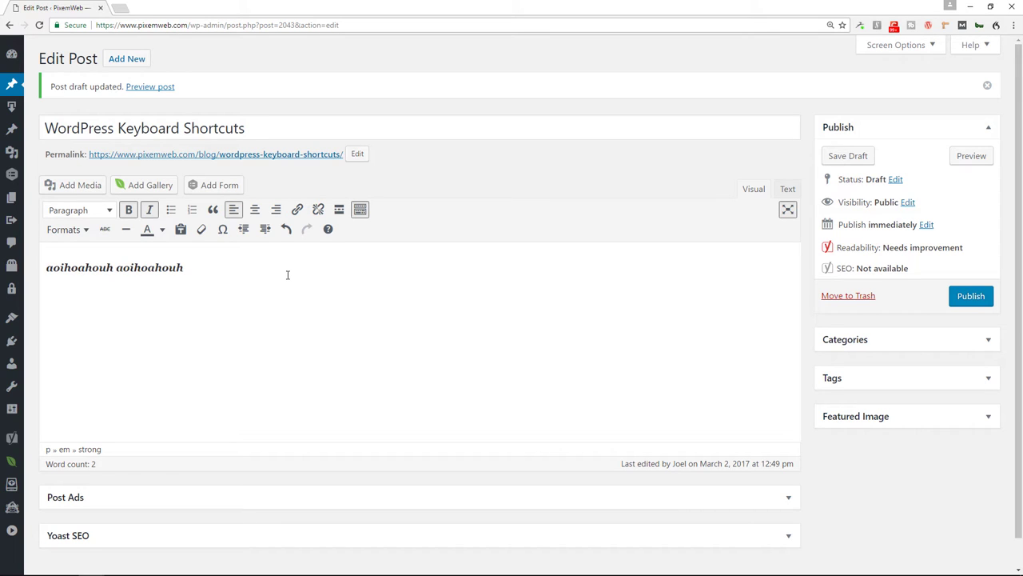
key("alt+shift+u")
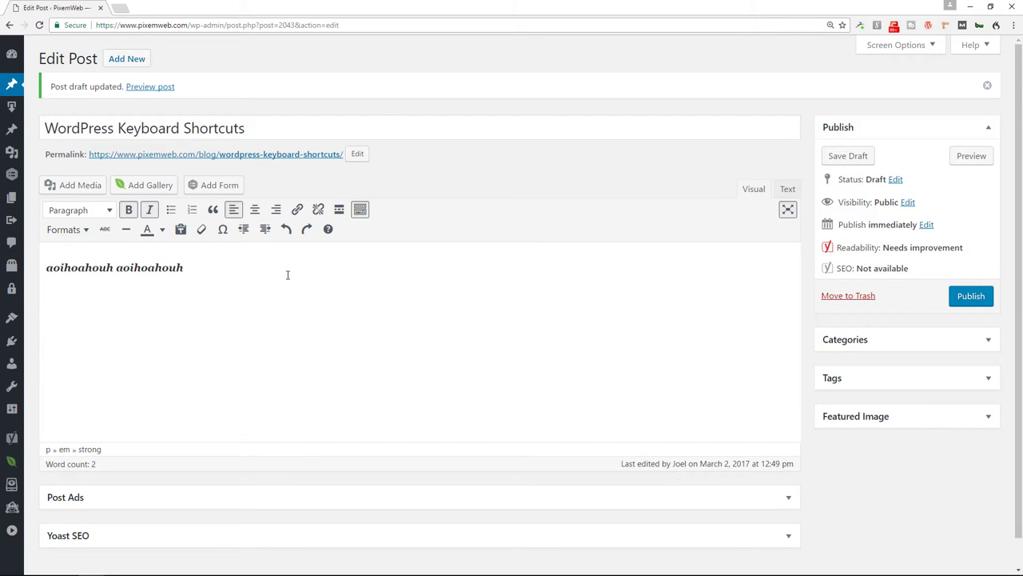
left_click(191, 210)
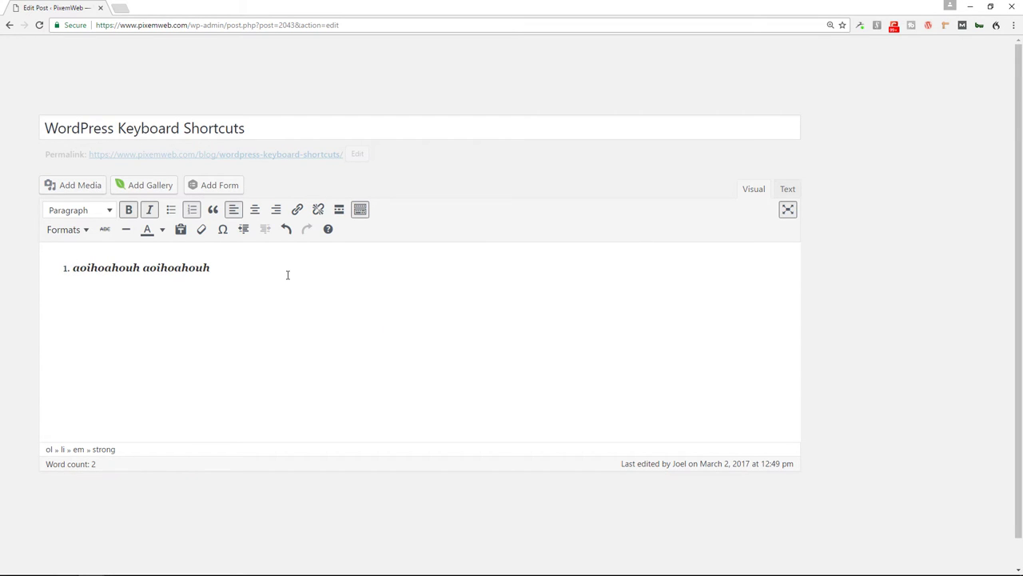
left_click(170, 209)
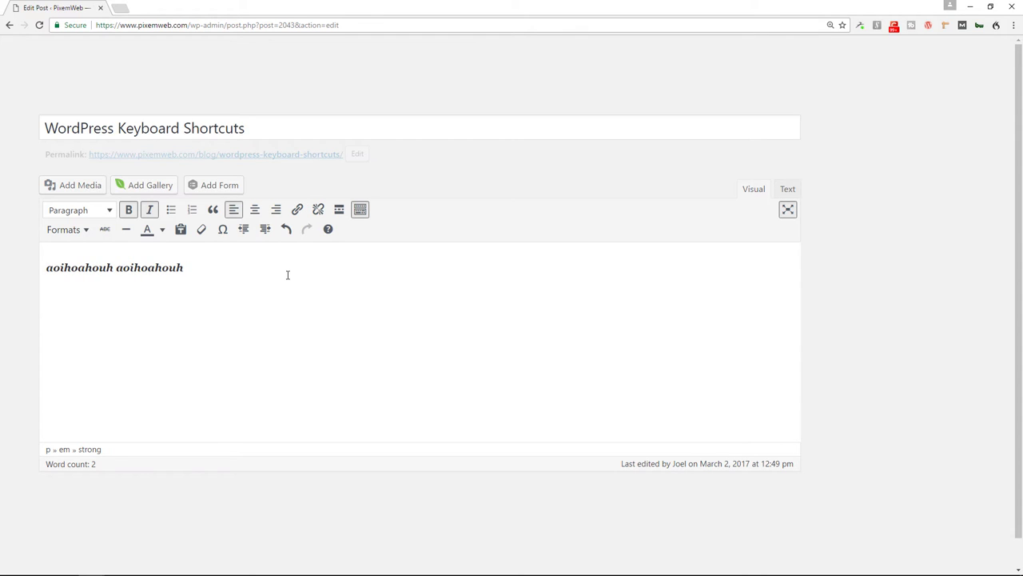
key("alt+shift+o")
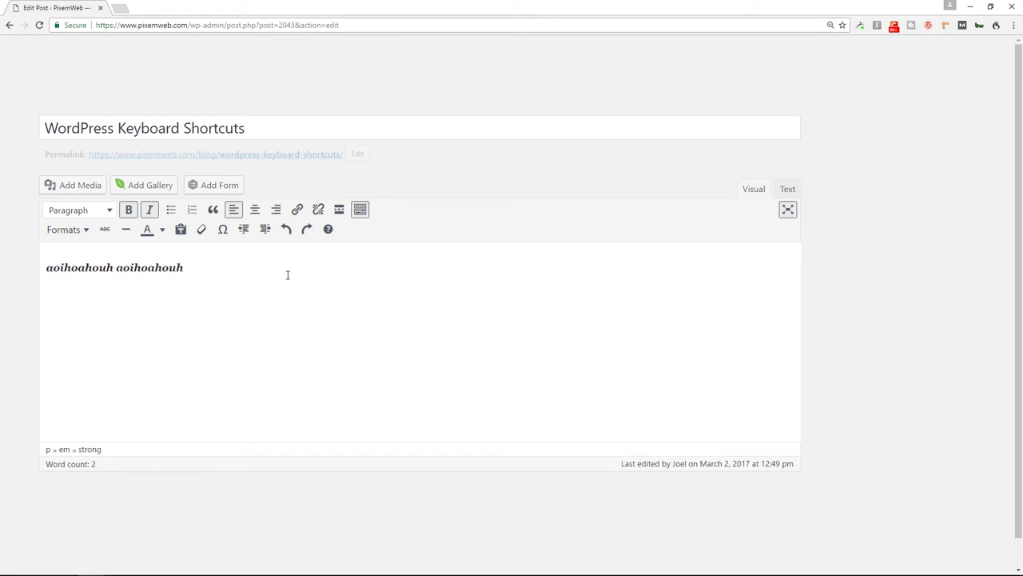
Strike through the placeholder line, remove the strikethrough, then make it a blockquote
key("ctrl+a")
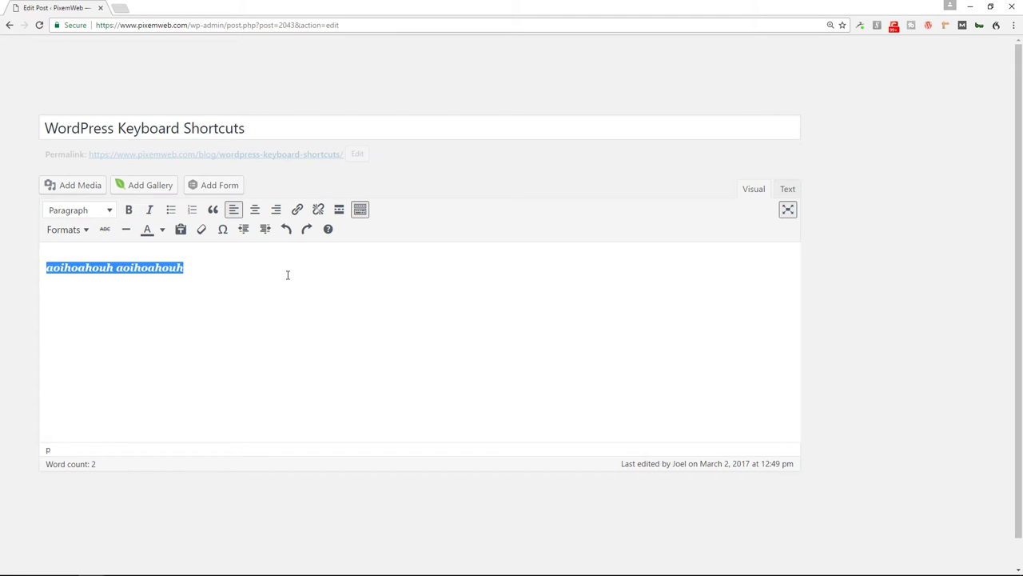
key("alt+shift+d")
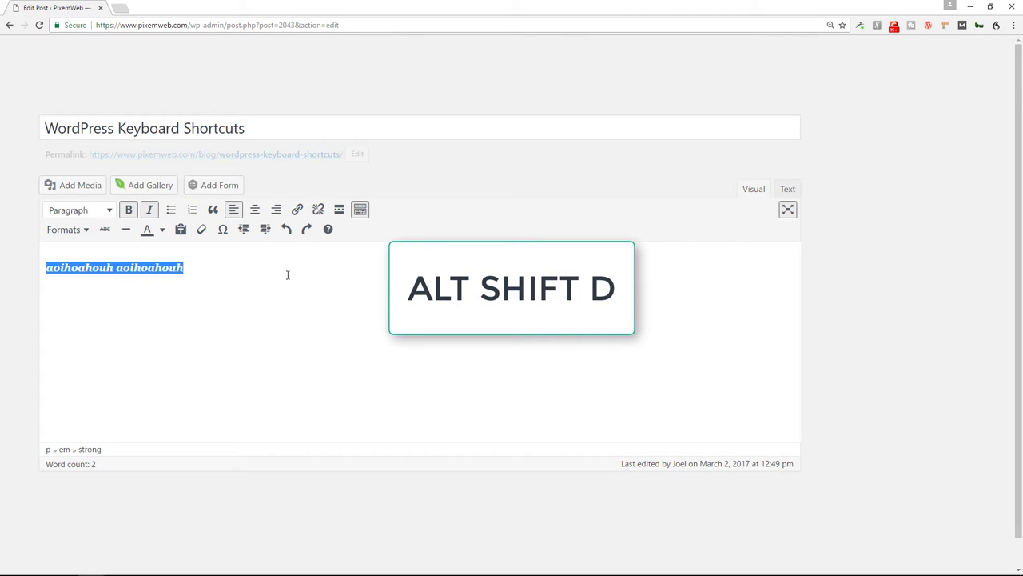
key("alt+shift+d")
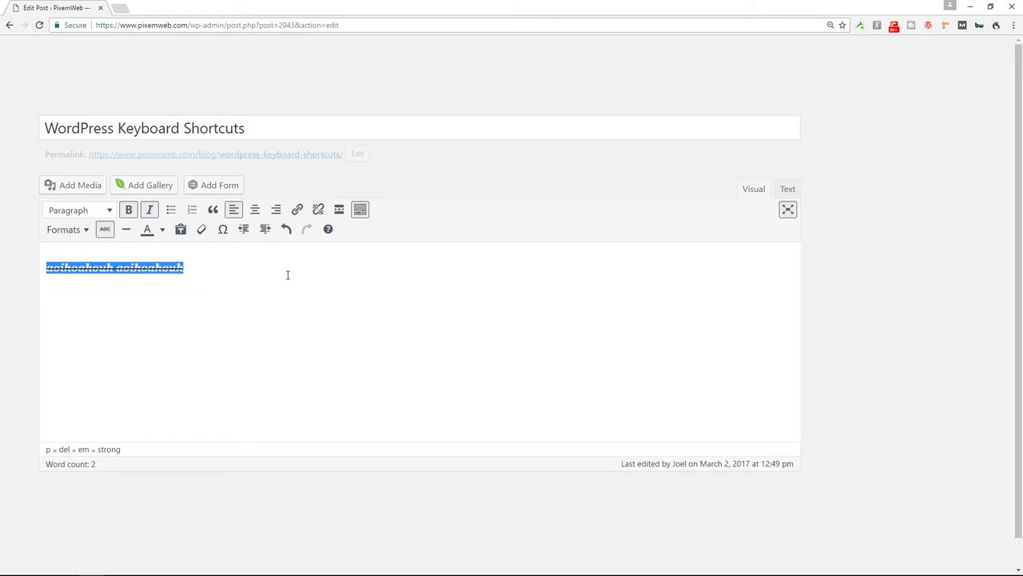
left_click(104, 230)
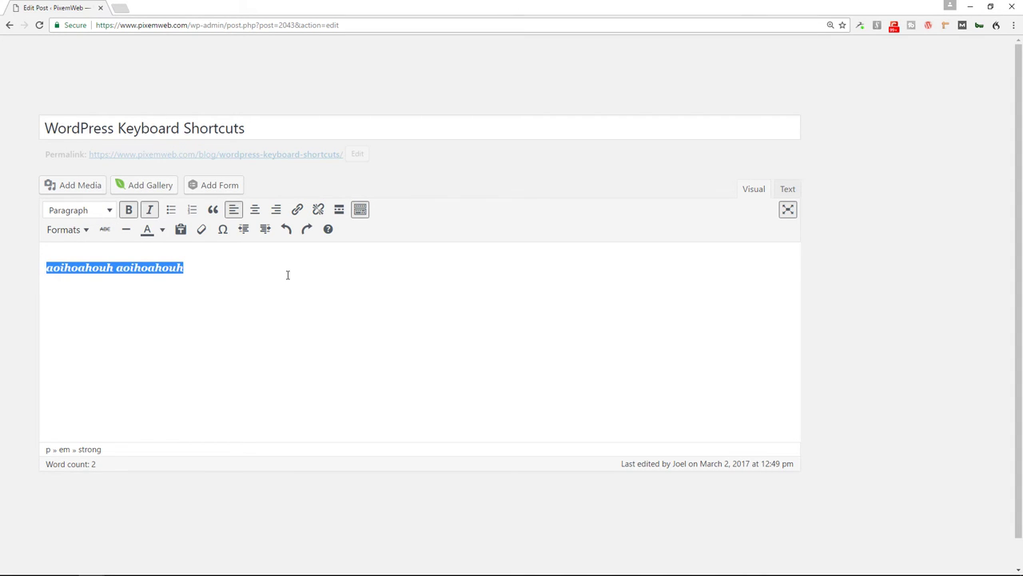
key("alt+shift+q")
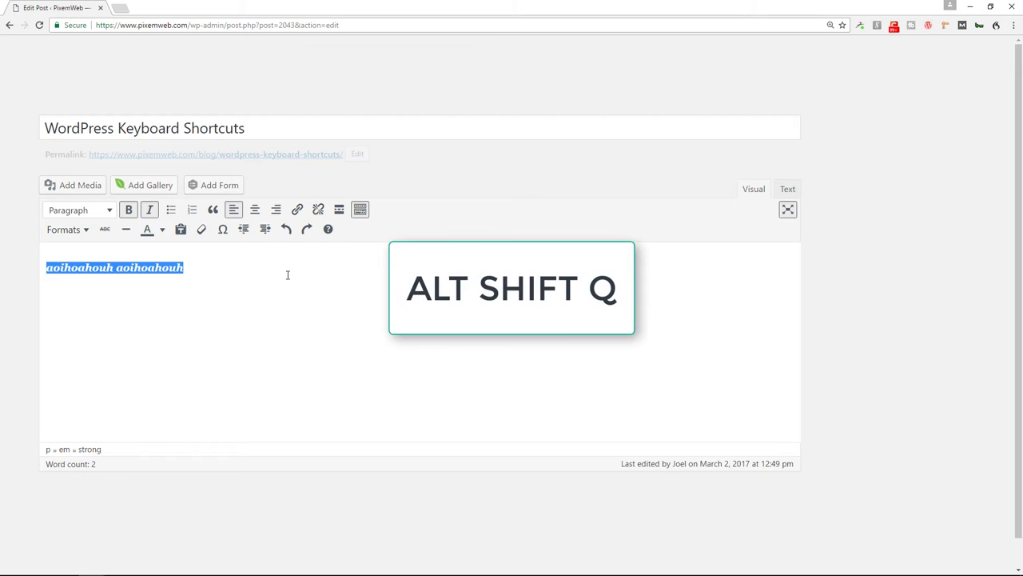
left_click(212, 210)
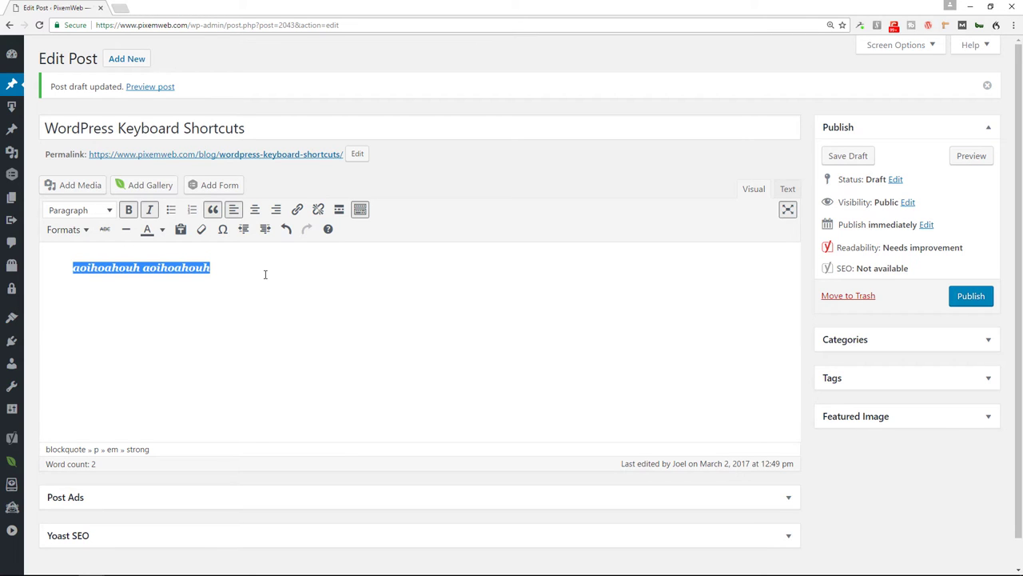
mouse_move(72, 185)
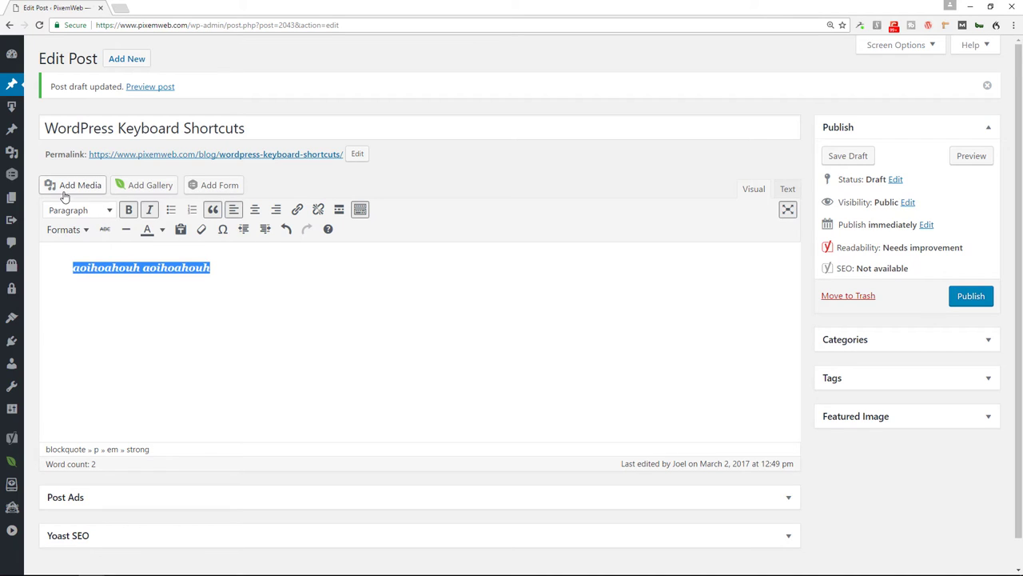
Open the Insert Media library with Alt+Shift+M and close it without inserting anything
key("alt+shift+m")
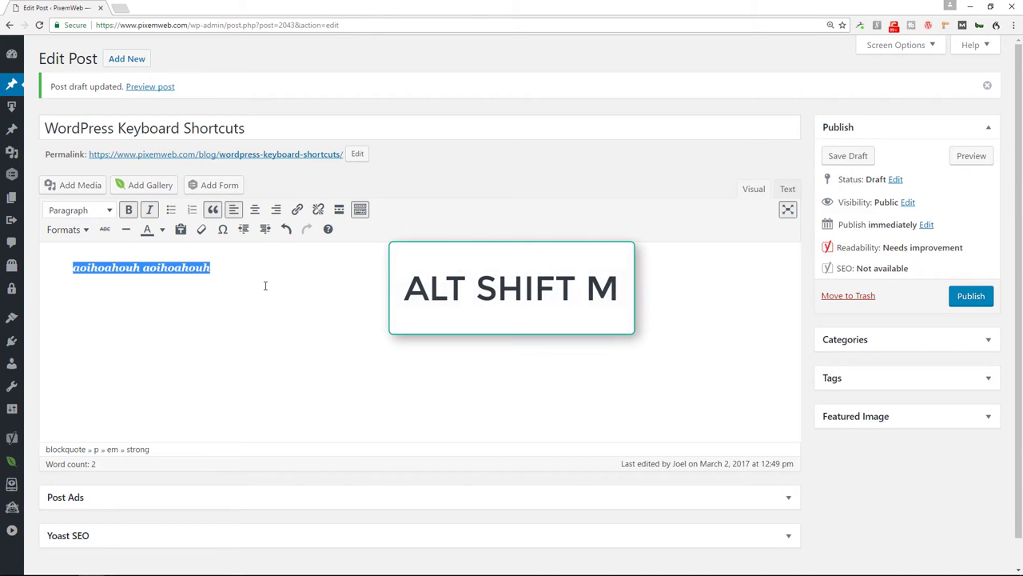
key("alt+shift+m")
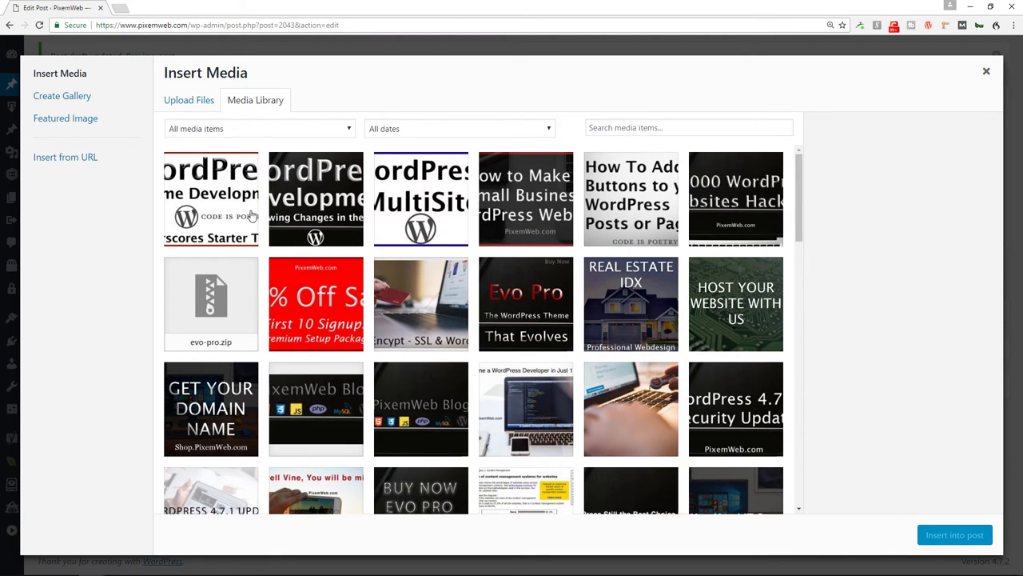
mouse_move(987, 72)
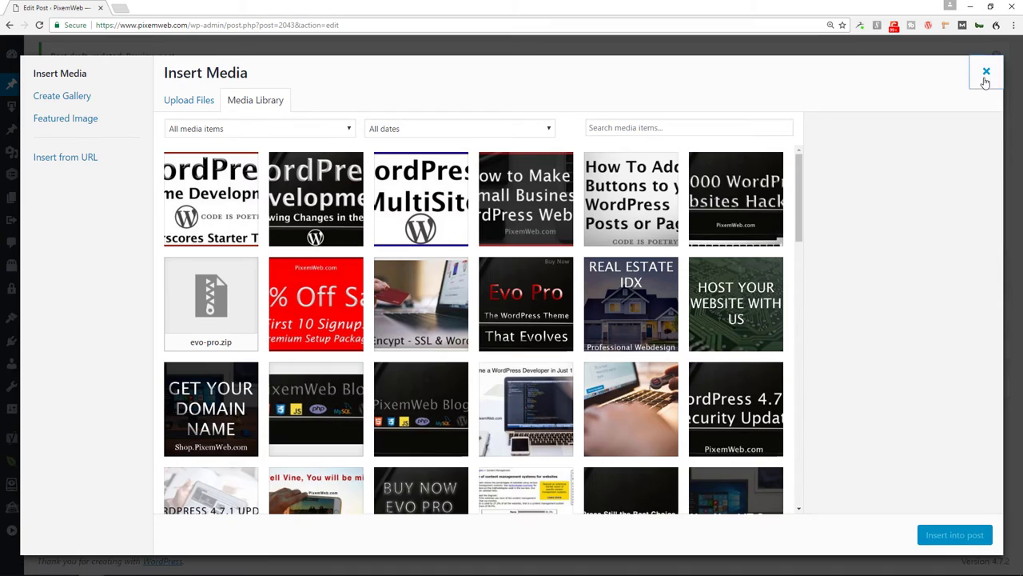
left_click(986, 72)
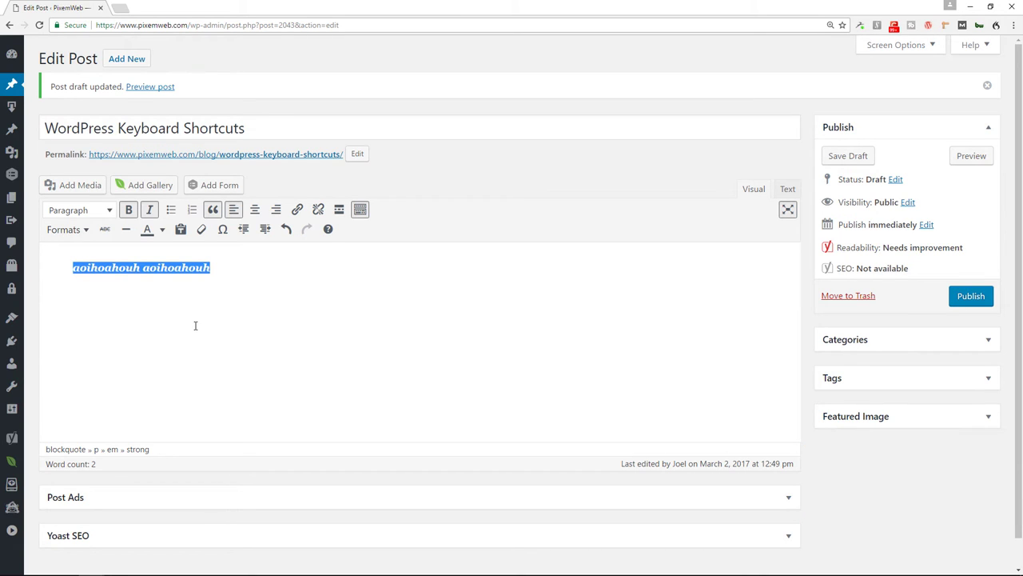
Toggle distraction-free mode, add a read-more break below the quote, then undo it
key("alt+shift+w")
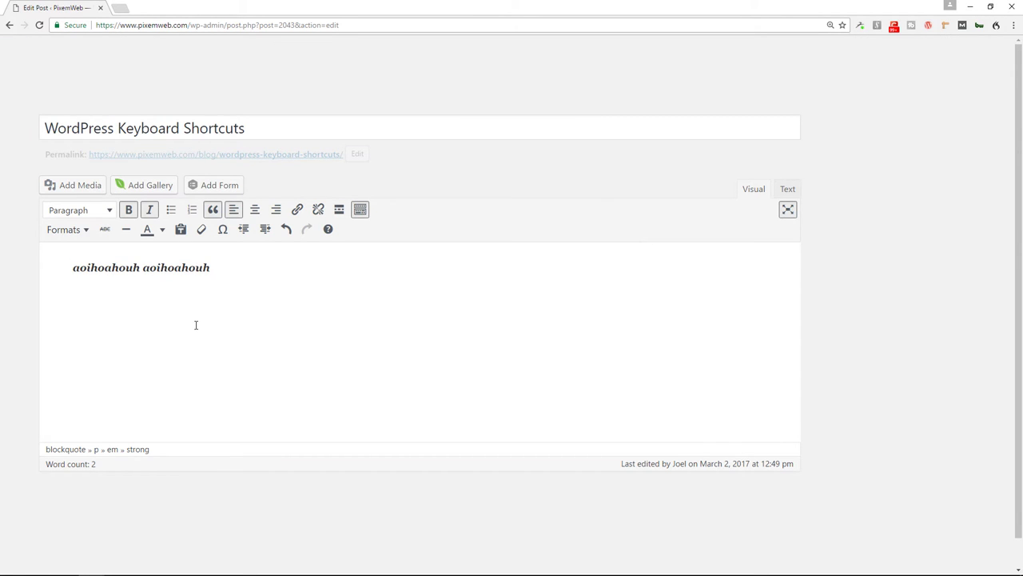
scroll("up", 3)
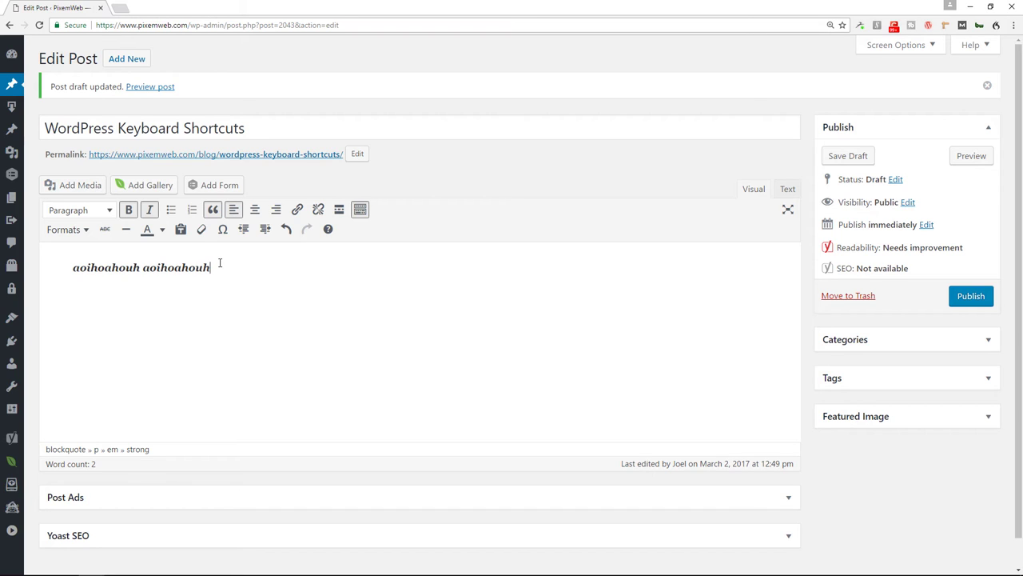
key("alt+shift+t")
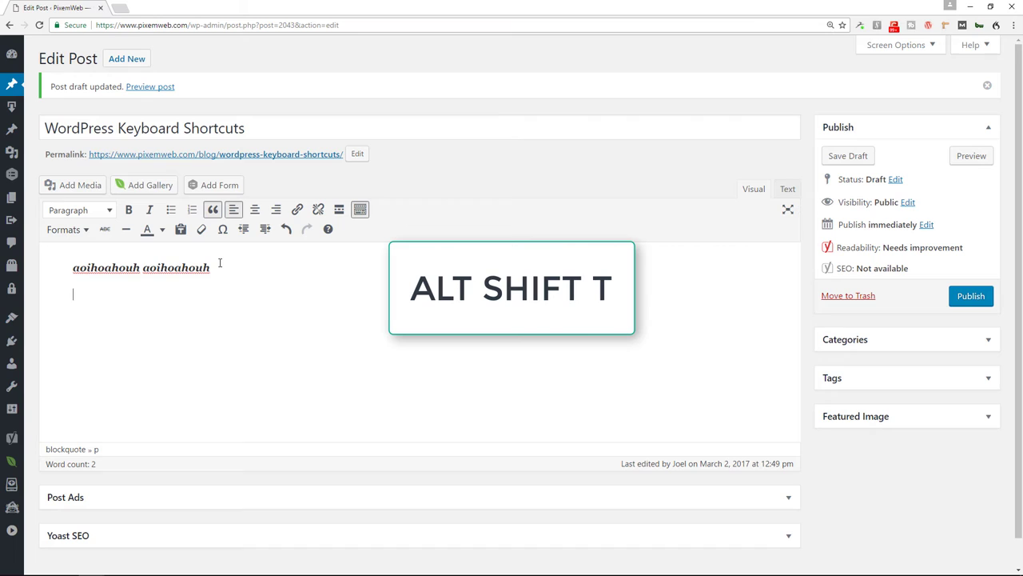
key("alt+shift+t")
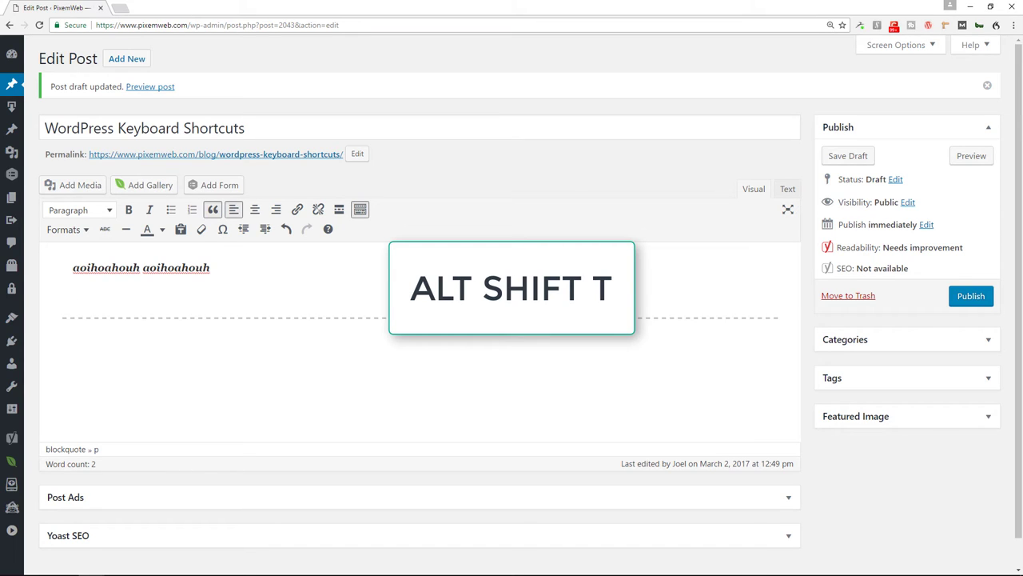
key("alt+shift+t")
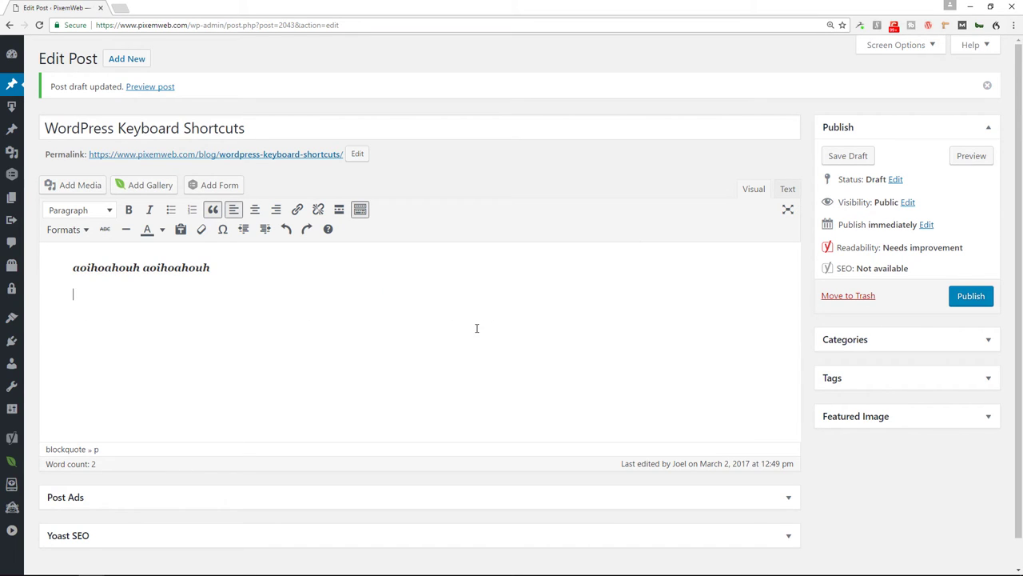
key("alt+shift+p")
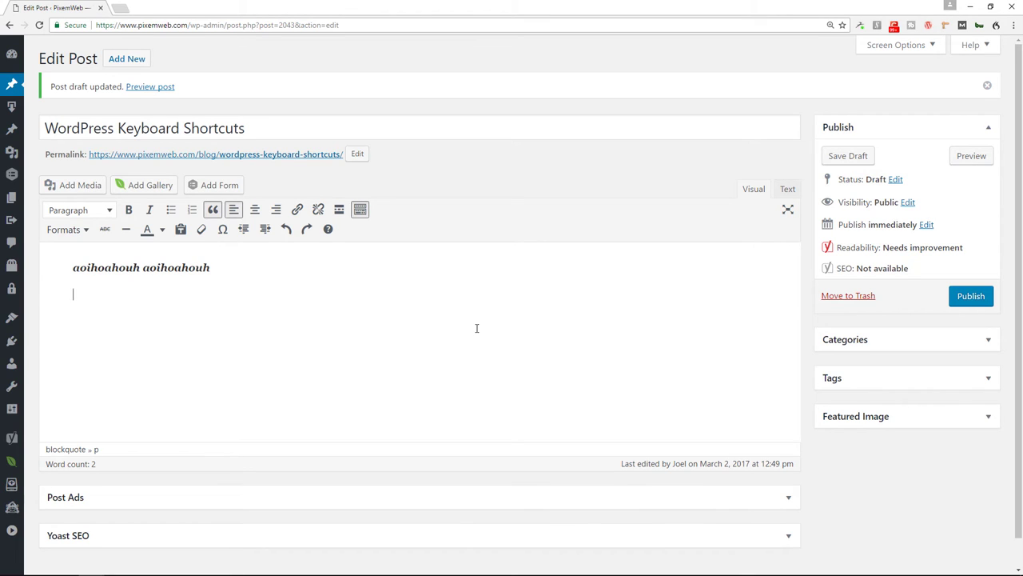
Make a level 1 heading 'lkjijaoij' and a level 2 heading below it
key("alt+shift+1")
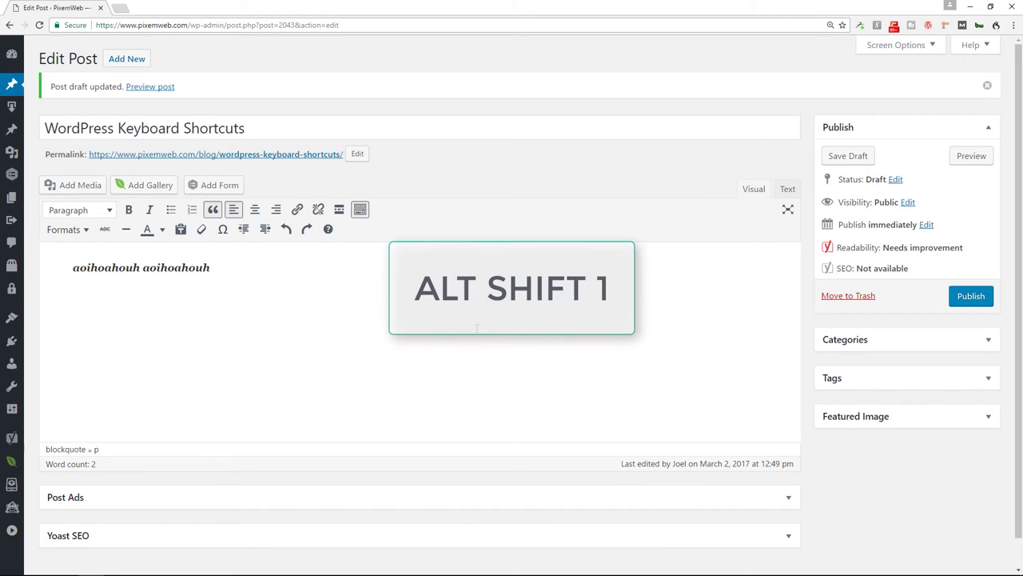
key("alt+shift+1")
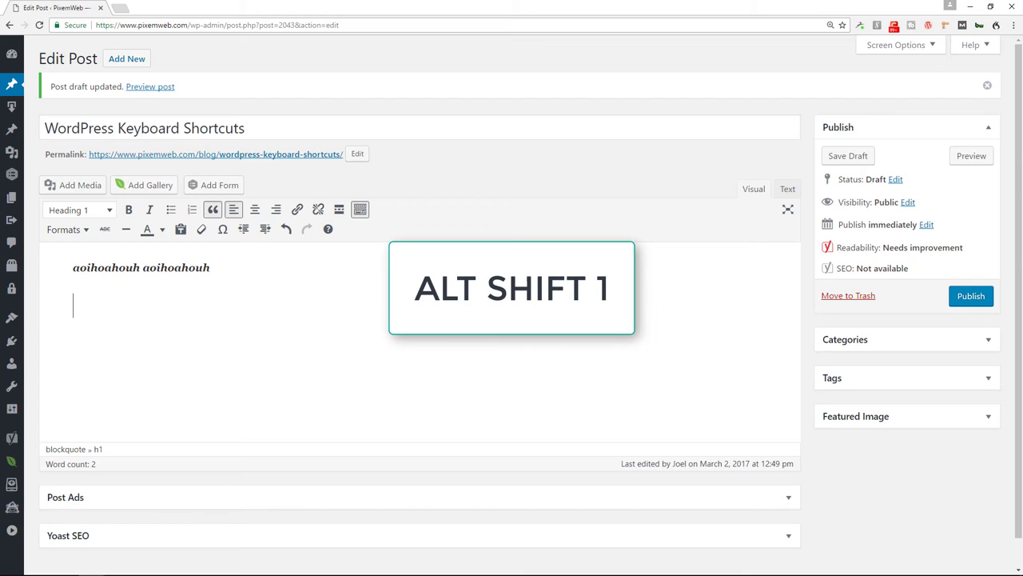
type("lkj")
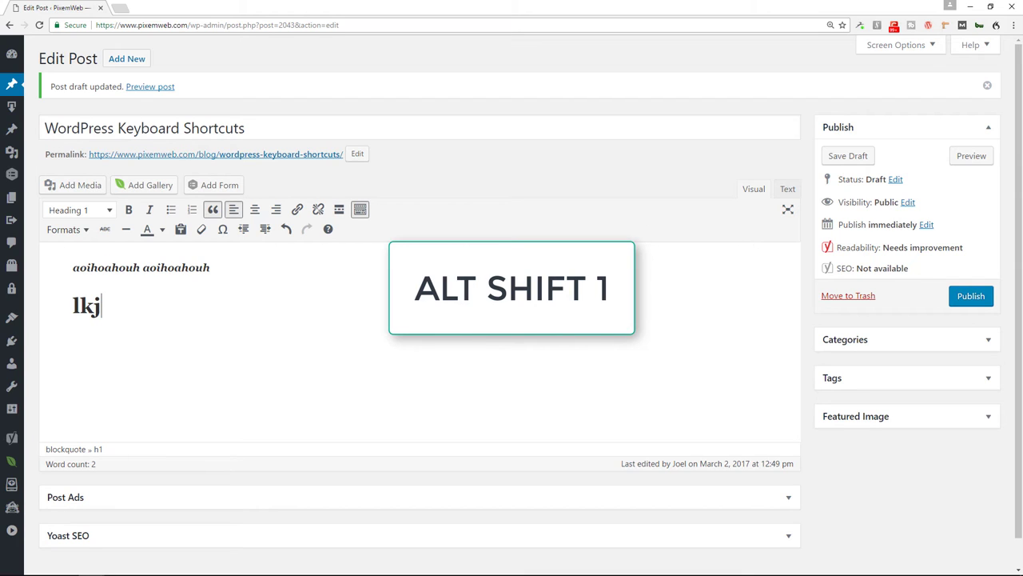
type("ijaoij")
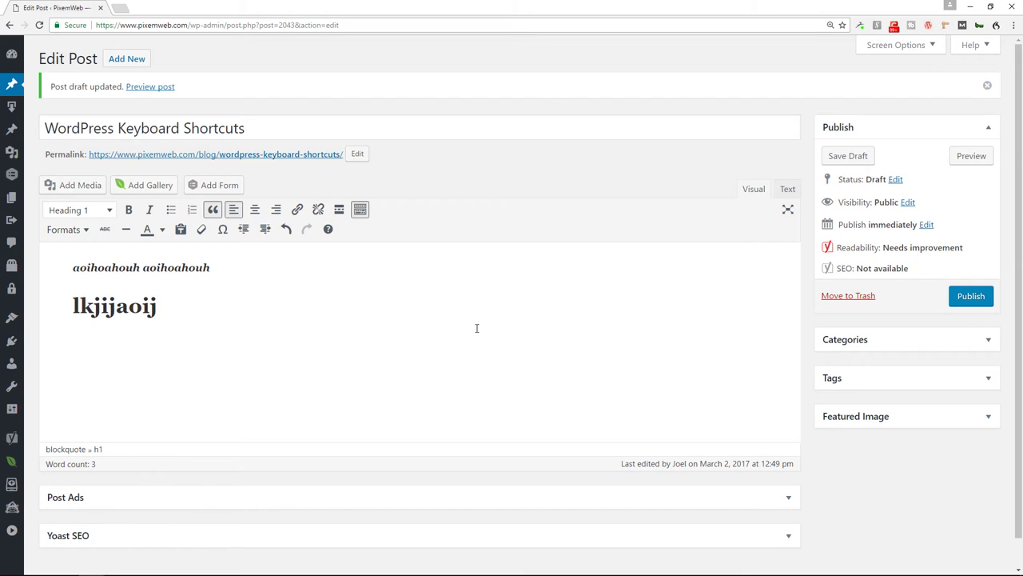
left_click(79, 209)
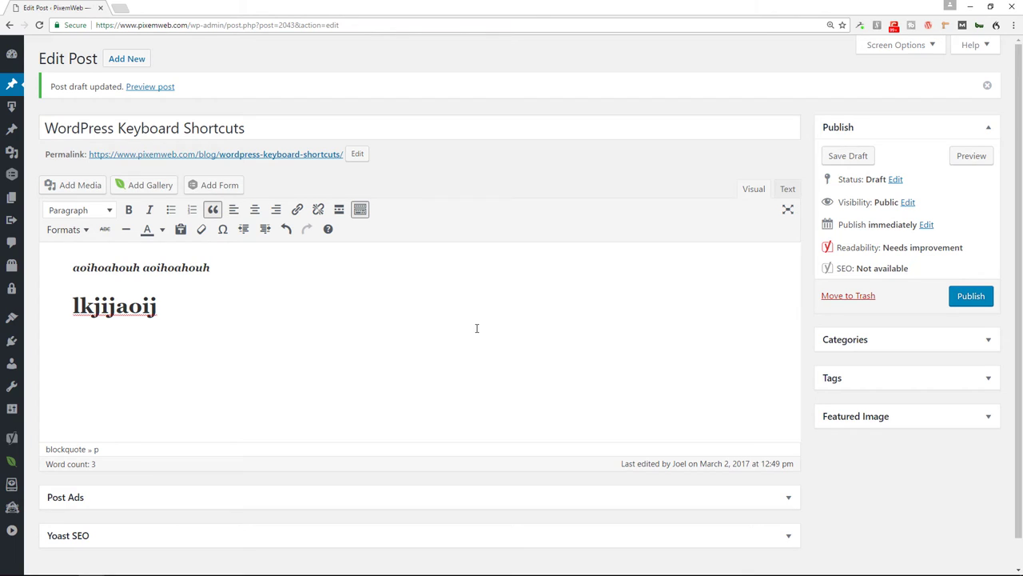
key("alt+shift+2")
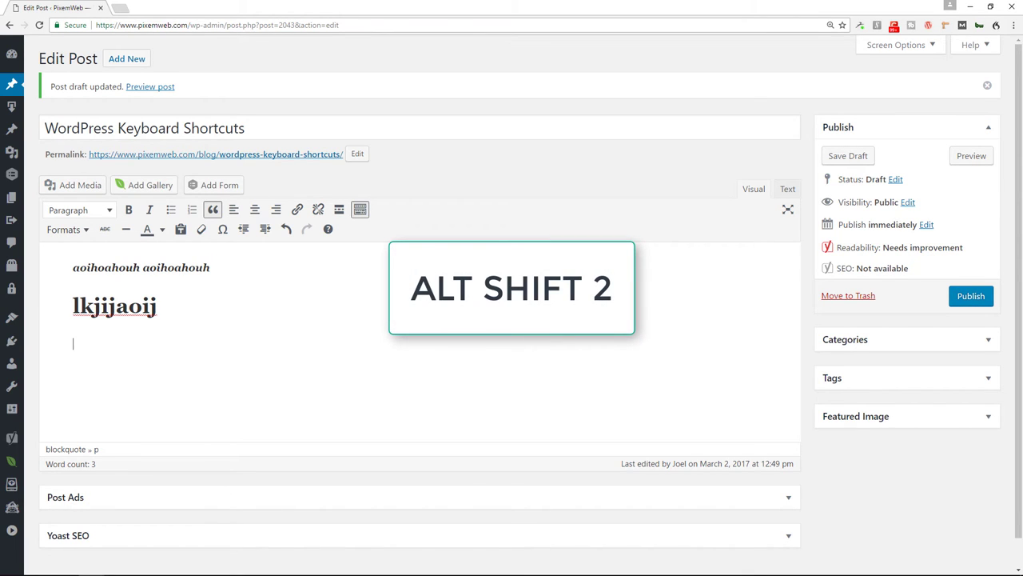
key("alt+shift+2")
type("kjshdiuhi")
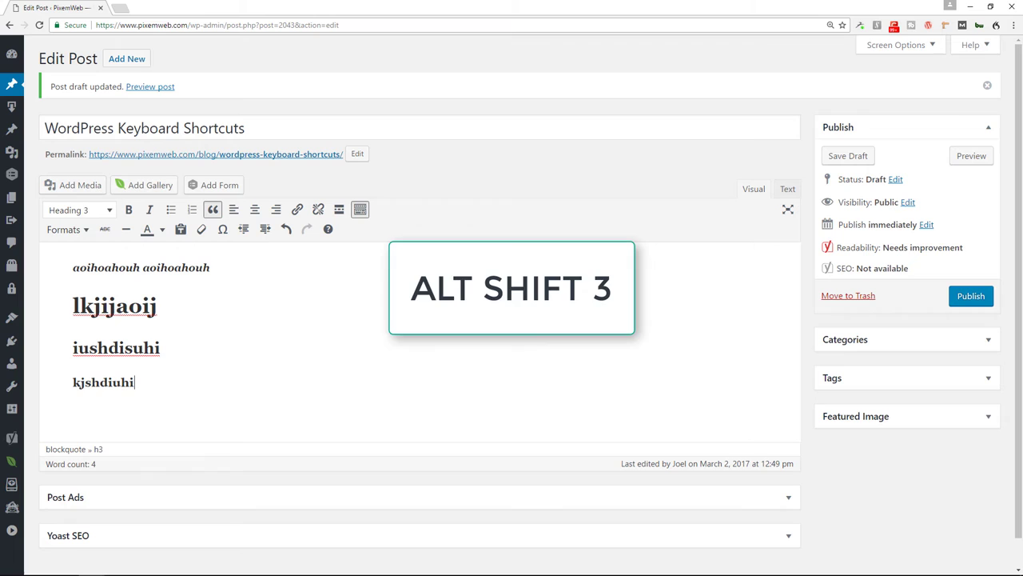
Add further heading lines at levels 4, 5 and 6
key("alt+shift+4")
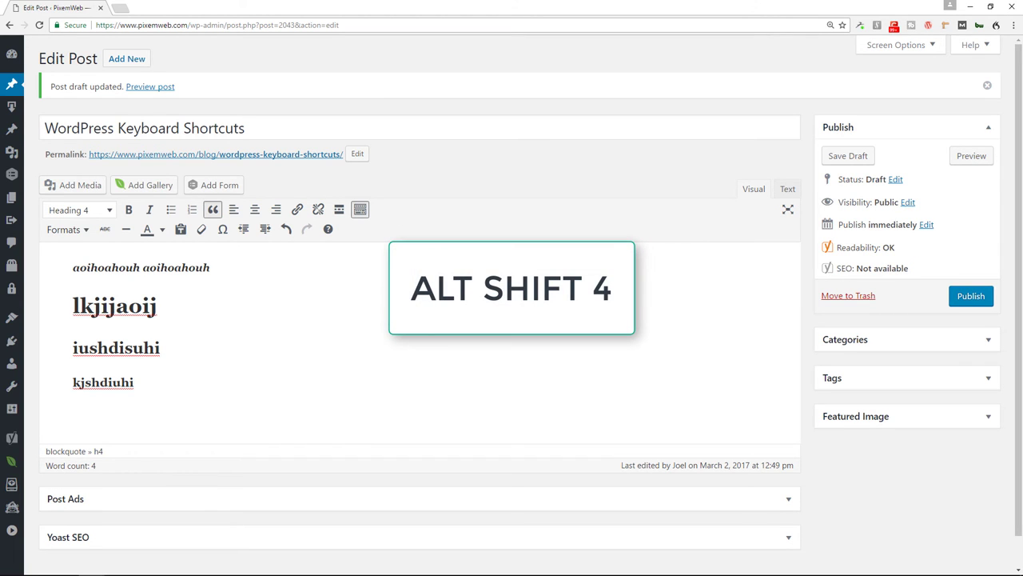
key("alt+shift+5")
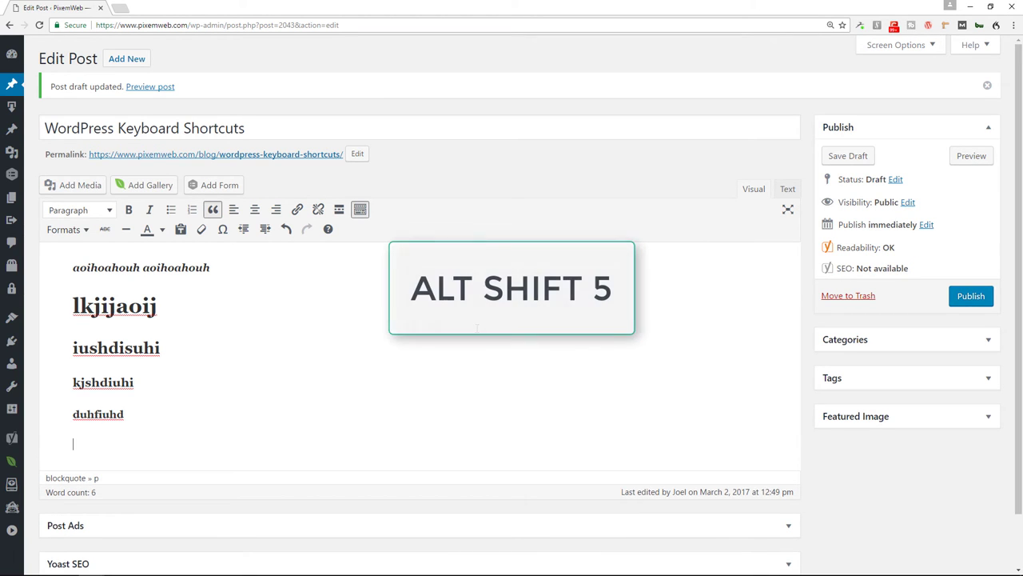
key("alt+shift+5")
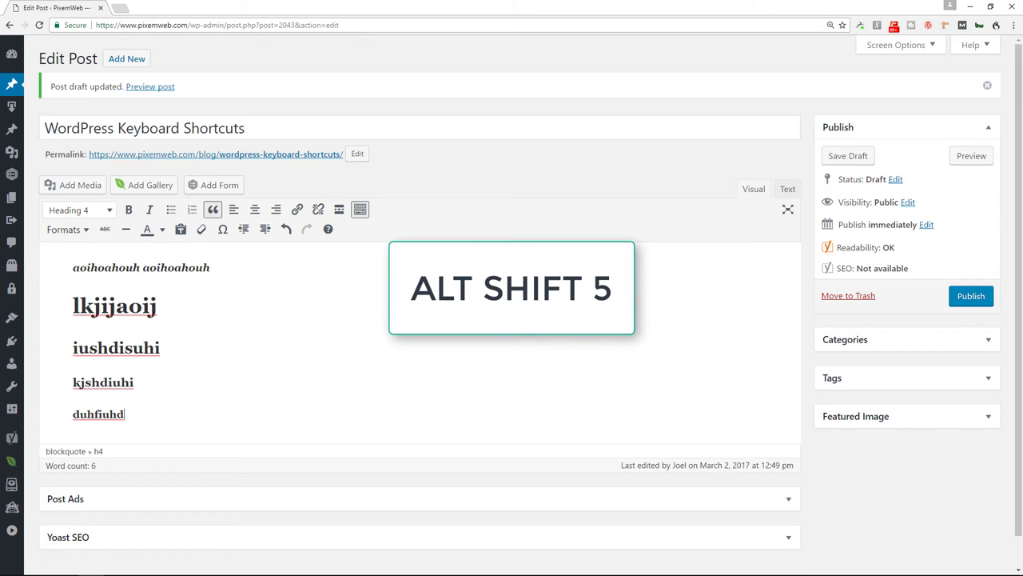
key("alt+shift+5")
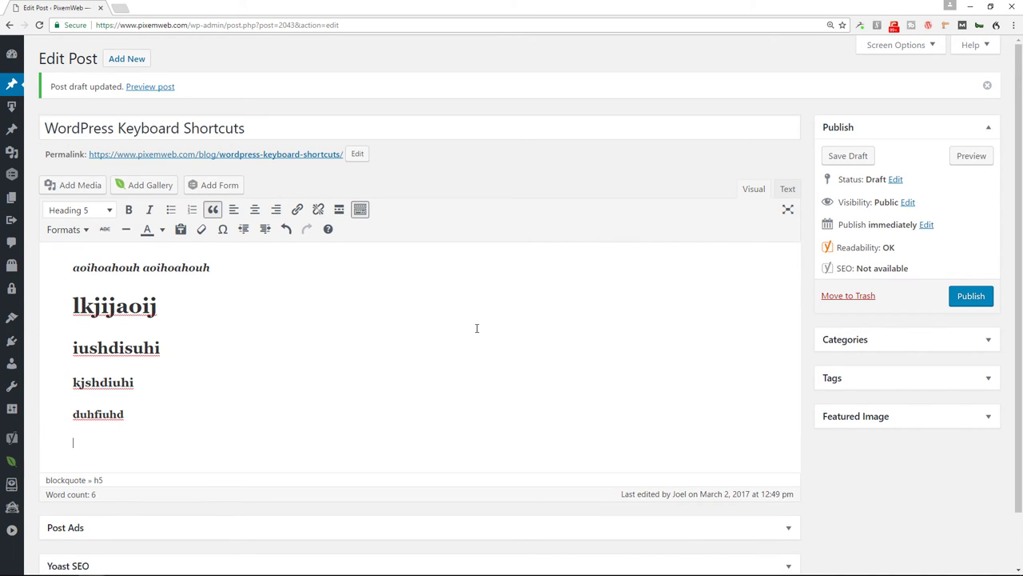
key("alt+shift+6")
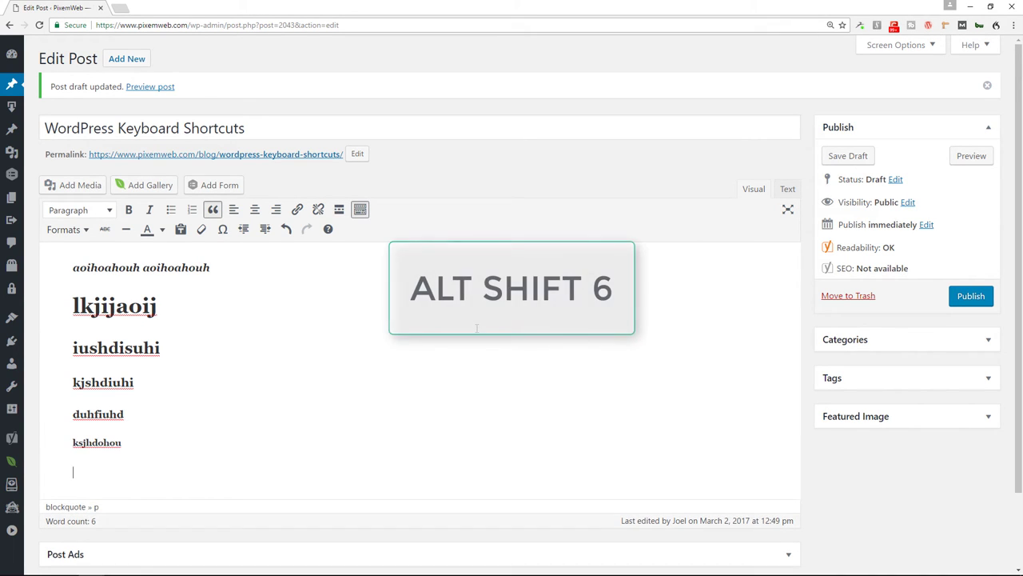
key("alt+shift+6")
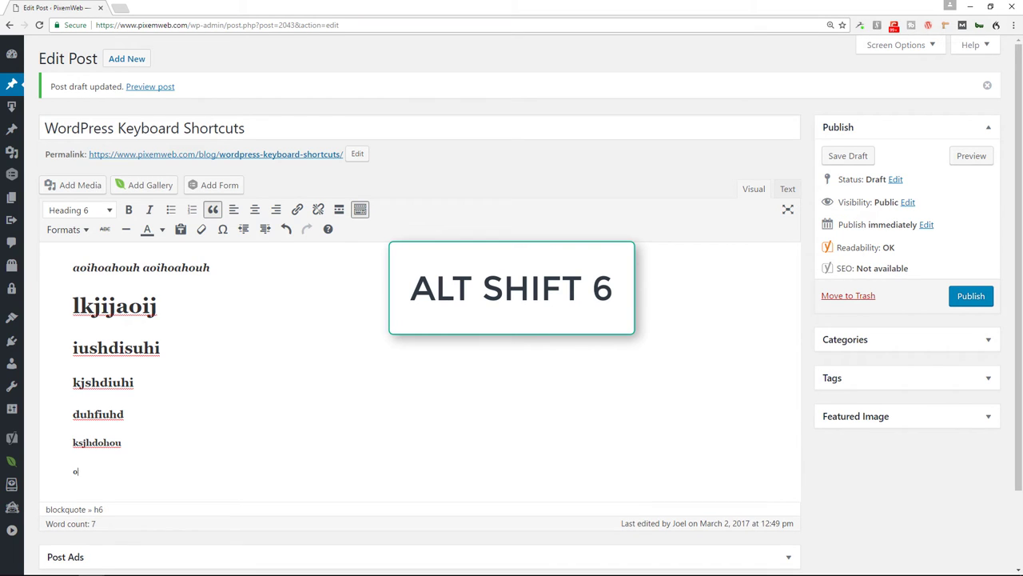
Turn lines into a plain paragraph, a div block, and finally address format
key("alt+shift+7")
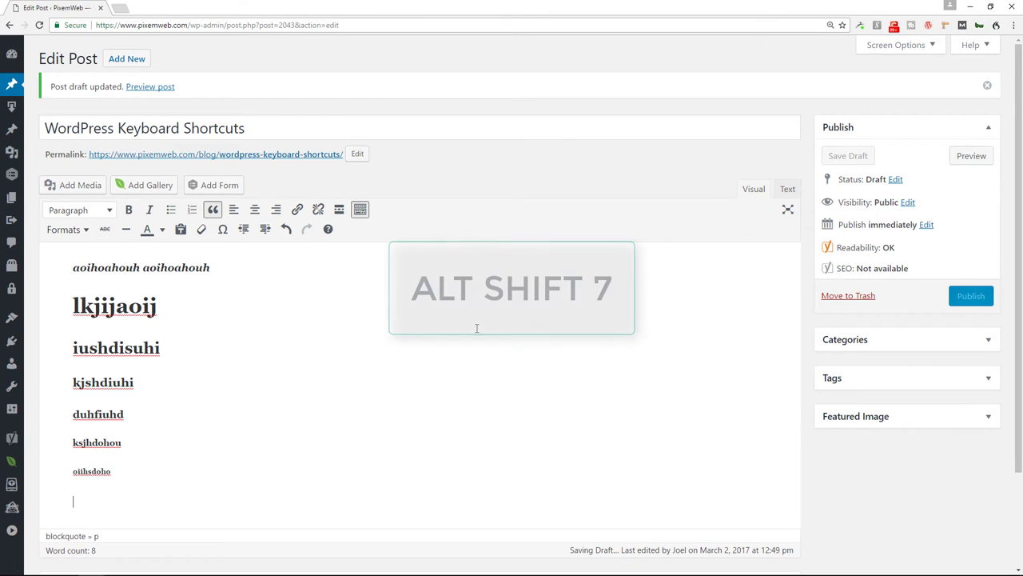
key("alt+shift+7")
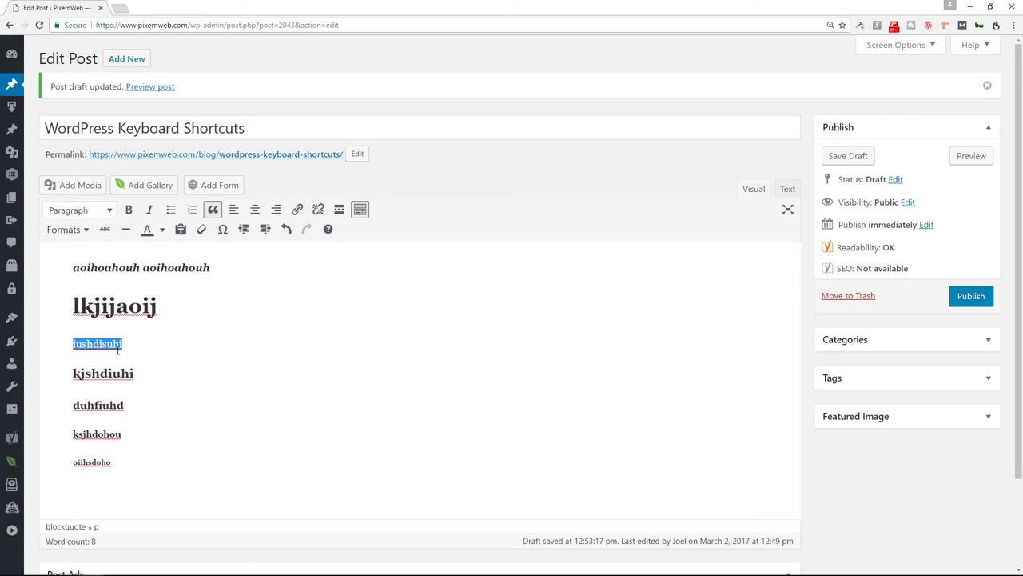
mouse_move(125, 354)
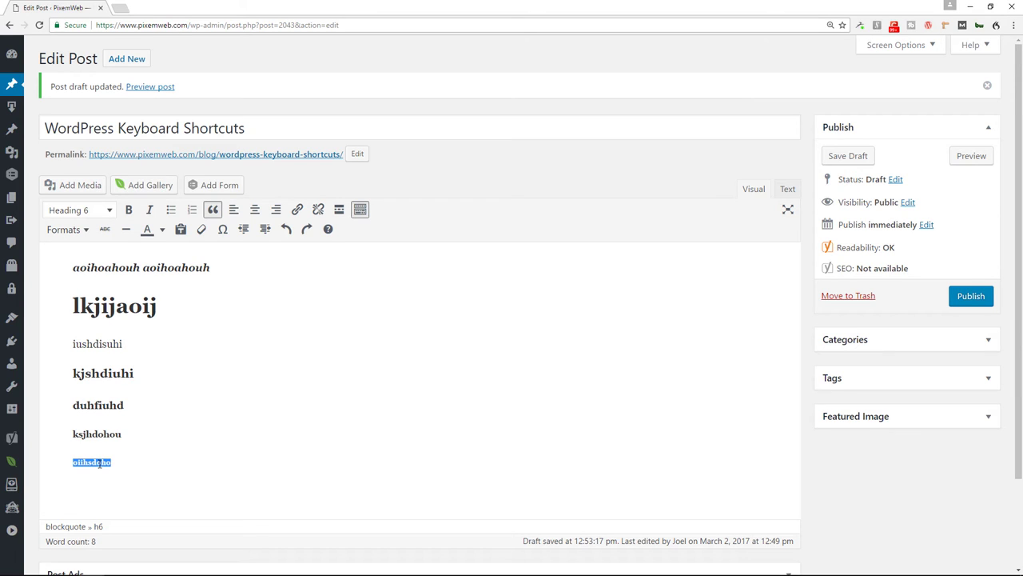
key("alt+shift+8")
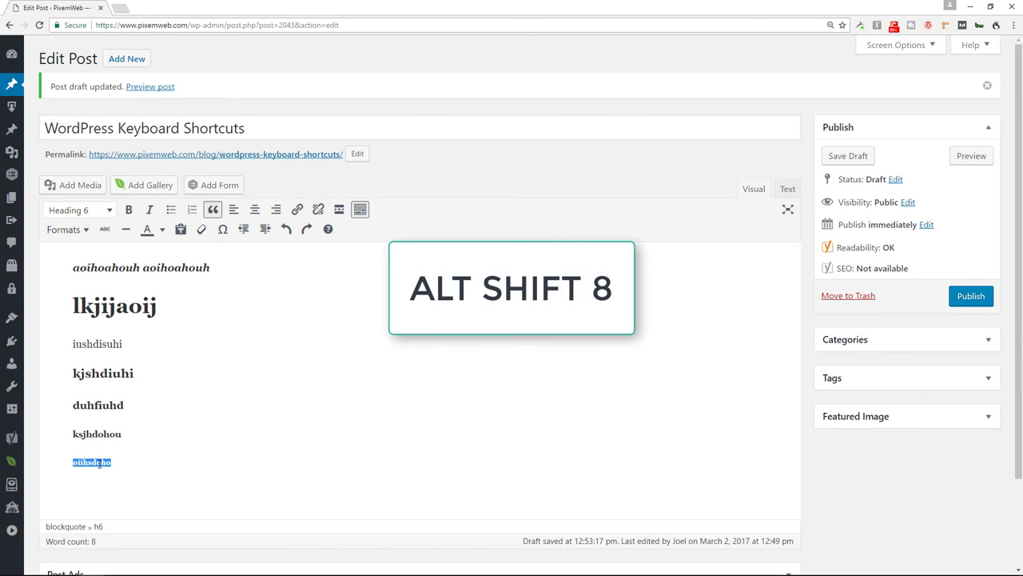
key("alt+shift+8")
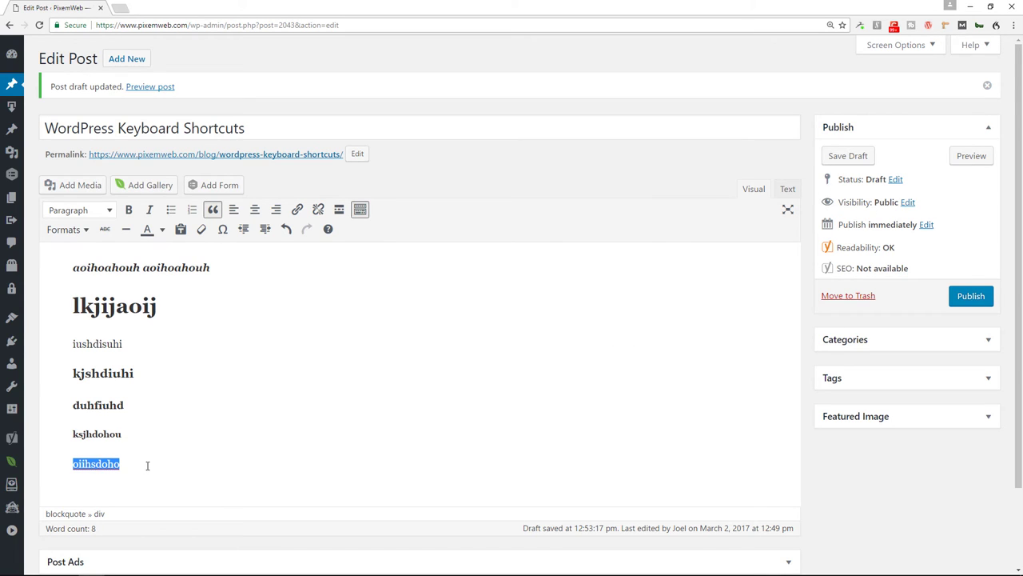
left_click(78, 210)
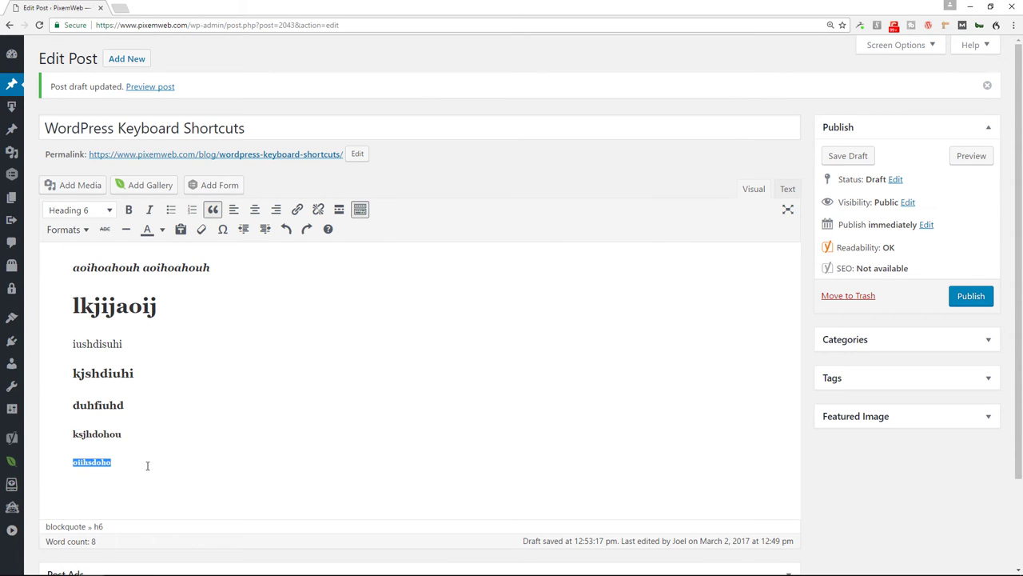
mouse_move(130, 464)
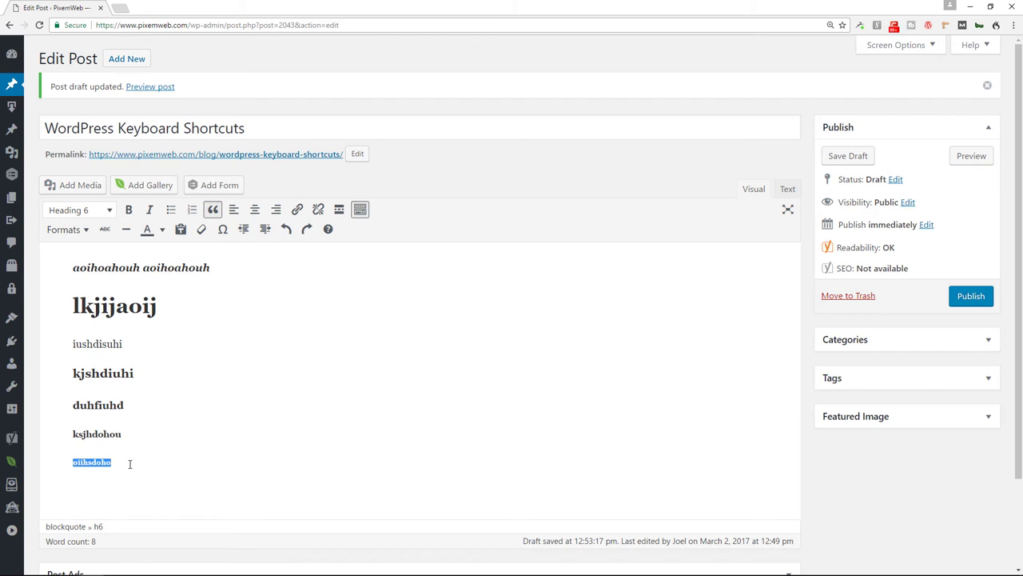
key("alt+shift+9")
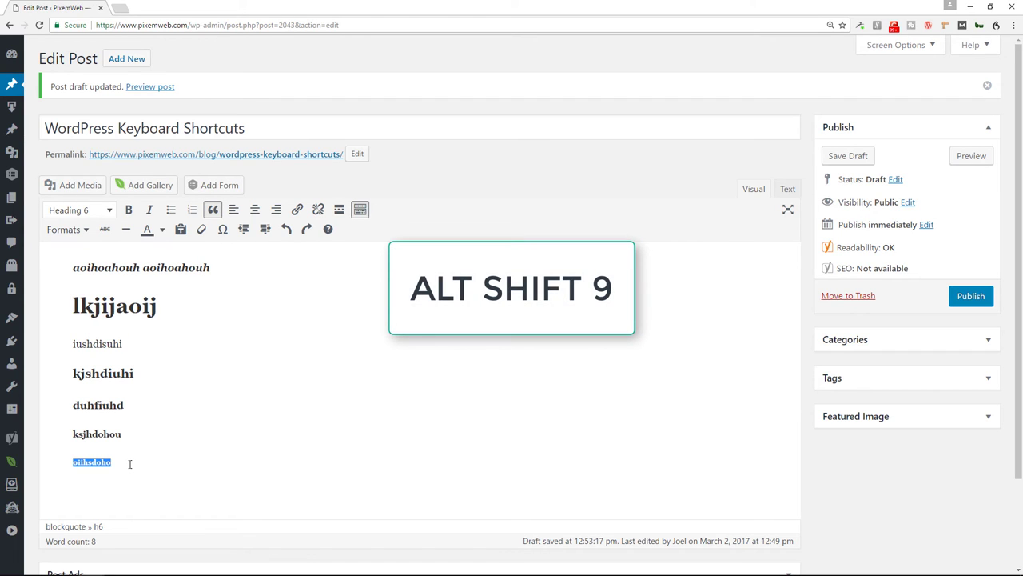
key("alt+shift+9")
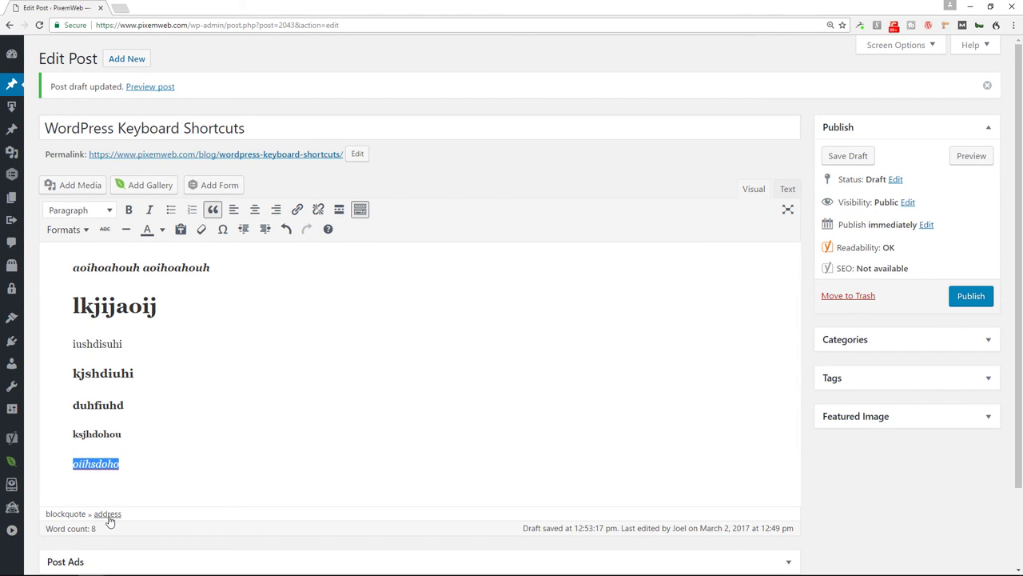
mouse_move(149, 478)
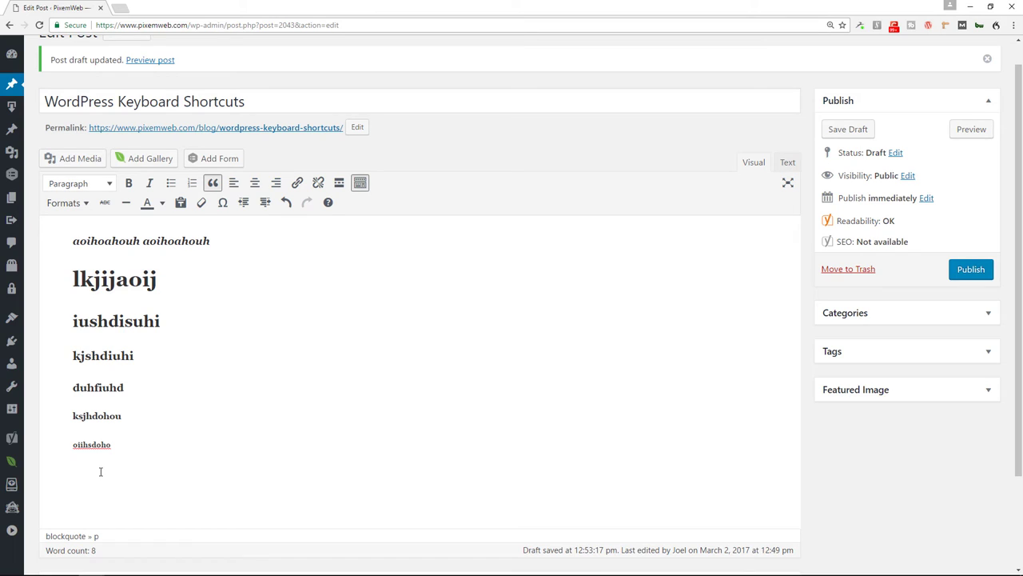
left_click(100, 472)
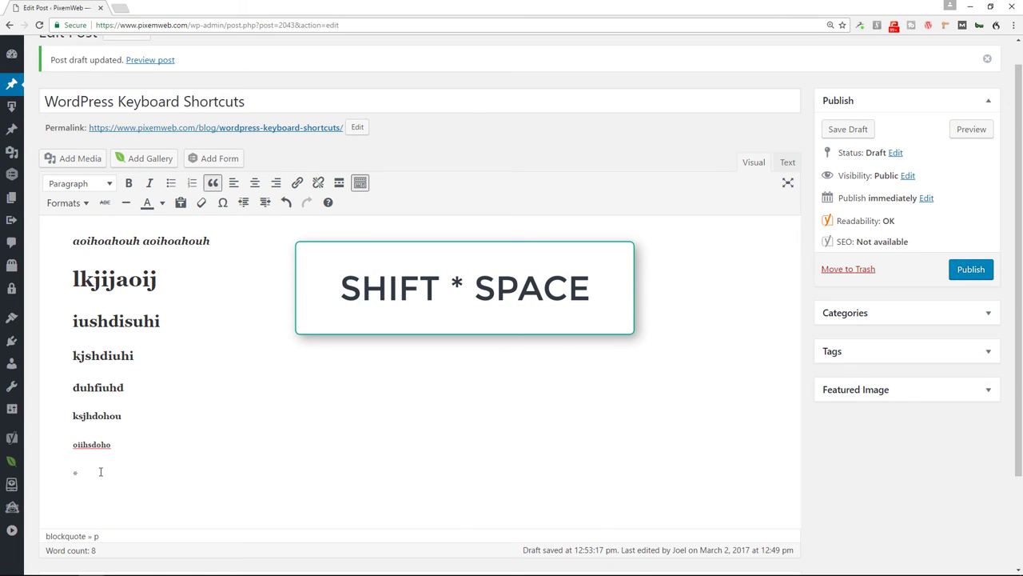
left_click(170, 182)
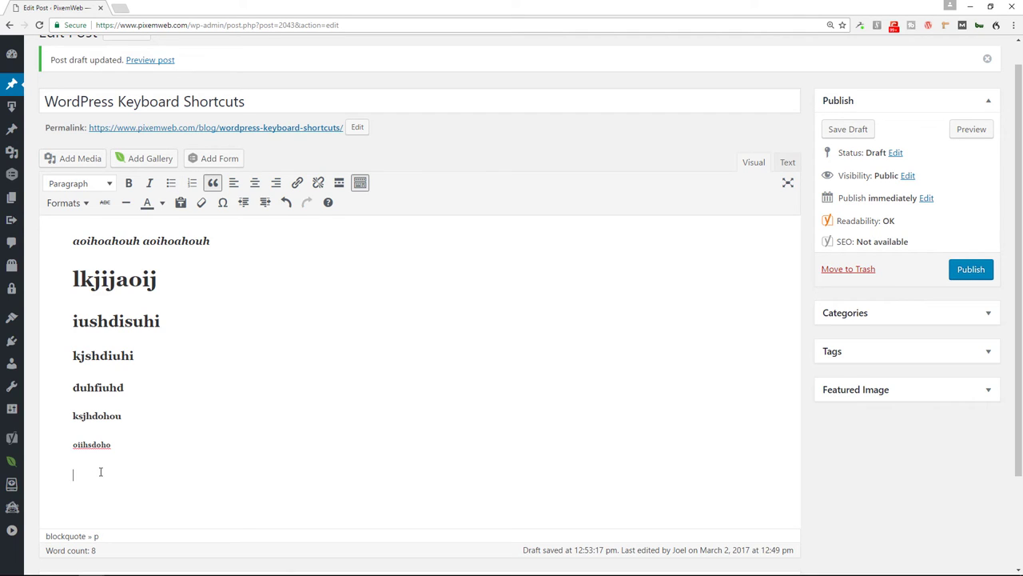
key("space")
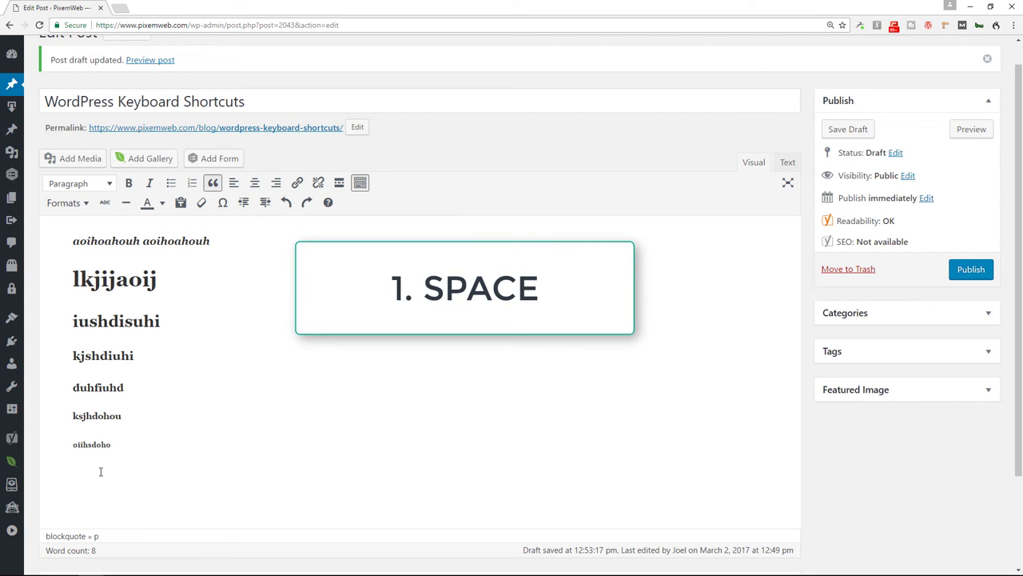
left_click(191, 182)
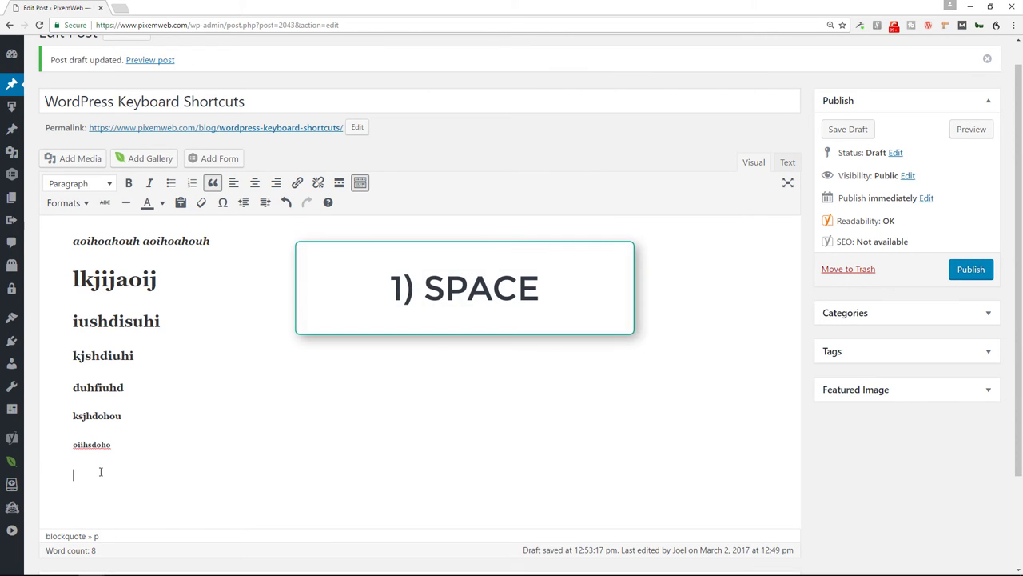
type("1)")
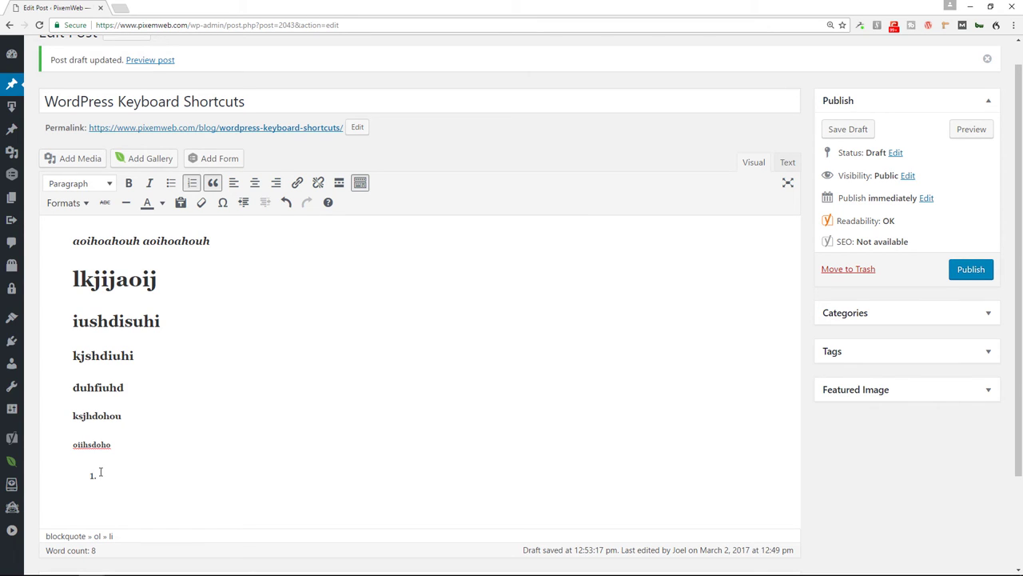
left_click(191, 182)
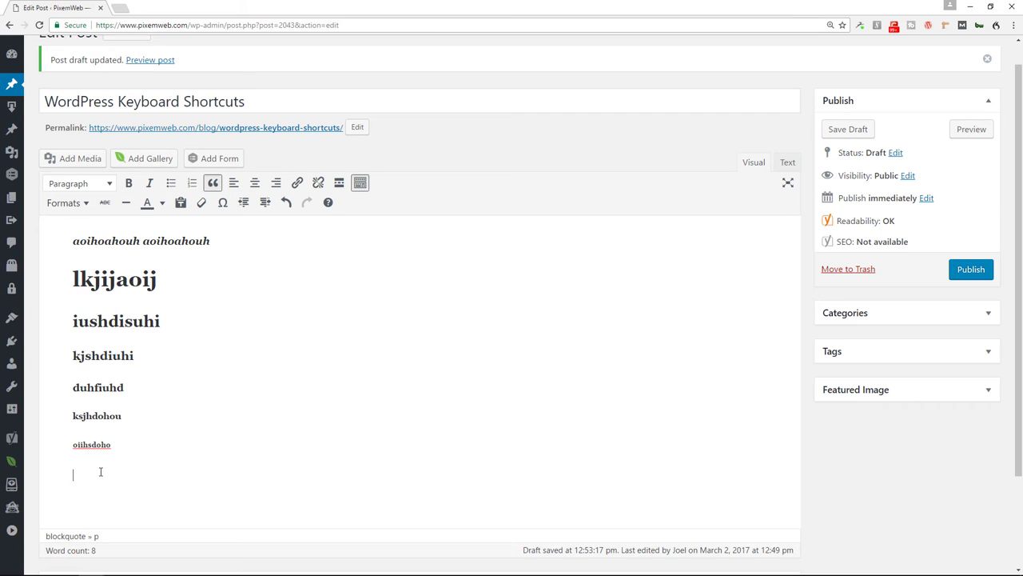
Create the H2 heading 'sohoih' with '##', then type the next heading line beneath it
type("#")
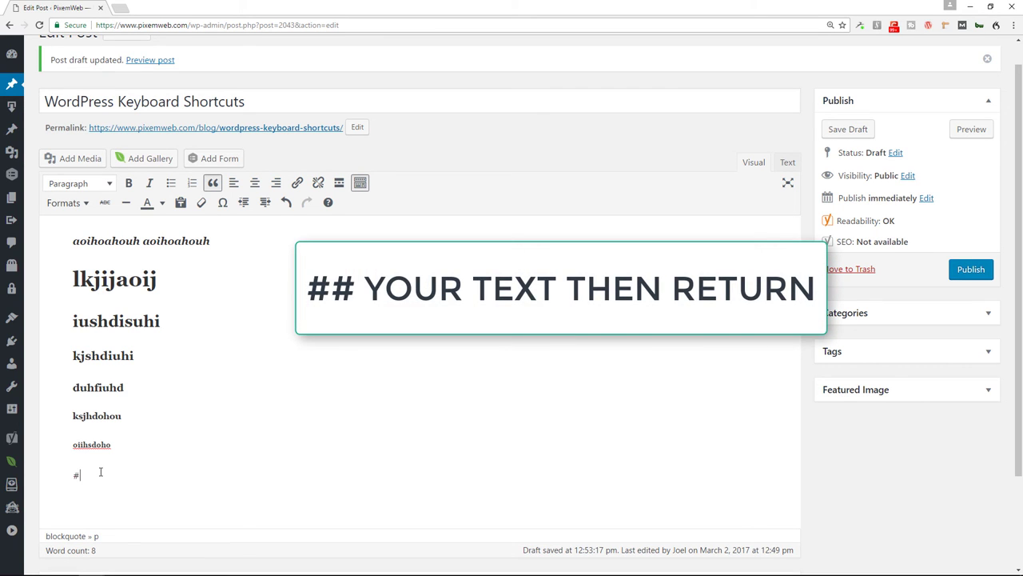
type("#sohoih")
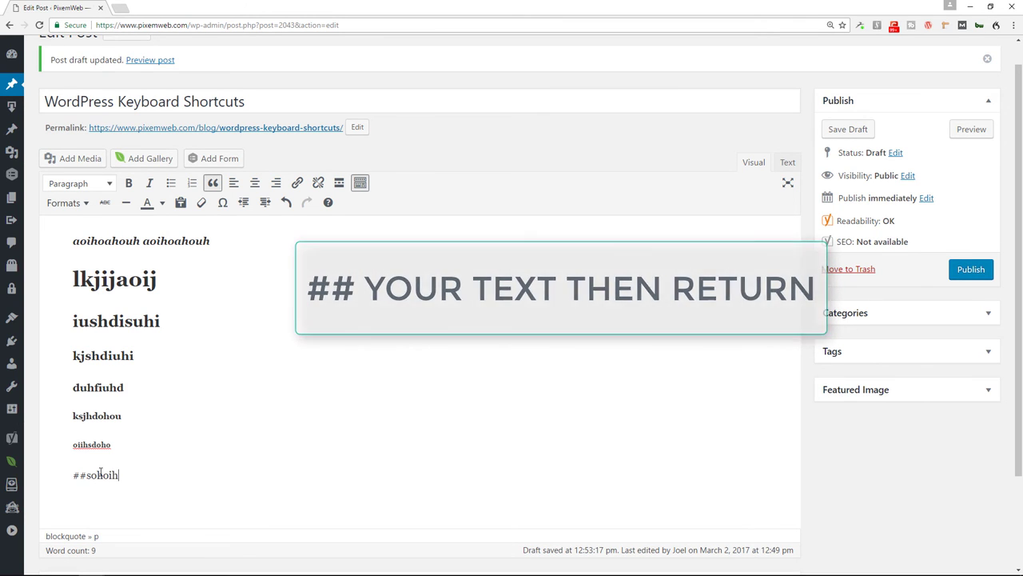
key("Return")
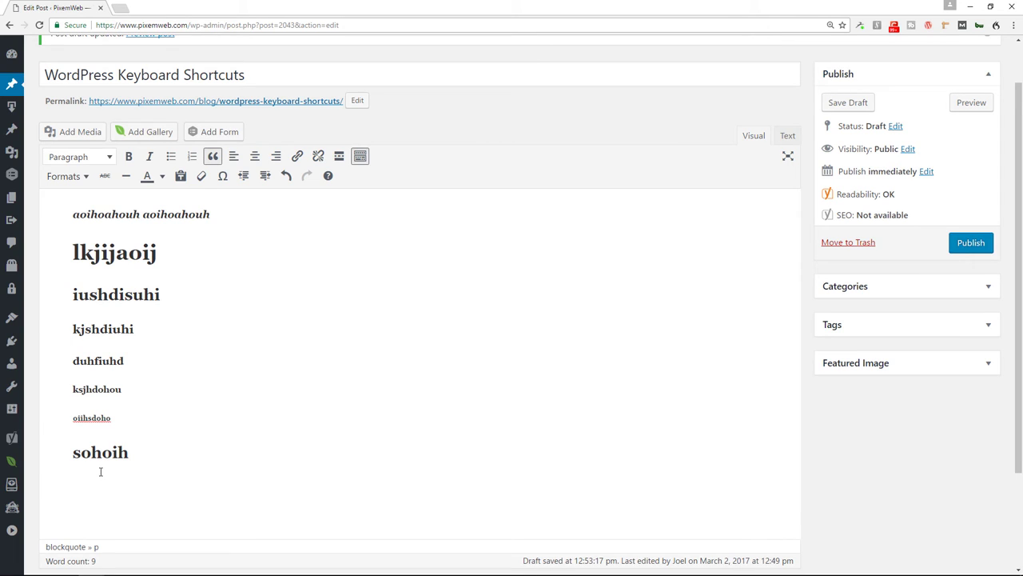
left_click(73, 485)
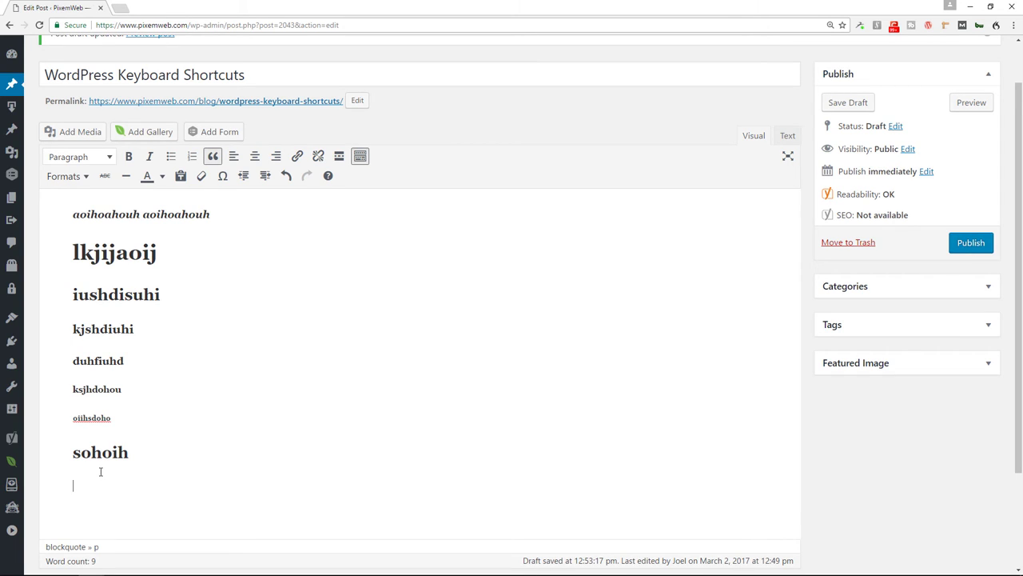
type("#")
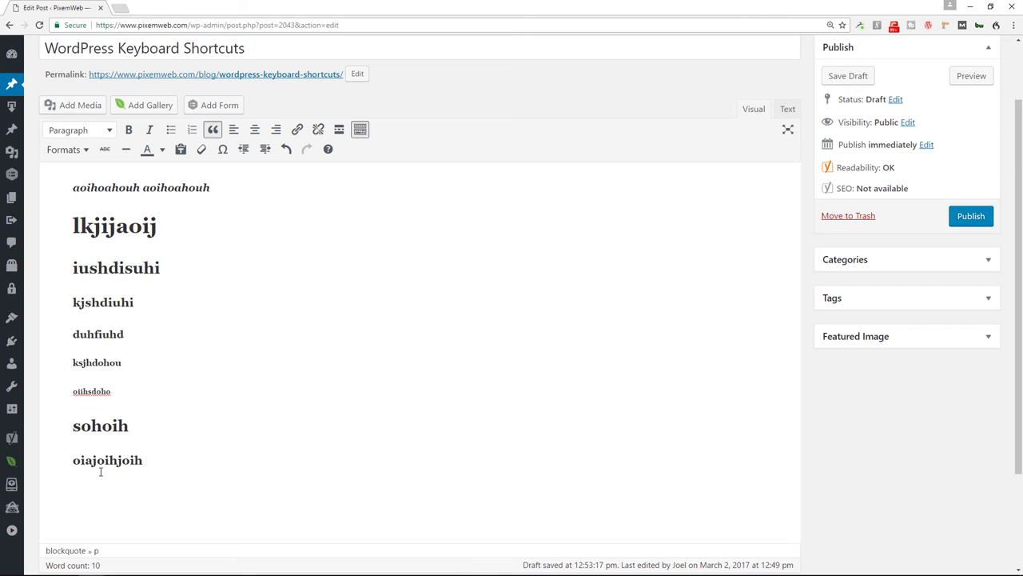
type(">")
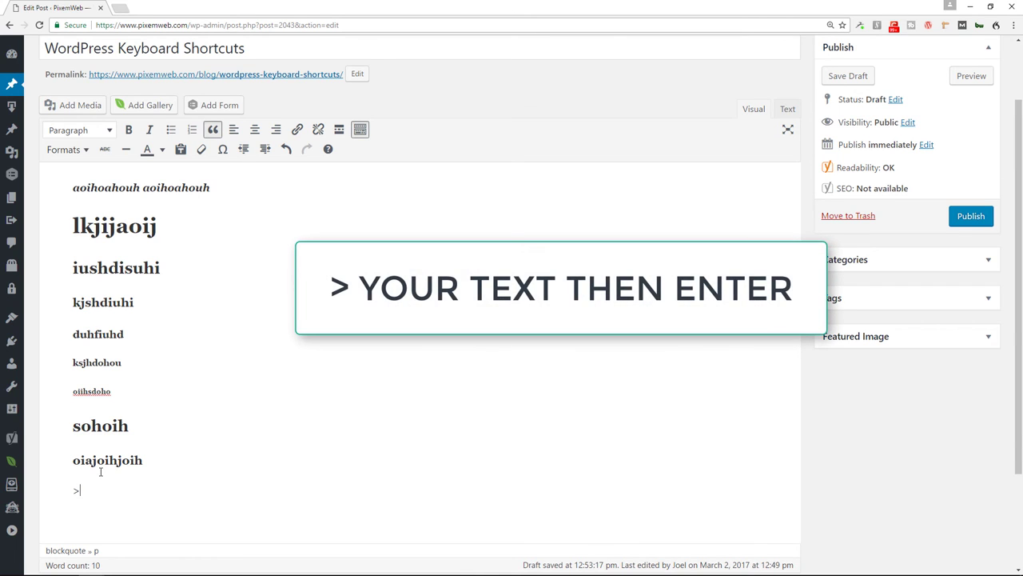
type("oshouh")
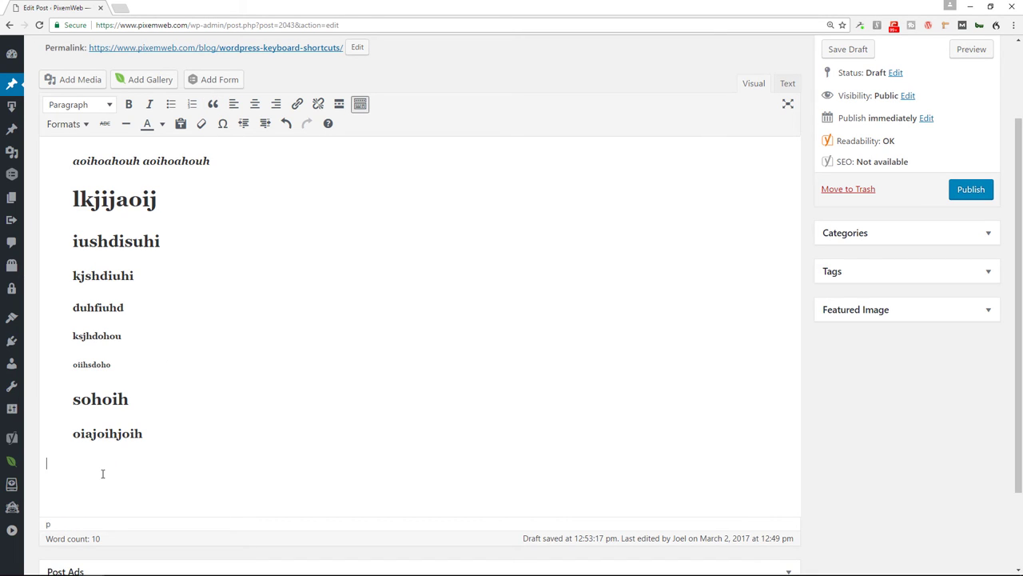
Add a '---' horizontal rule and inline code `ishdohouh`, then preview the draft
type("---")
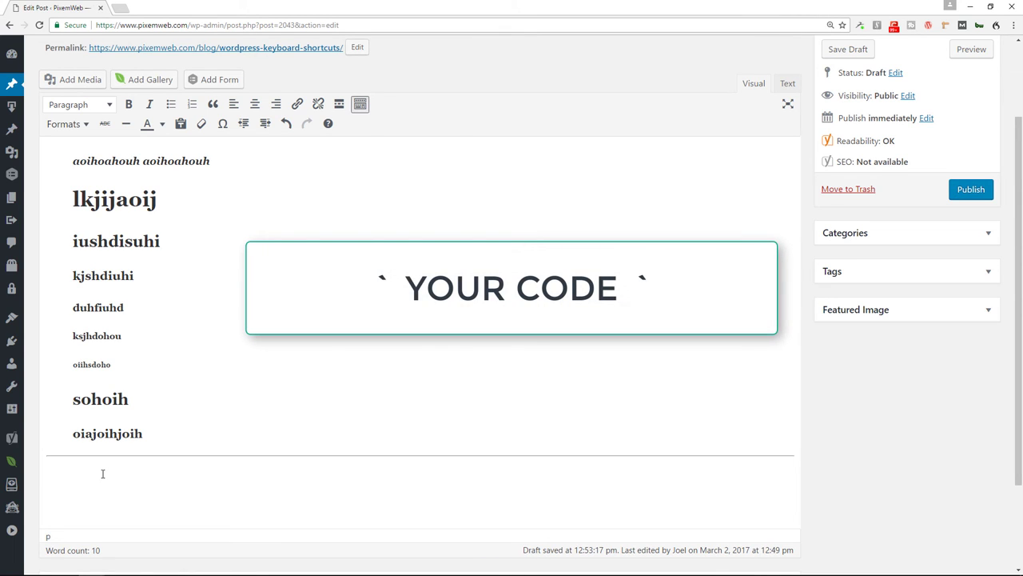
type("`")
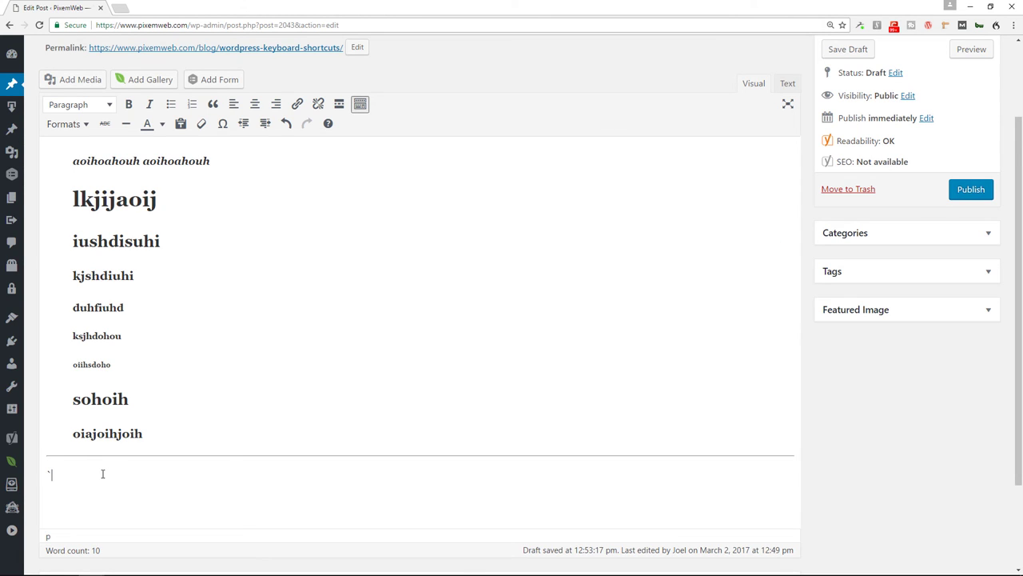
type("i")
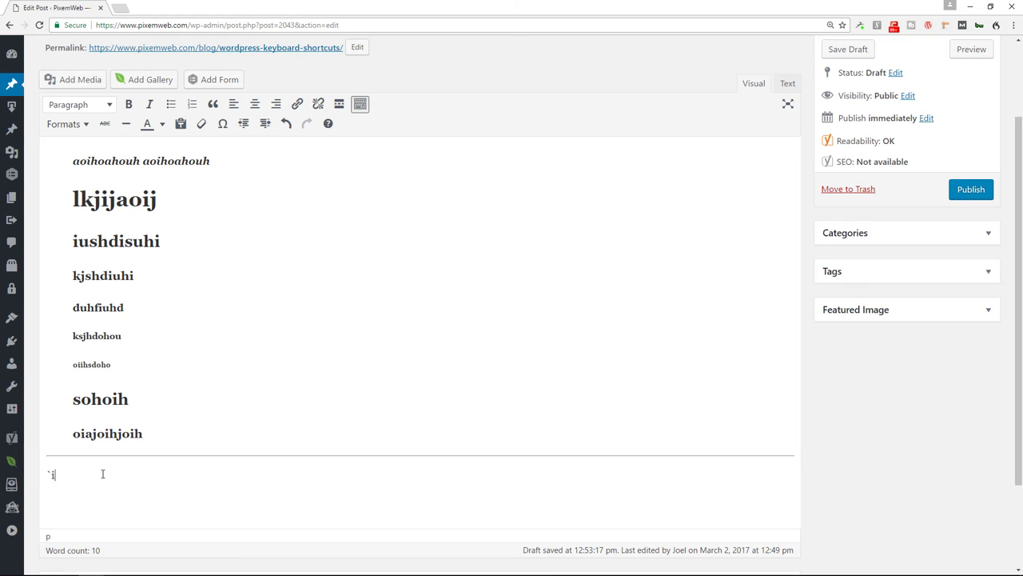
type("shdohouh")
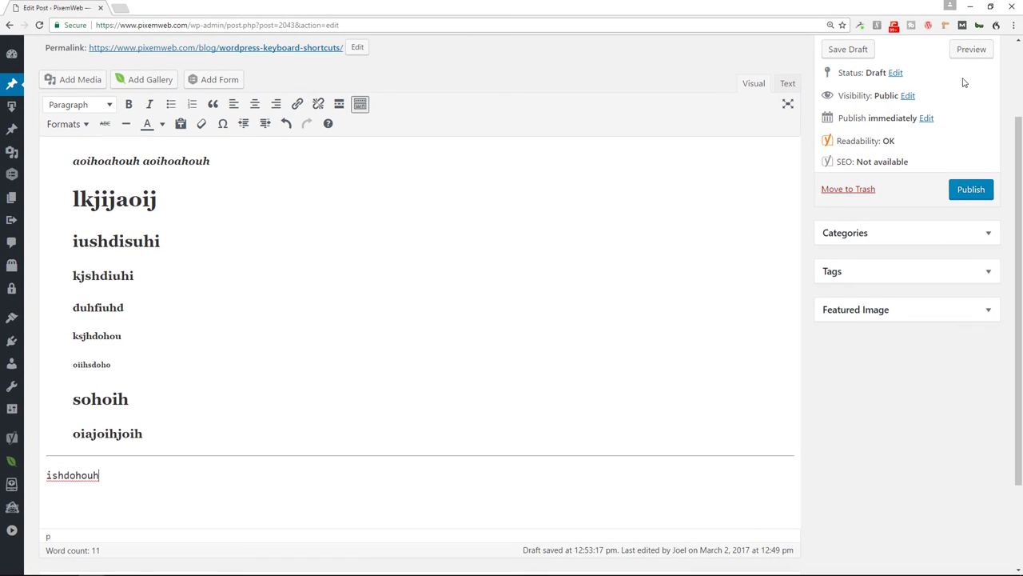
left_click(972, 49)
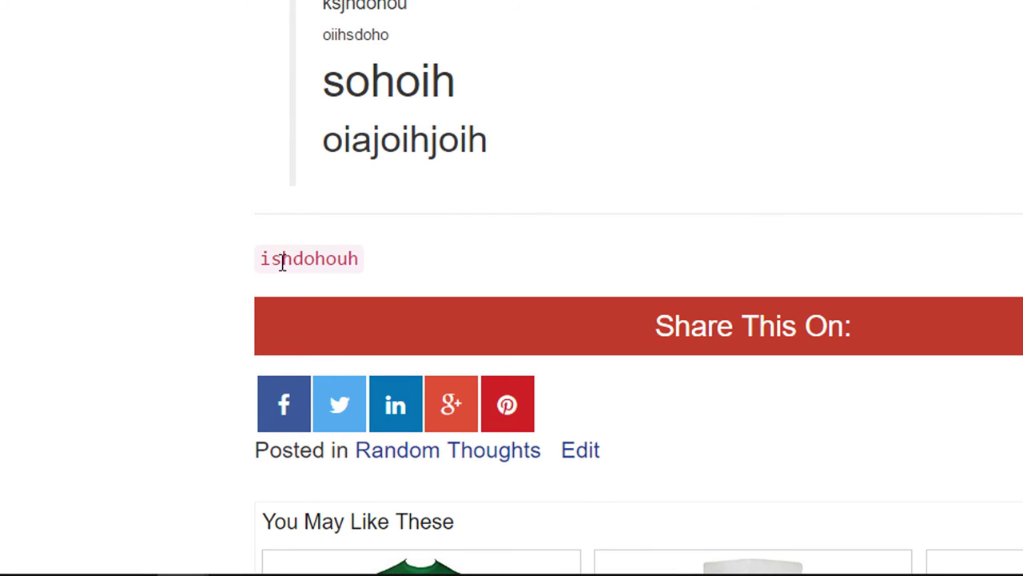
mouse_move(319, 258)
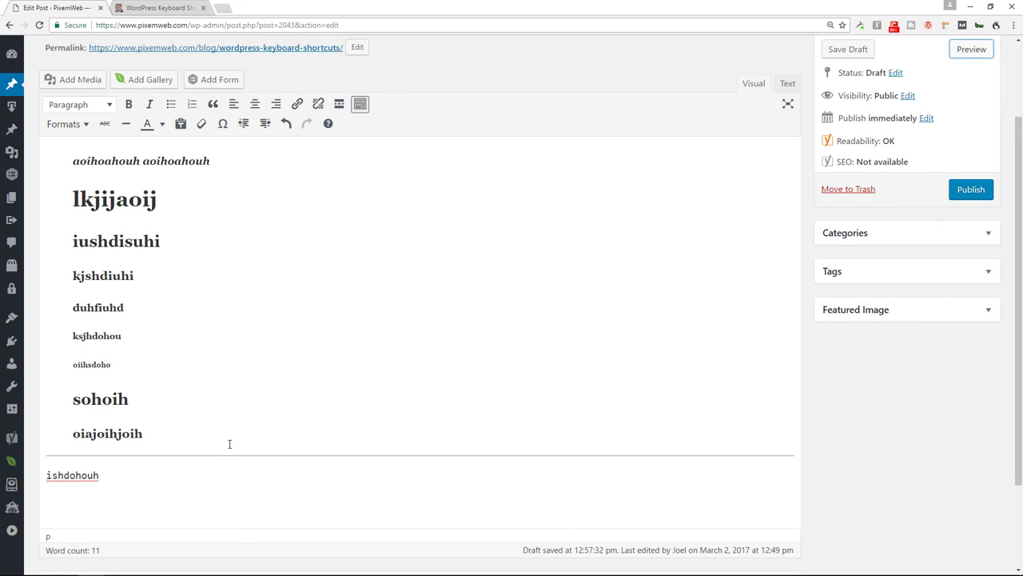
key("shift+alt+a")
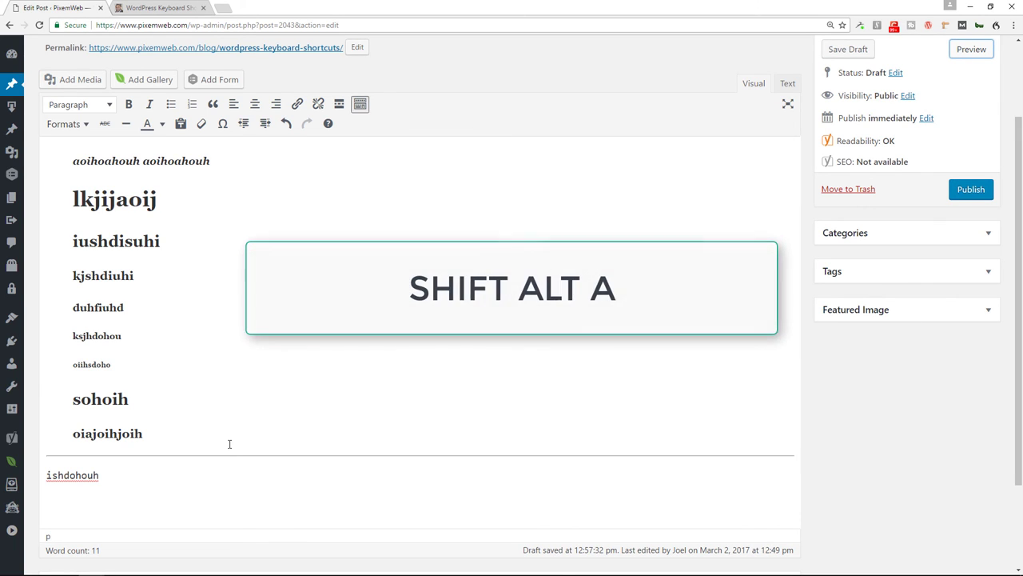
left_click(297, 104)
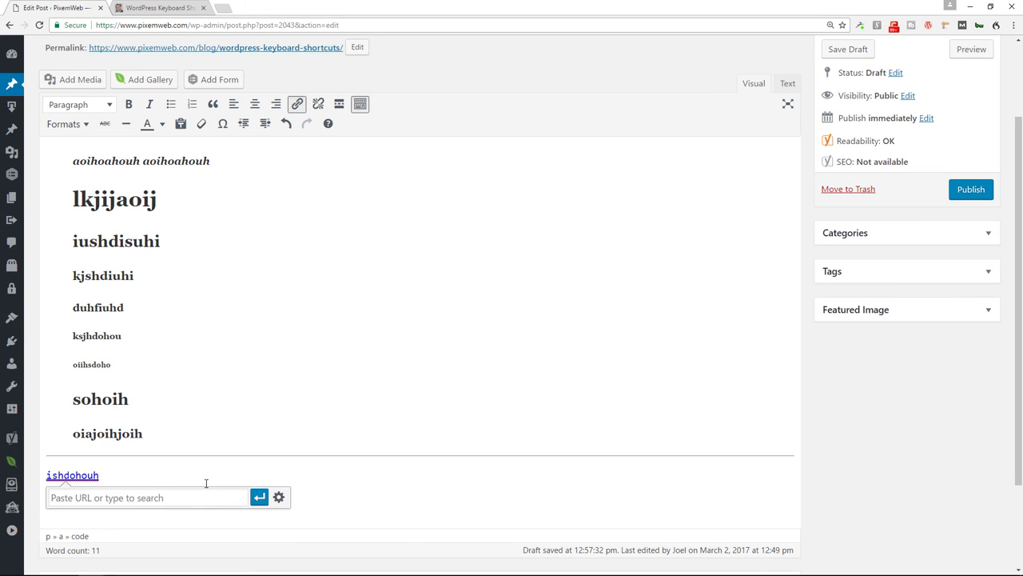
double_click(72, 475)
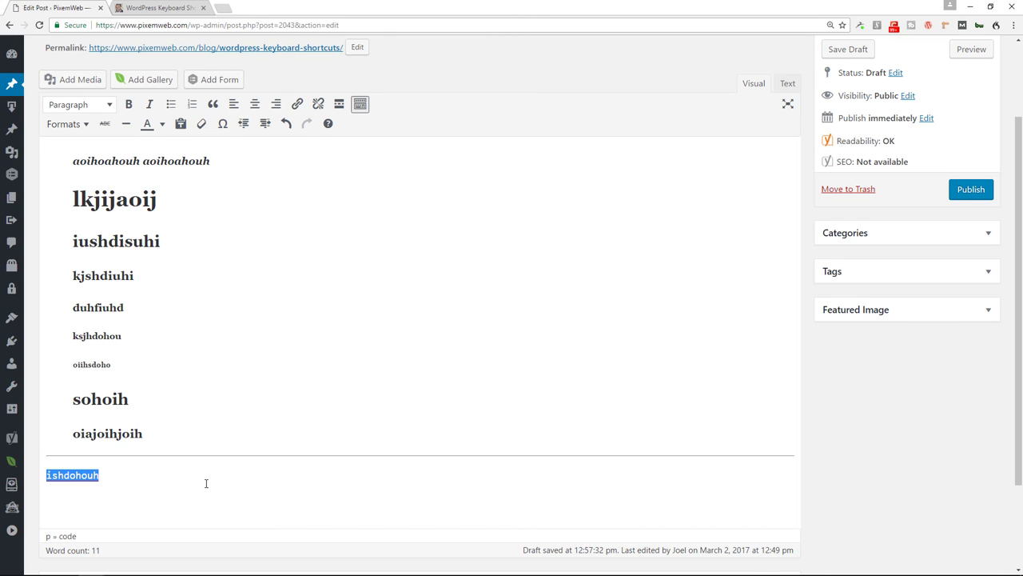
left_click(327, 124)
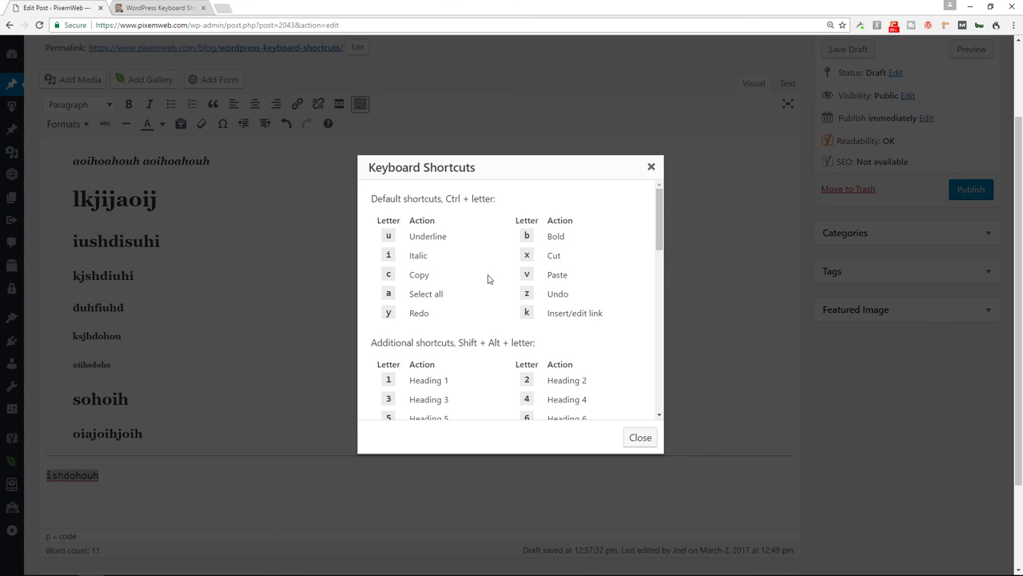
scroll("down", 3)
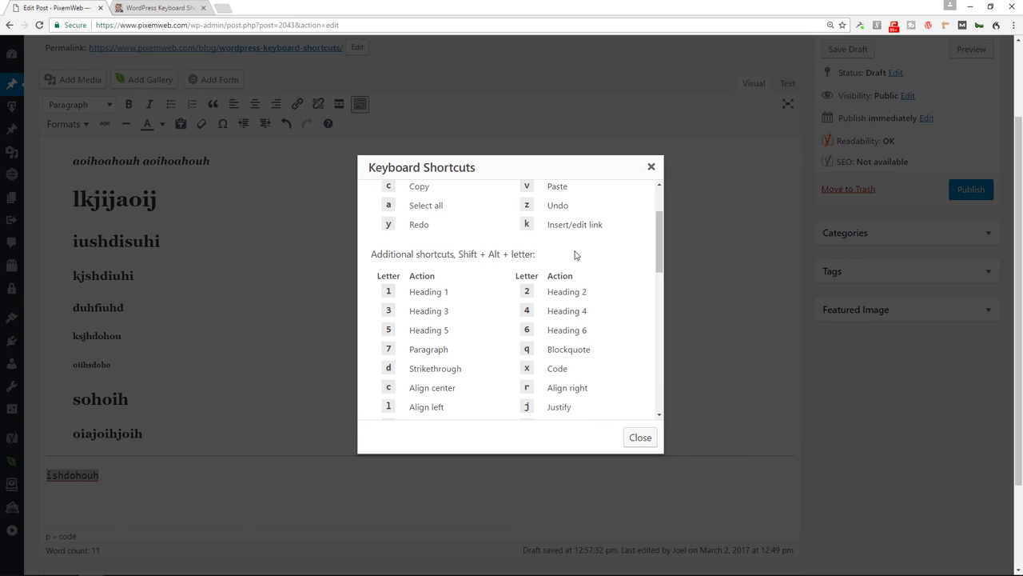
scroll("down", 3)
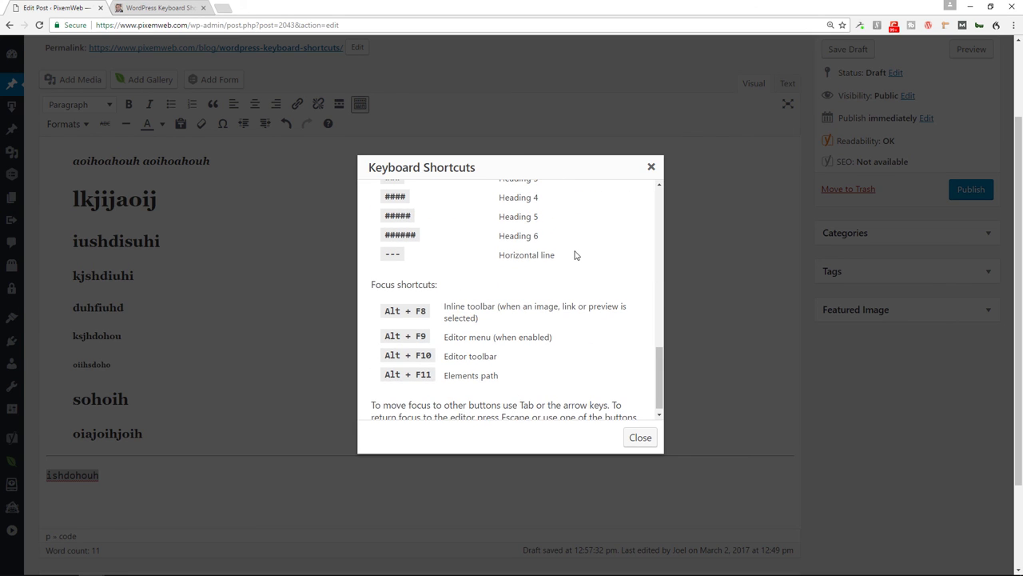
scroll("down", 3)
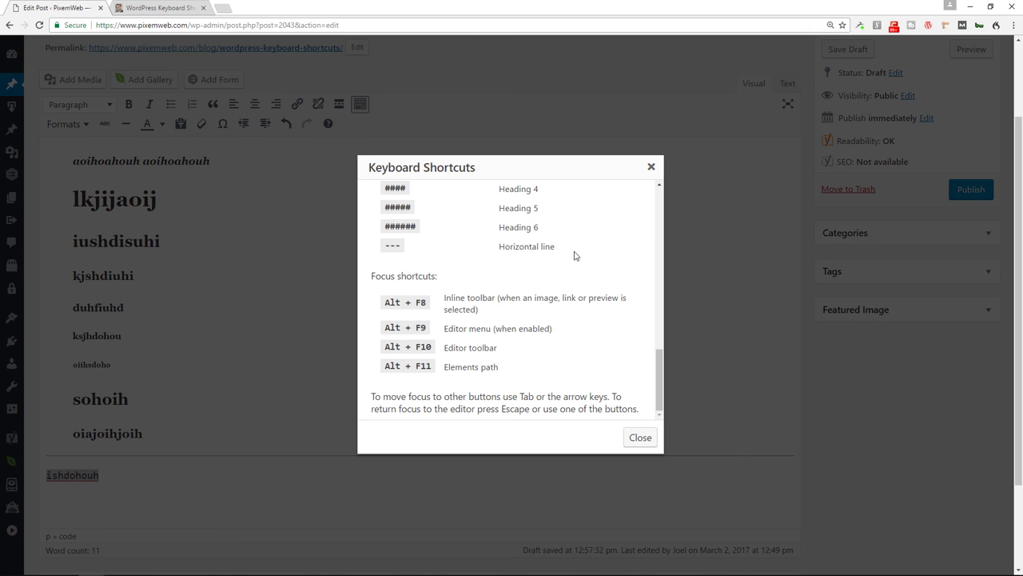
mouse_move(468, 311)
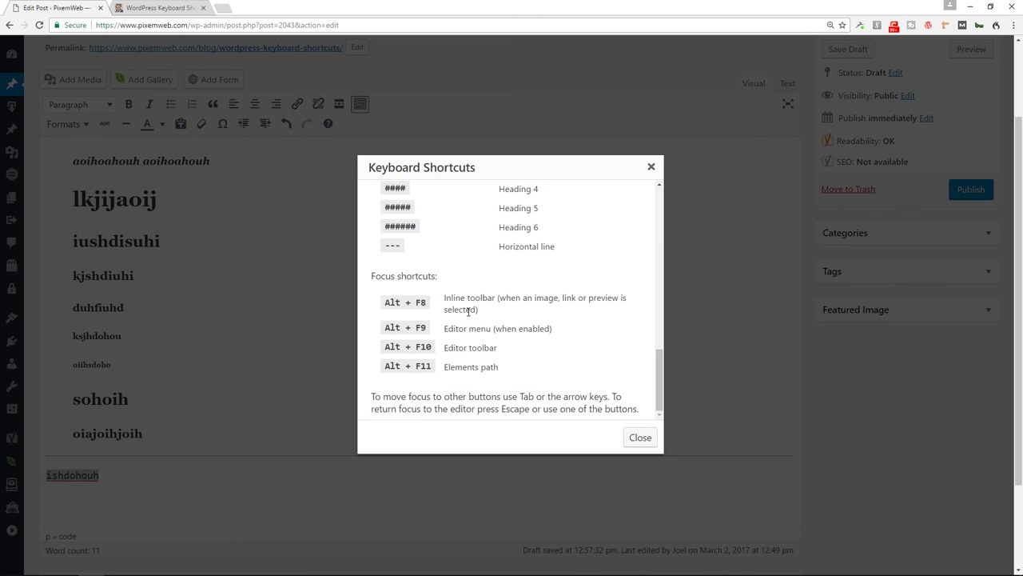
scroll("up", 3)
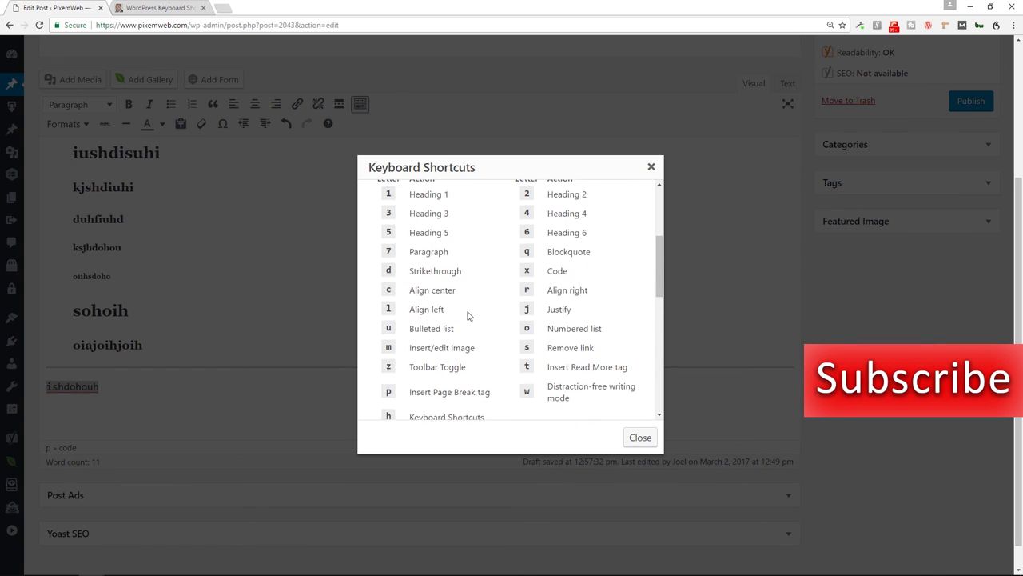
scroll("up", 3)
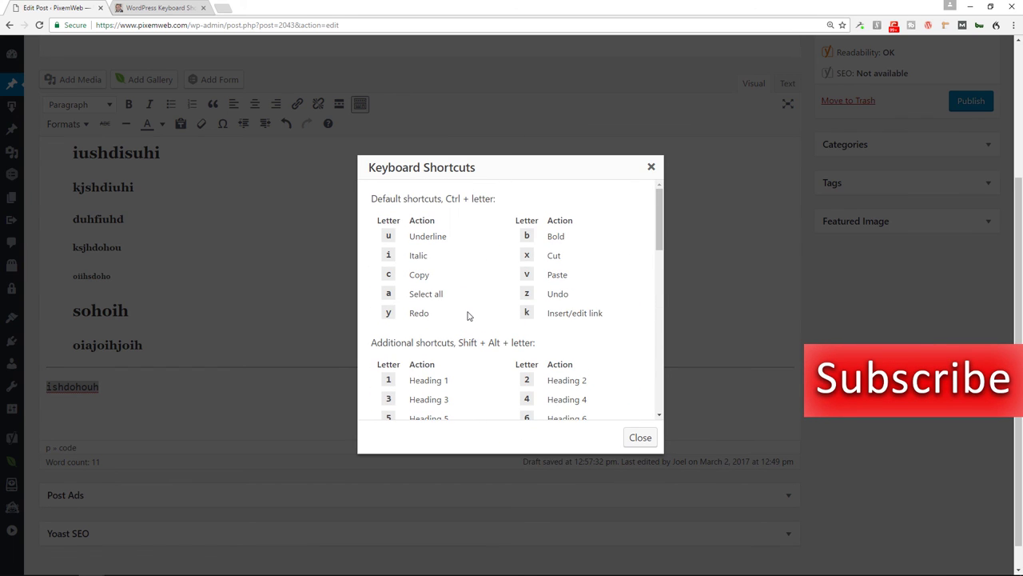
mouse_move(567, 431)
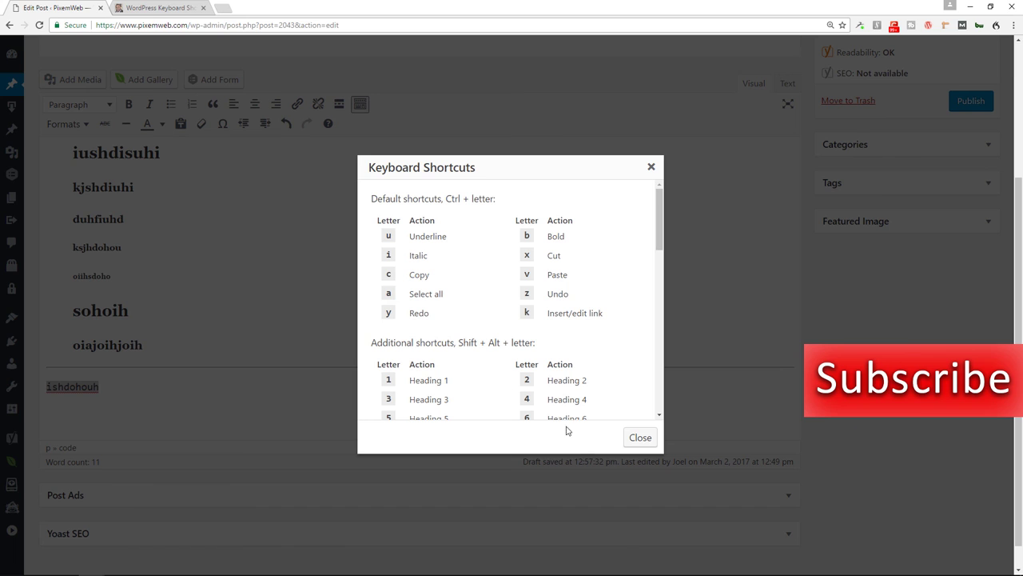
left_click(640, 436)
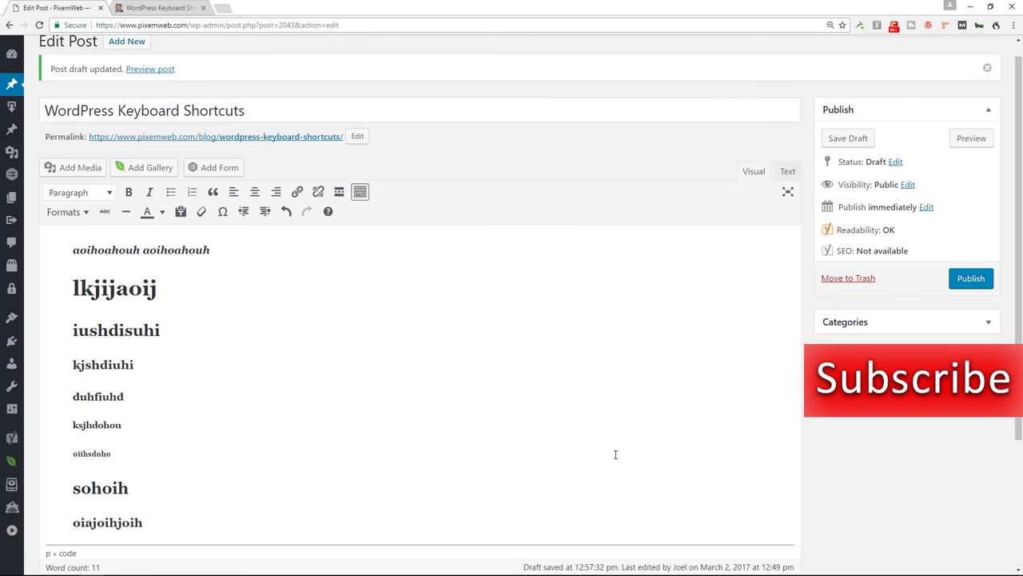
mouse_move(170, 192)
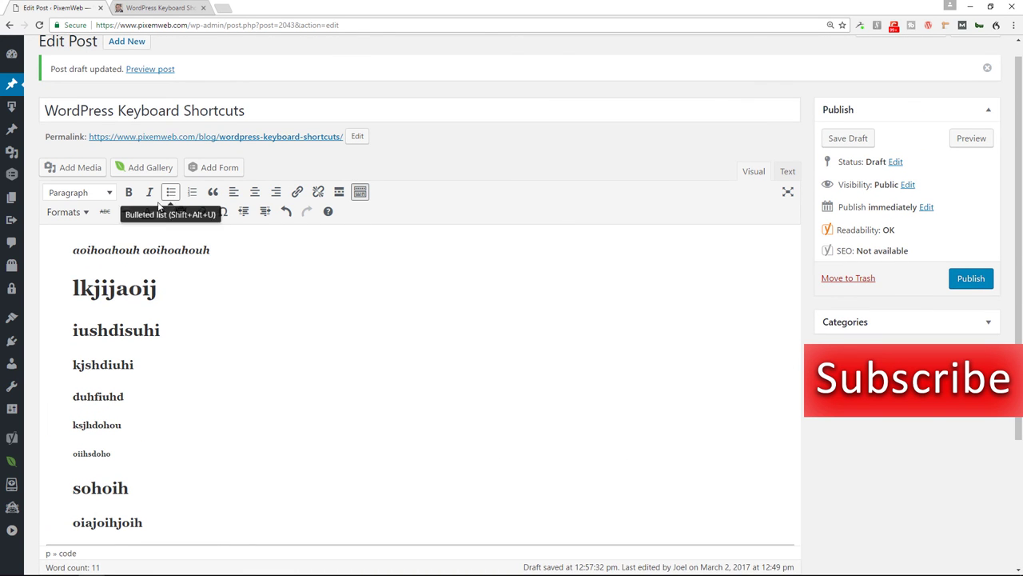
mouse_move(297, 192)
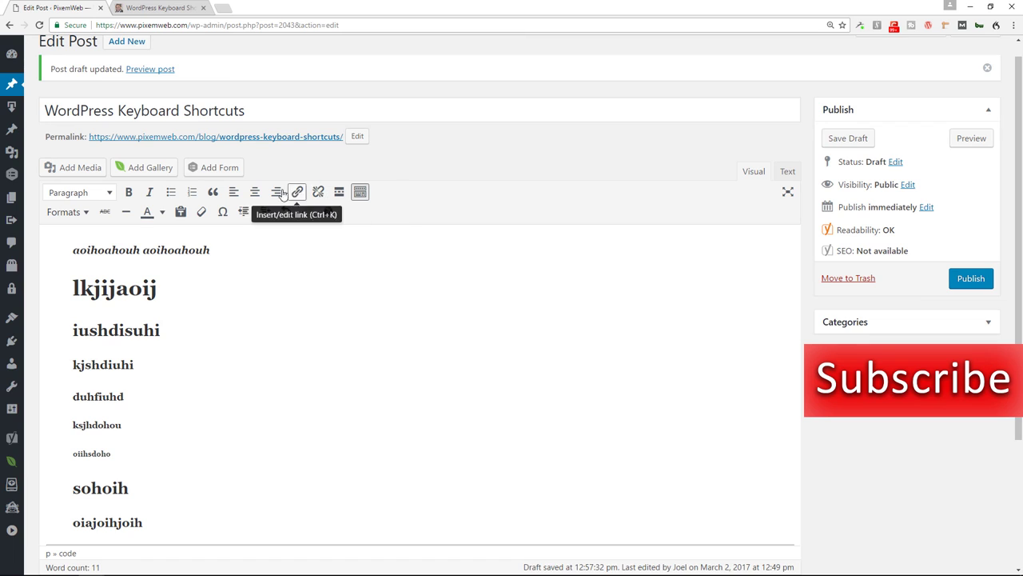